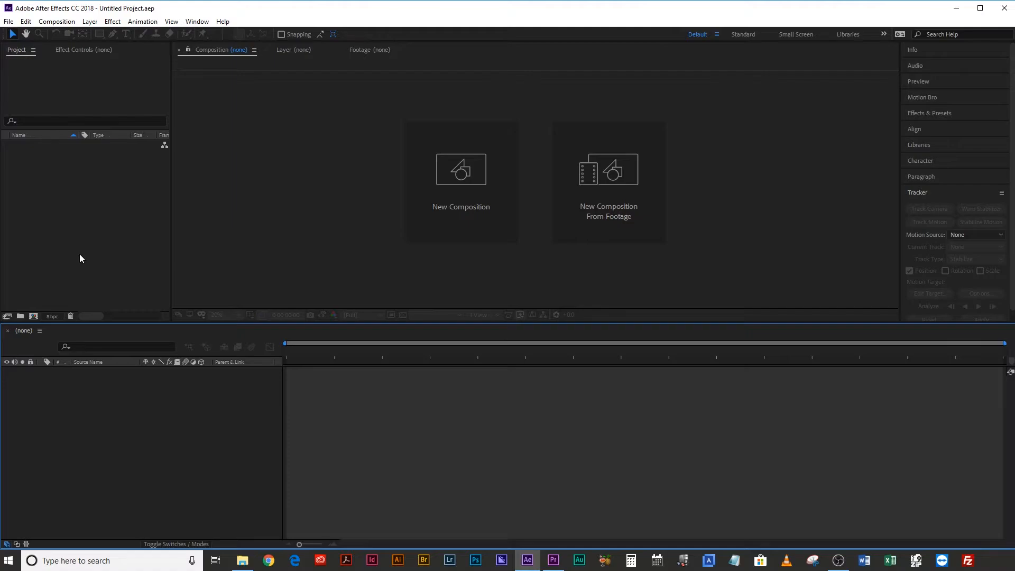
# Create Comp 1 from a 1080p, 23.976 fps preset with a 0:00:10:00 duration.
pyautogui.click(460, 181)
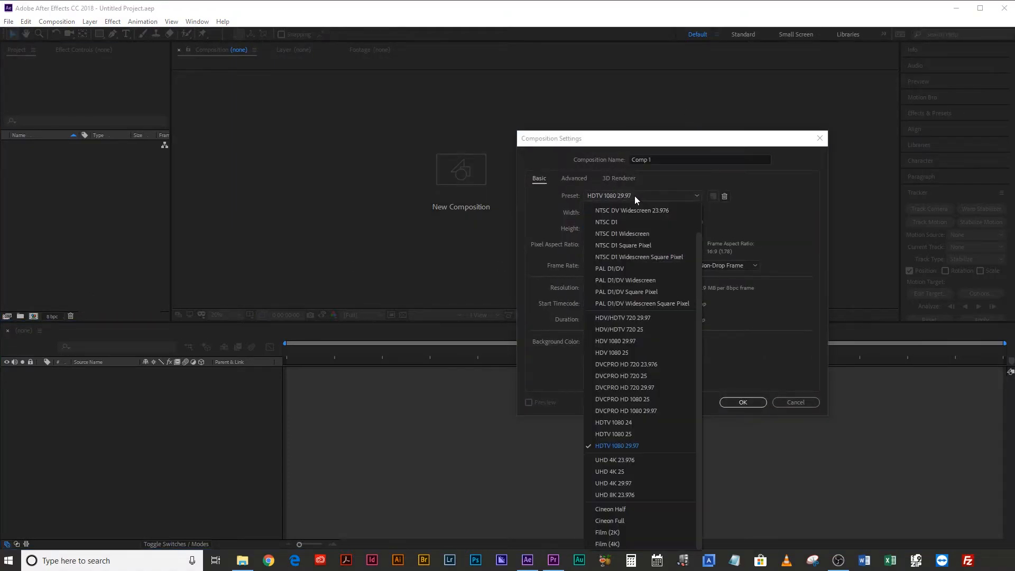
pyautogui.click(613, 422)
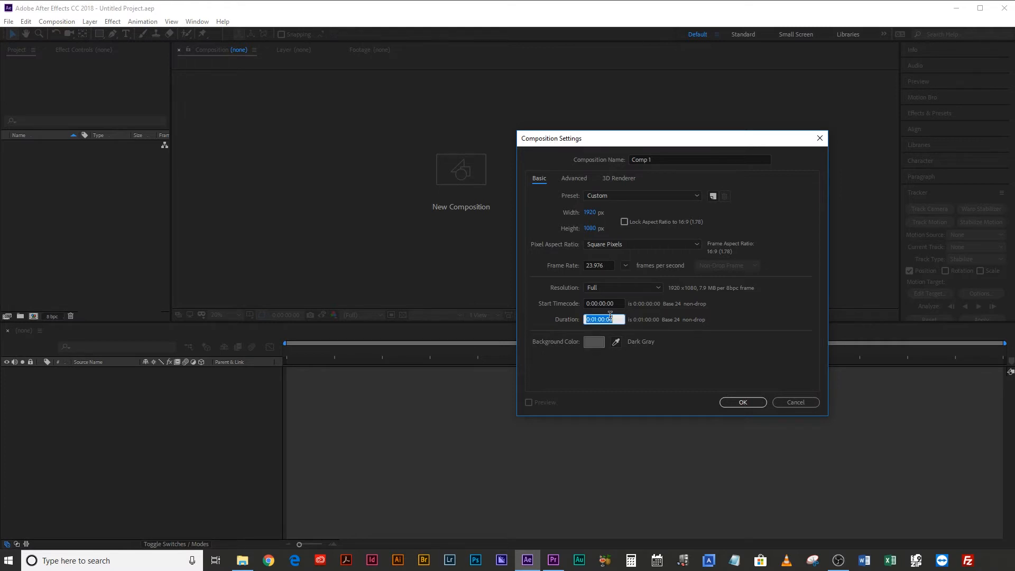
pyautogui.write('100')
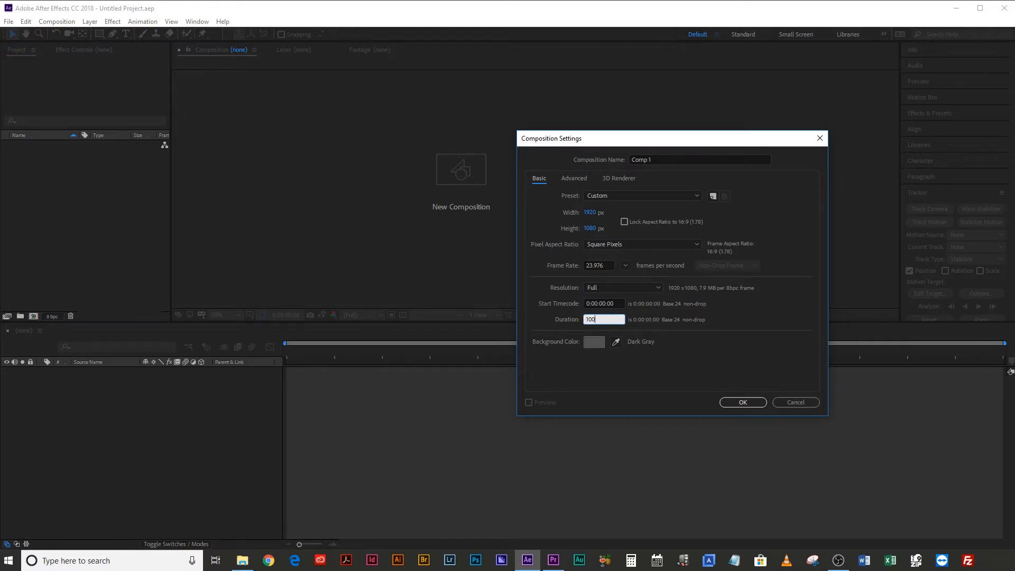
pyautogui.click(741, 401)
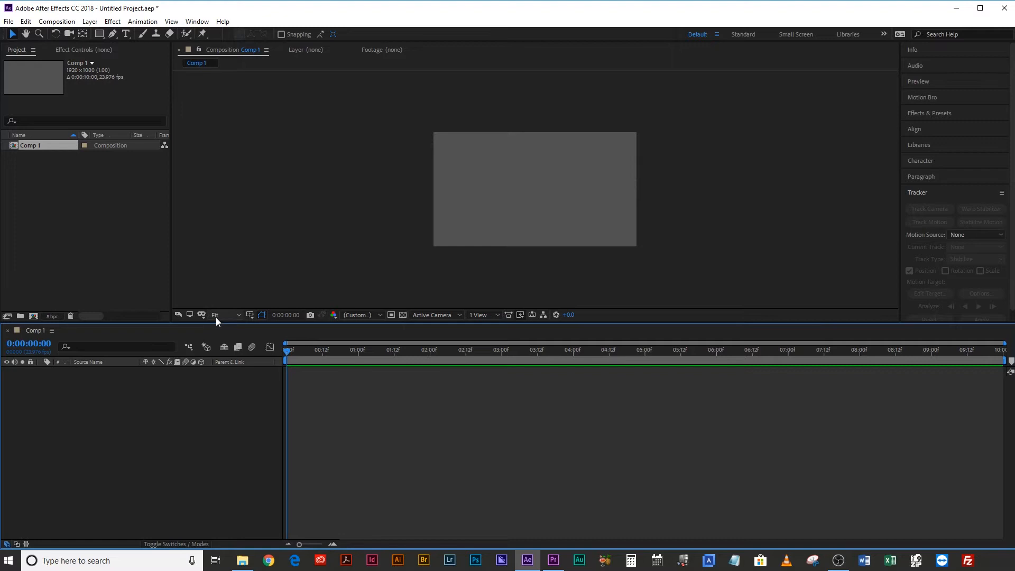
# Centre the white rectangle horizontally and vertically with the Align panel, and confirm its stroke settings.
pyautogui.click(99, 34)
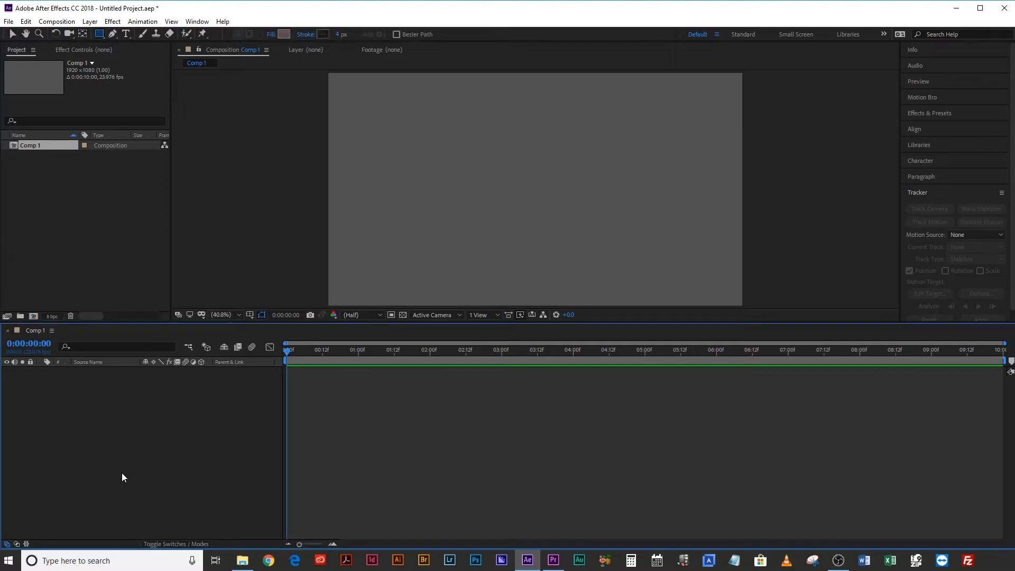
pyautogui.moveTo(145, 462)
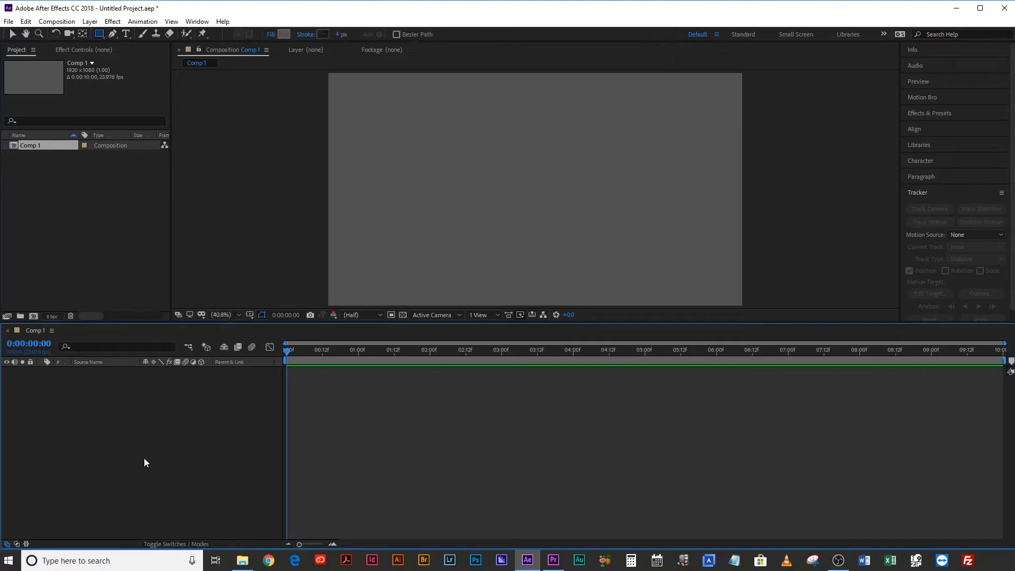
pyautogui.moveTo(473, 173)
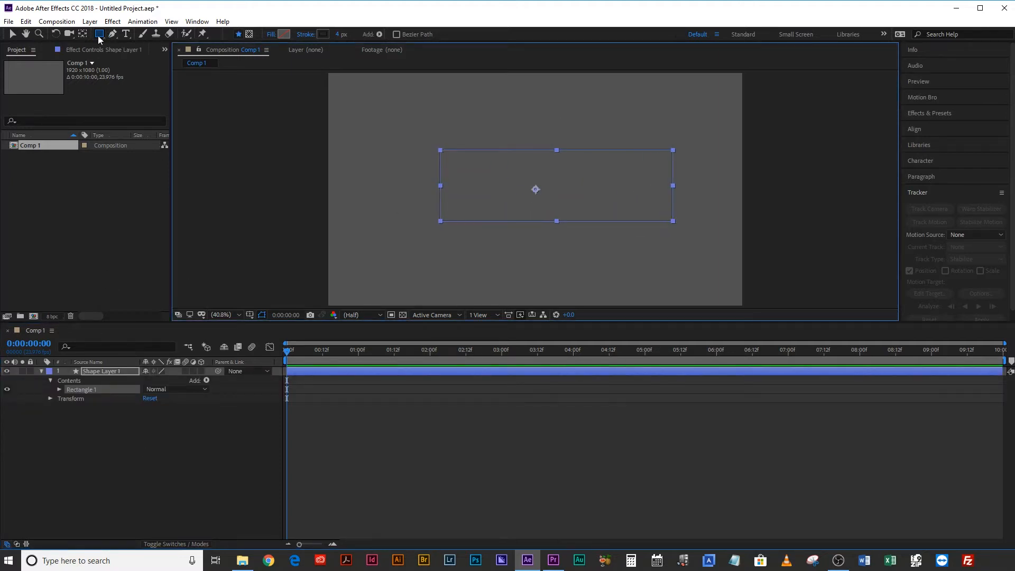
pyautogui.moveTo(631, 234)
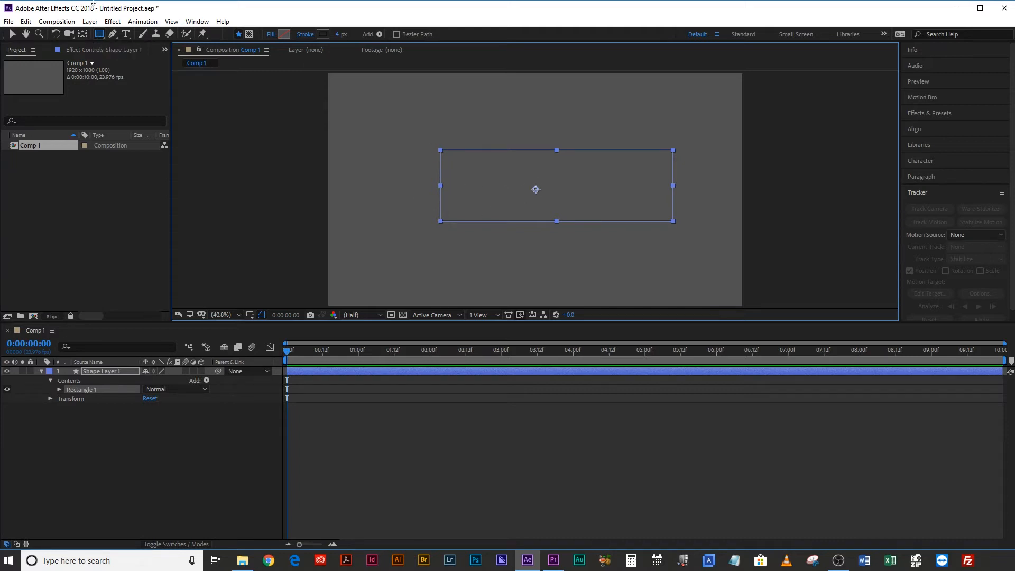
pyautogui.moveTo(83, 33)
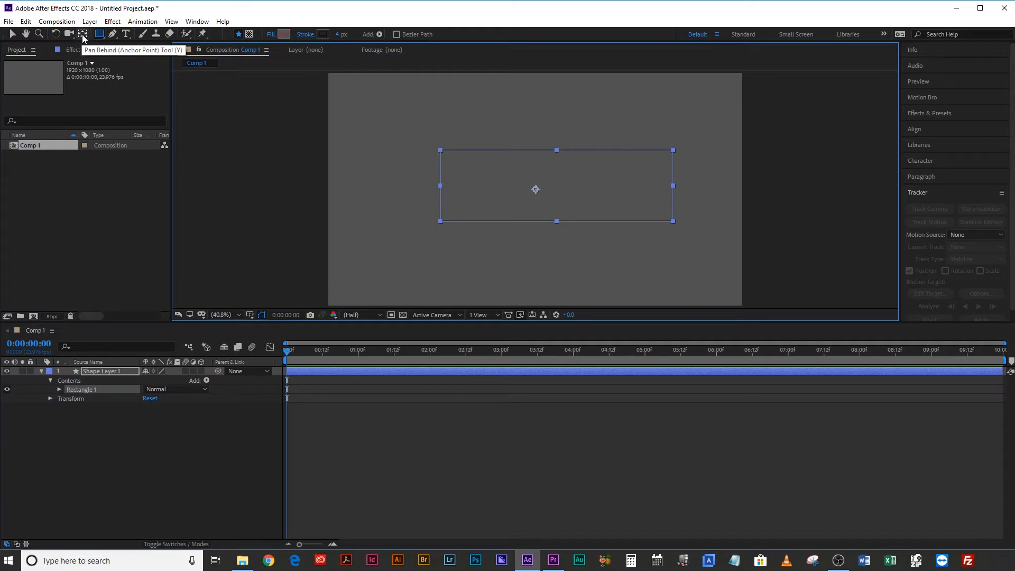
pyautogui.click(83, 34)
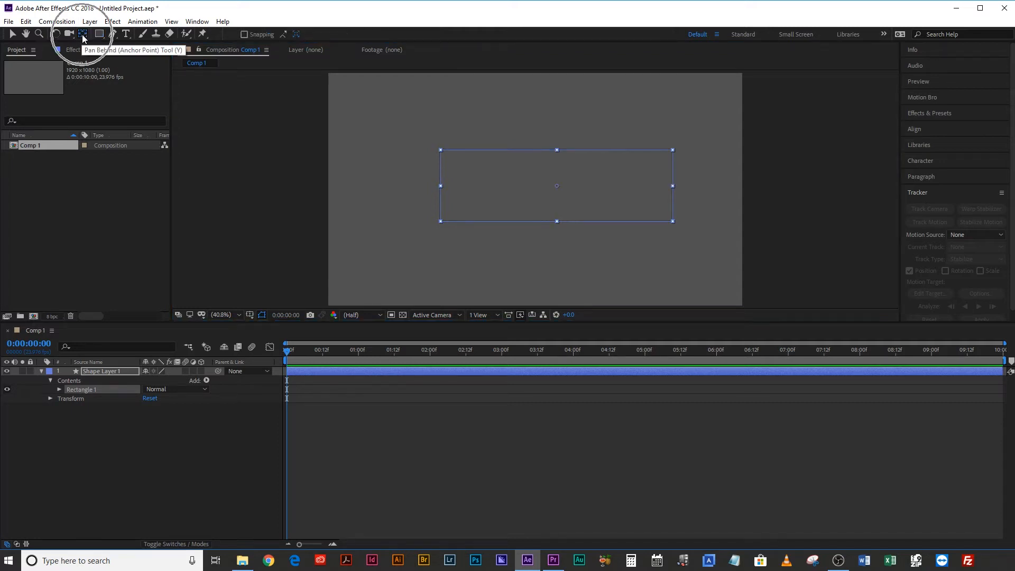
pyautogui.moveTo(507, 206)
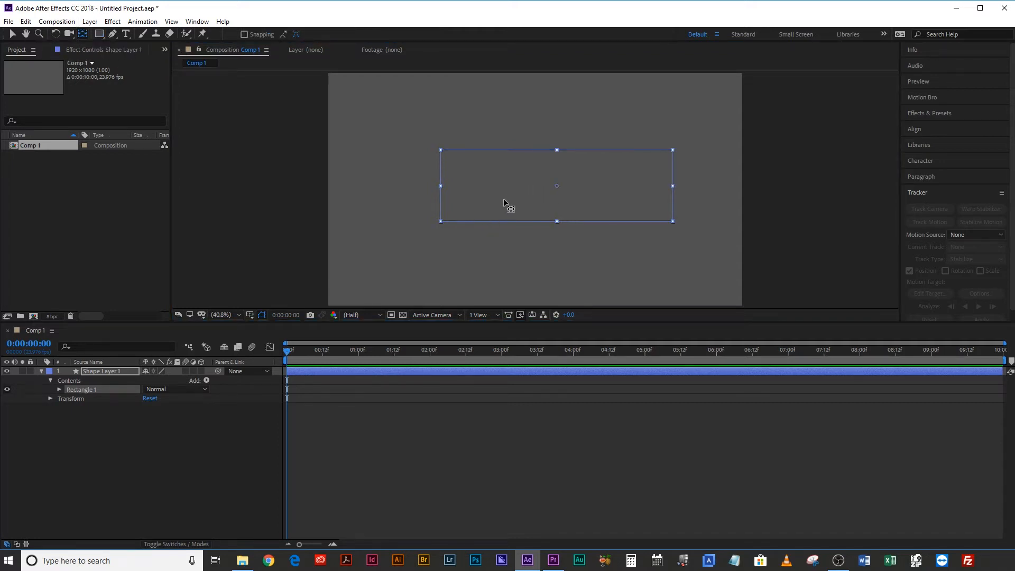
pyautogui.click(914, 129)
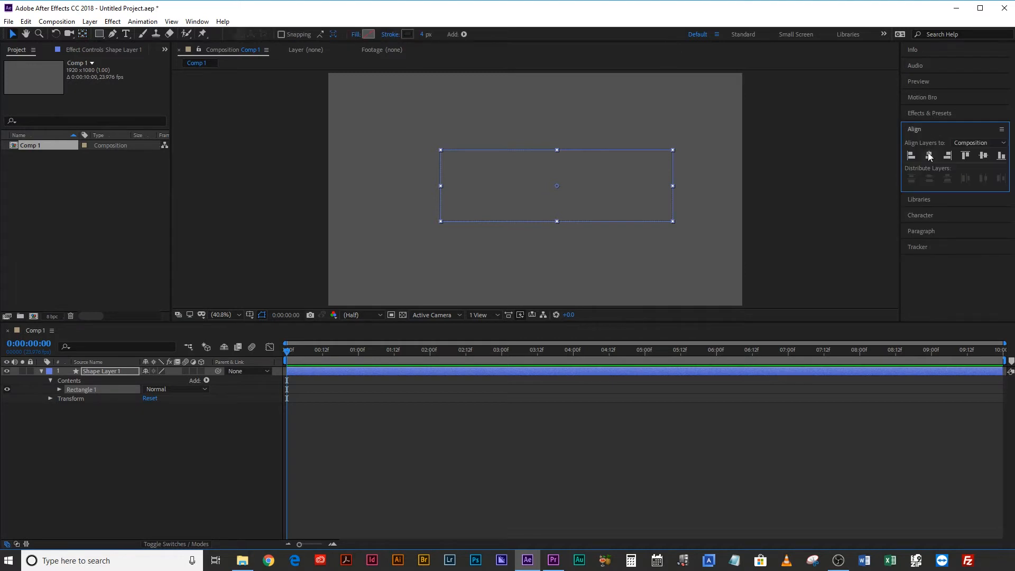
pyautogui.click(982, 155)
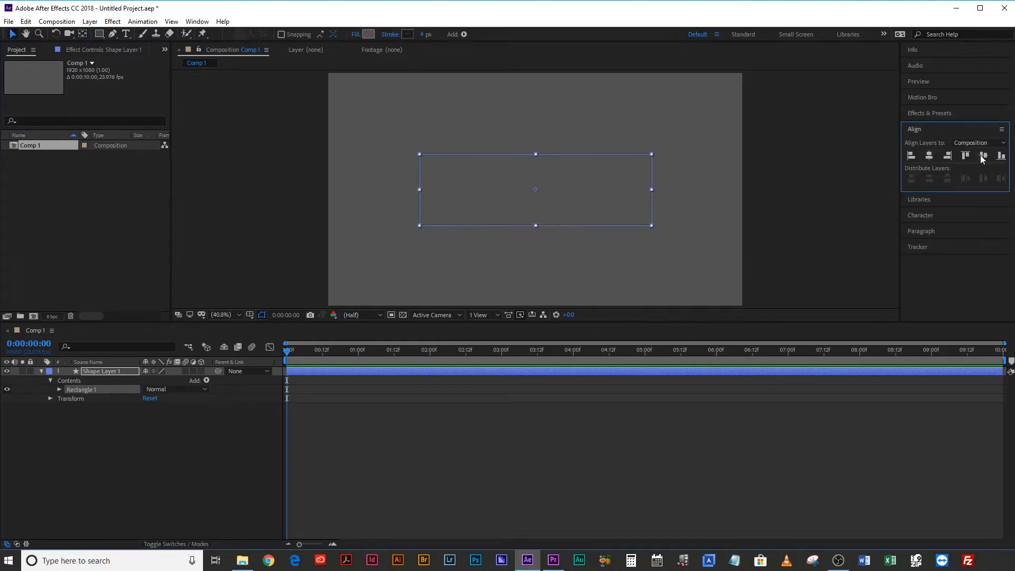
pyautogui.click(355, 35)
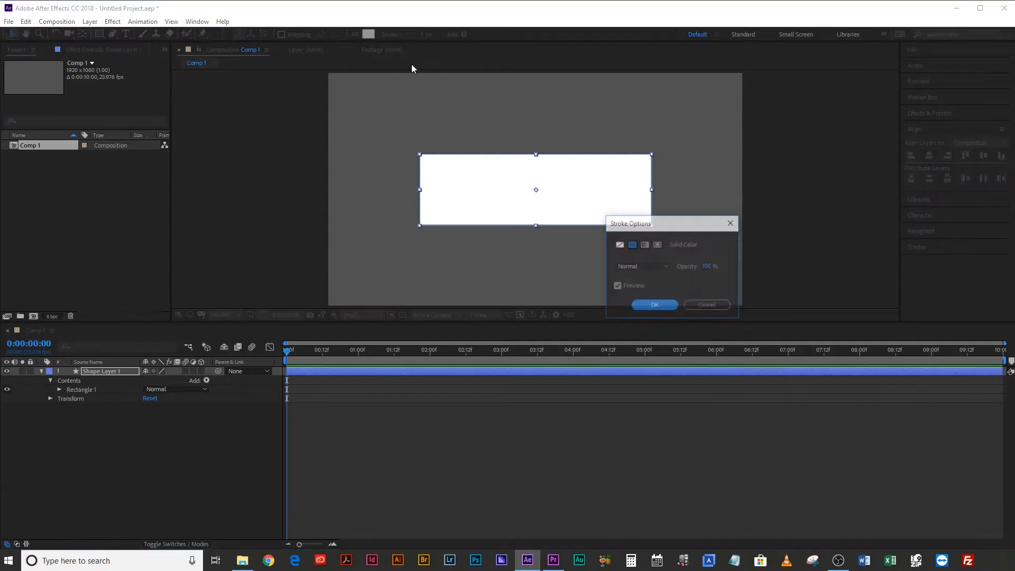
pyautogui.click(654, 305)
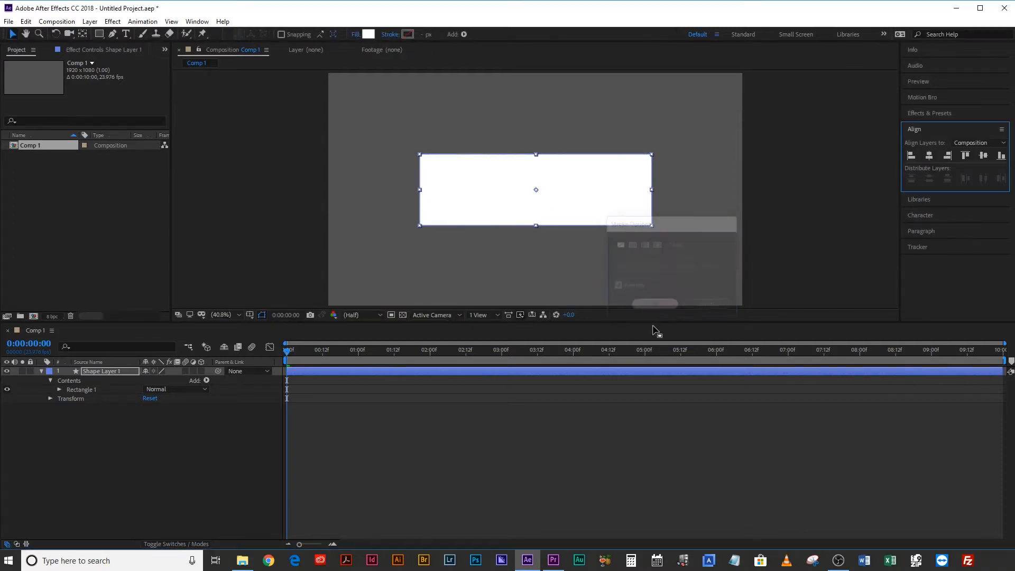
pyautogui.click(138, 457)
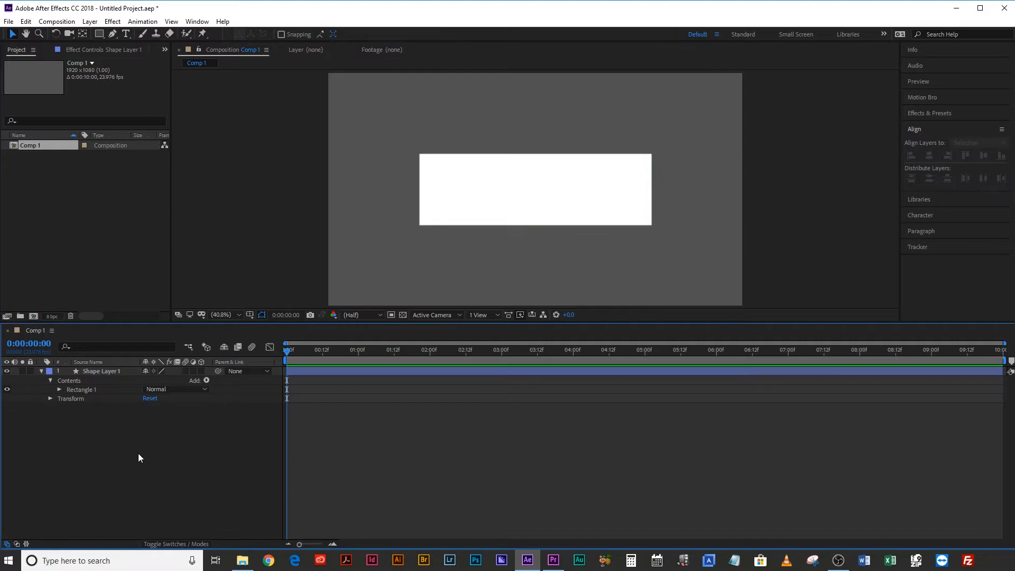
pyautogui.moveTo(127, 34)
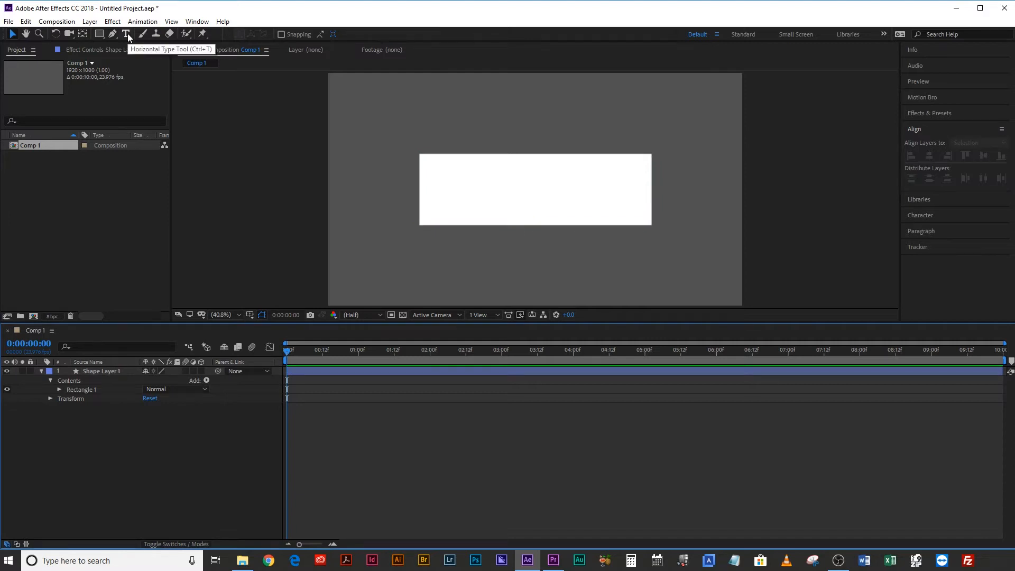
# Type 'CREATE YOUR OWN TEMPLATE' on the rectangle and set the font style to Bold.
pyautogui.click(534, 187)
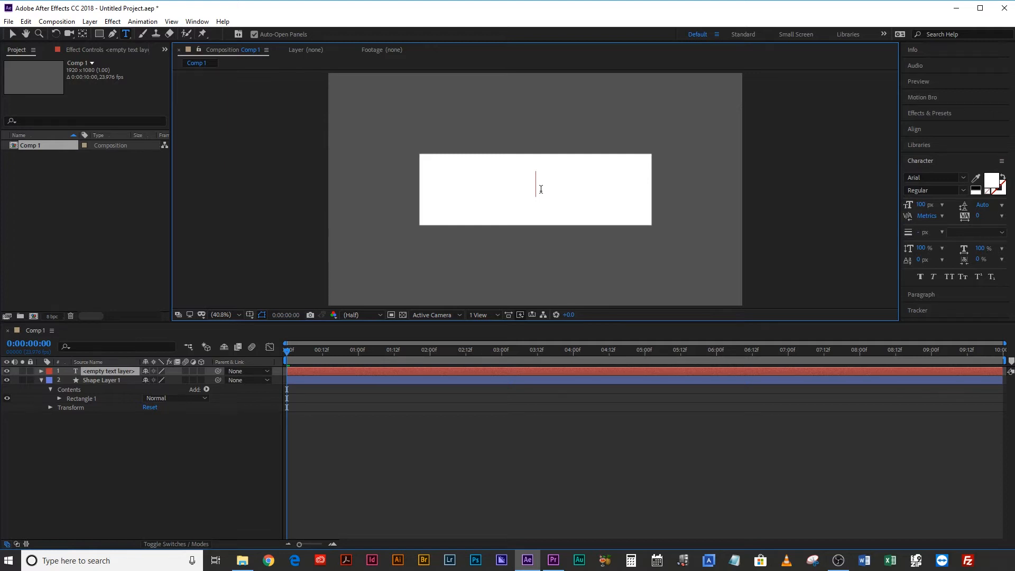
pyautogui.click(994, 183)
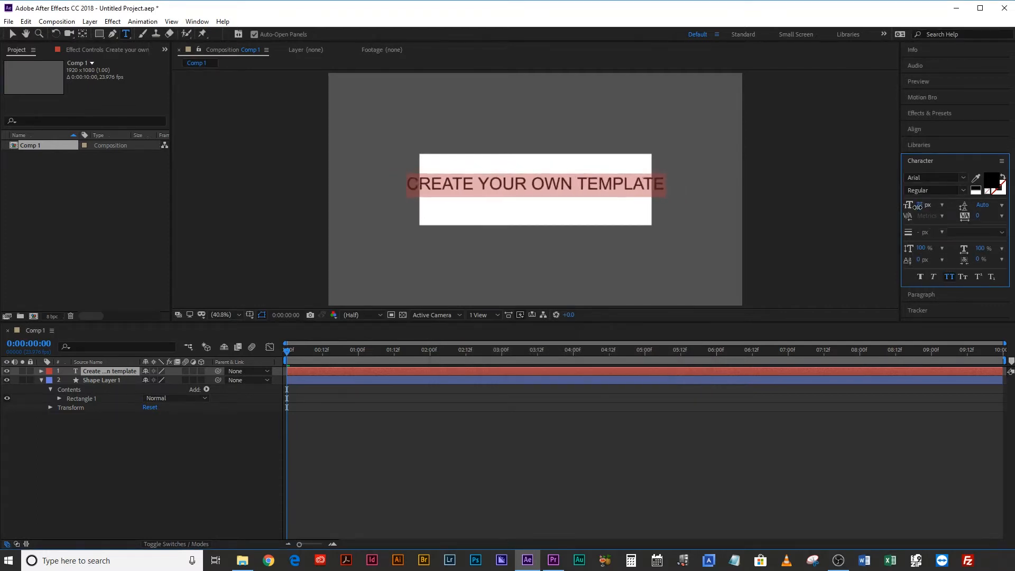
pyautogui.click(935, 190)
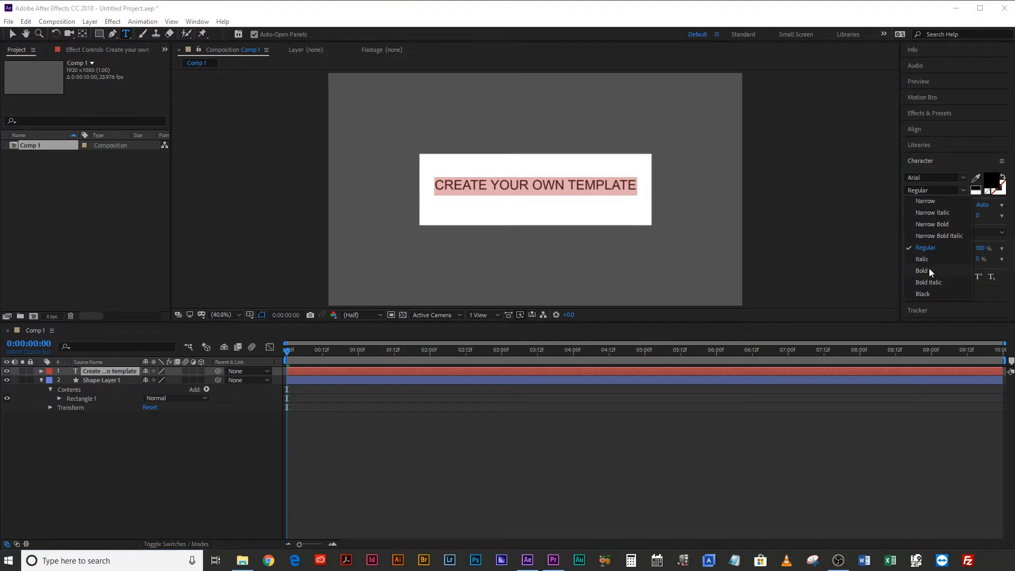
pyautogui.click(922, 271)
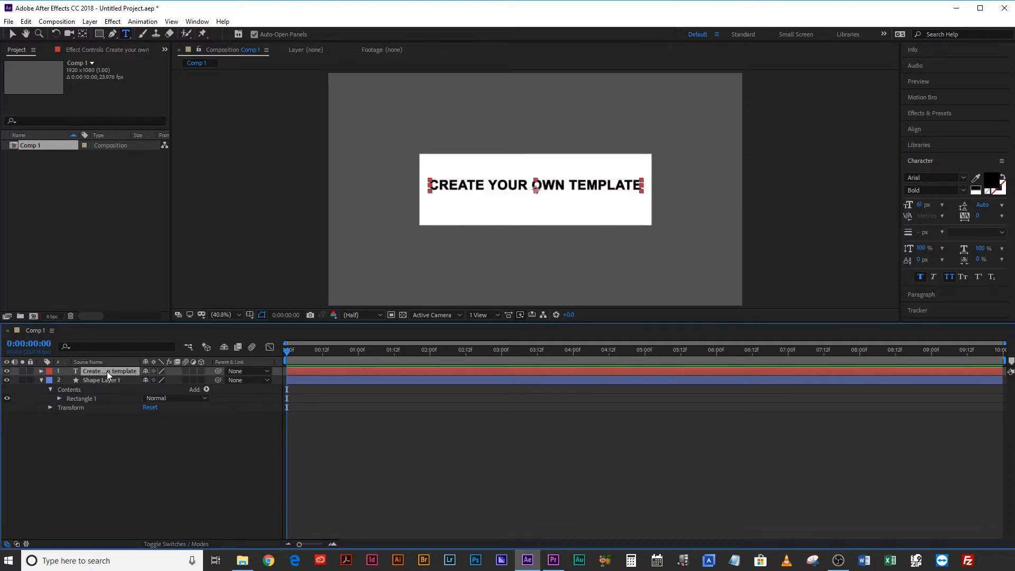
pyautogui.moveTo(112, 21)
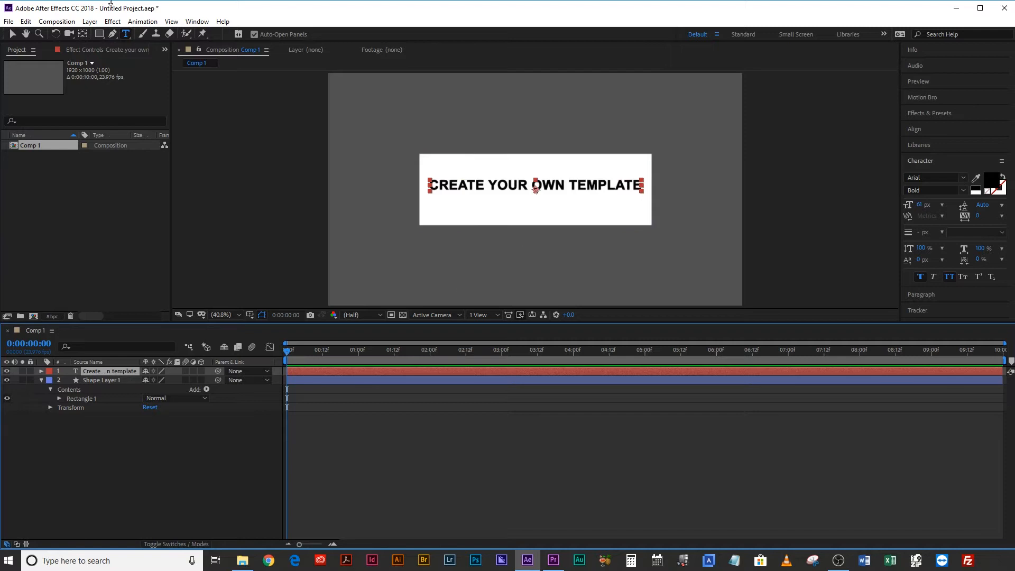
# Centre the title and set the rectangle's Track Matte to Alpha Inverted Matte.
pyautogui.click(82, 34)
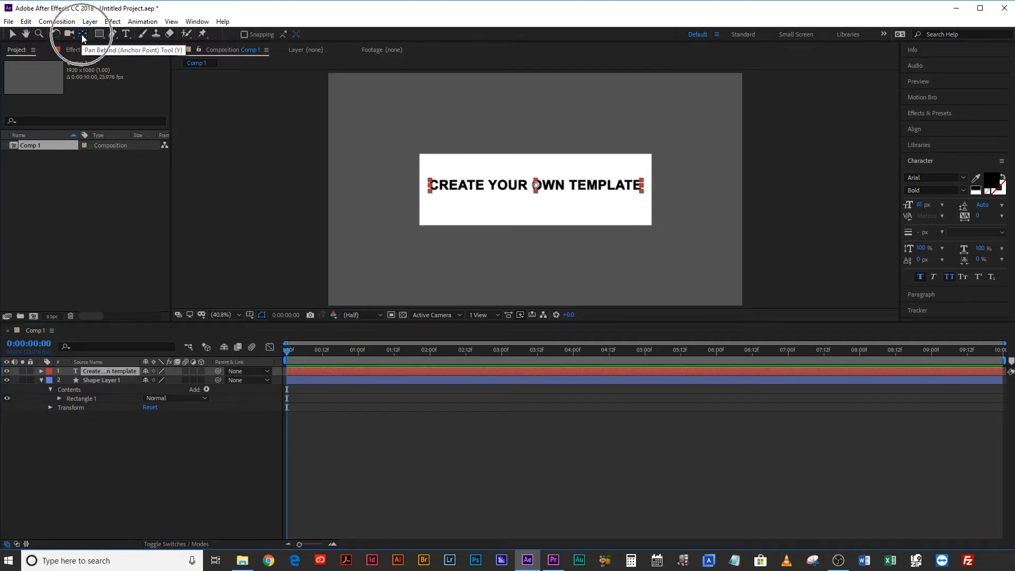
pyautogui.click(914, 129)
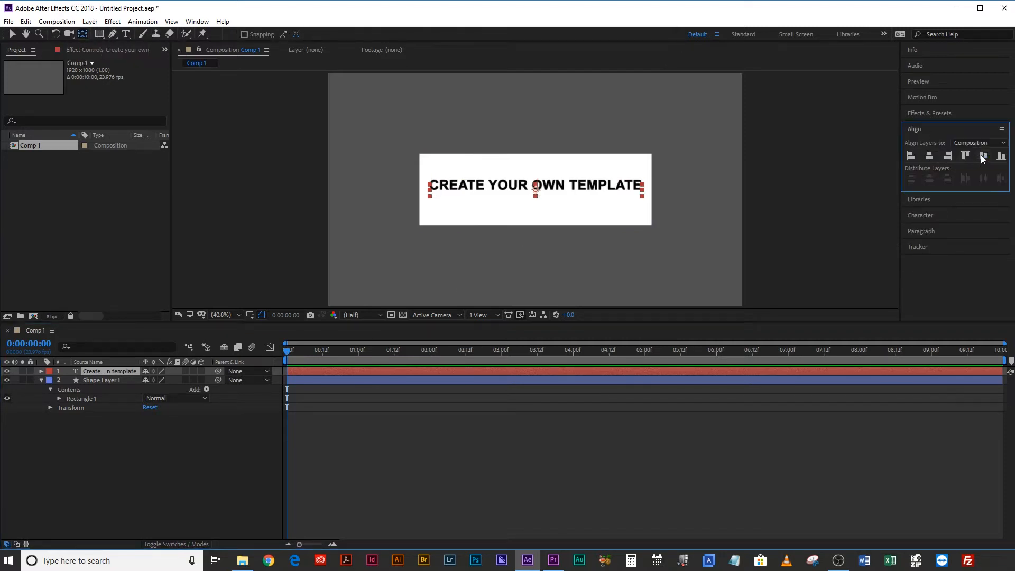
pyautogui.click(102, 380)
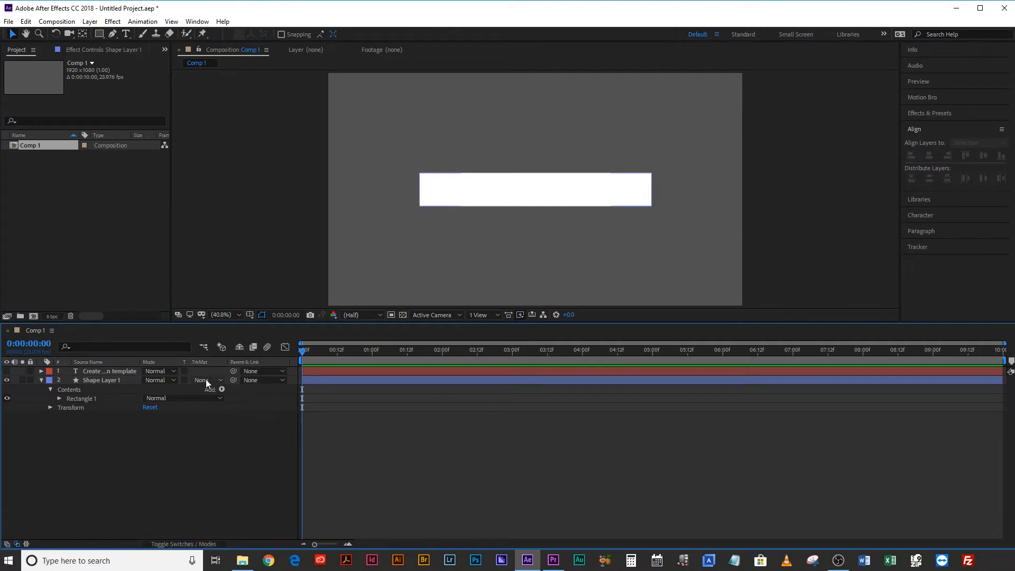
pyautogui.click(204, 380)
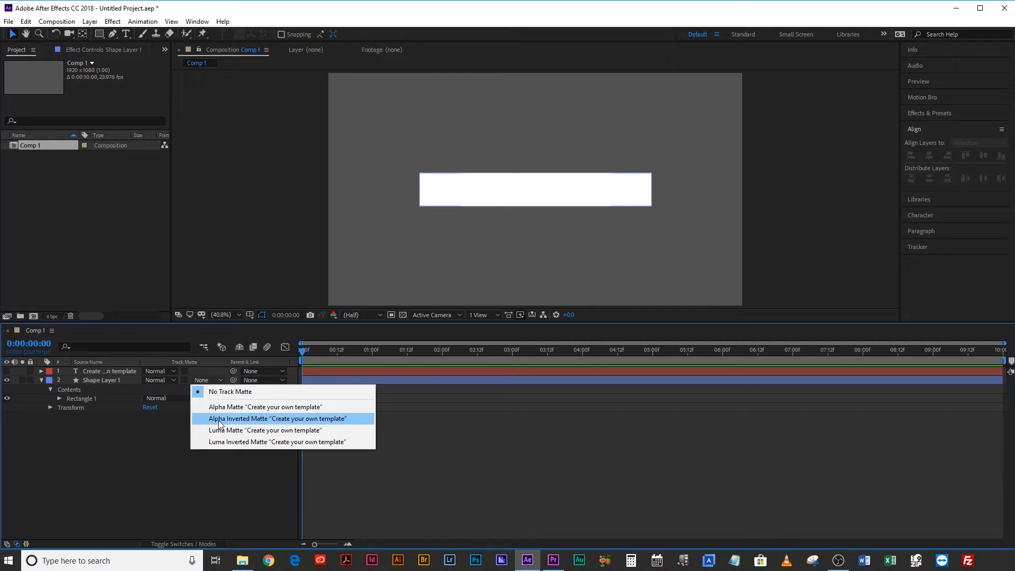
pyautogui.click(277, 418)
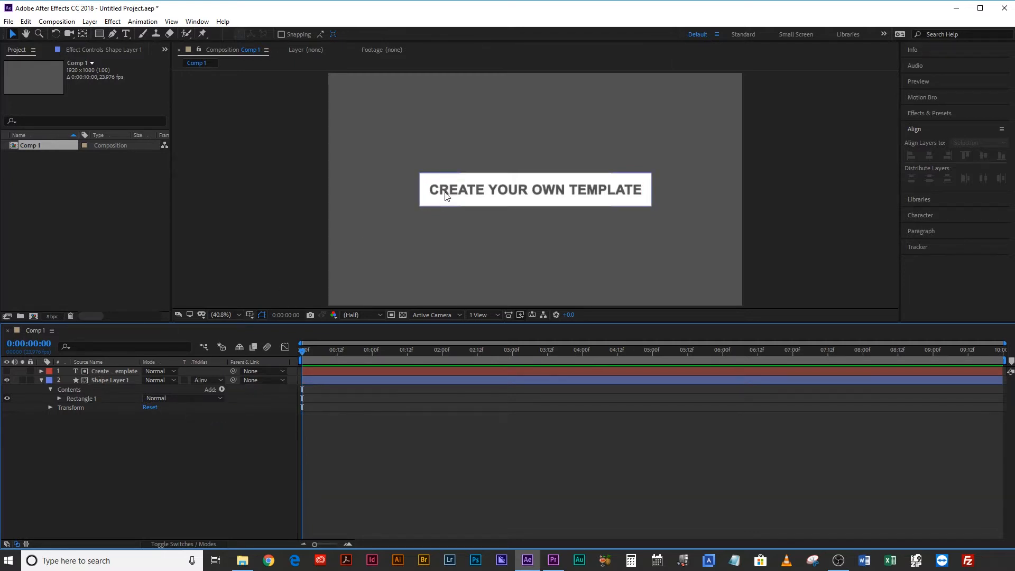
pyautogui.moveTo(569, 196)
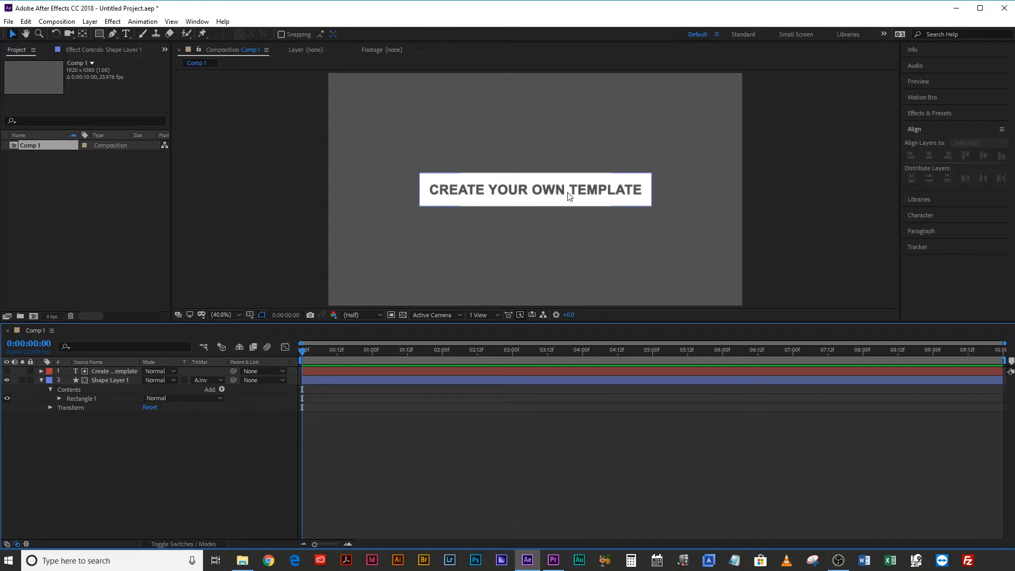
pyautogui.moveTo(590, 196)
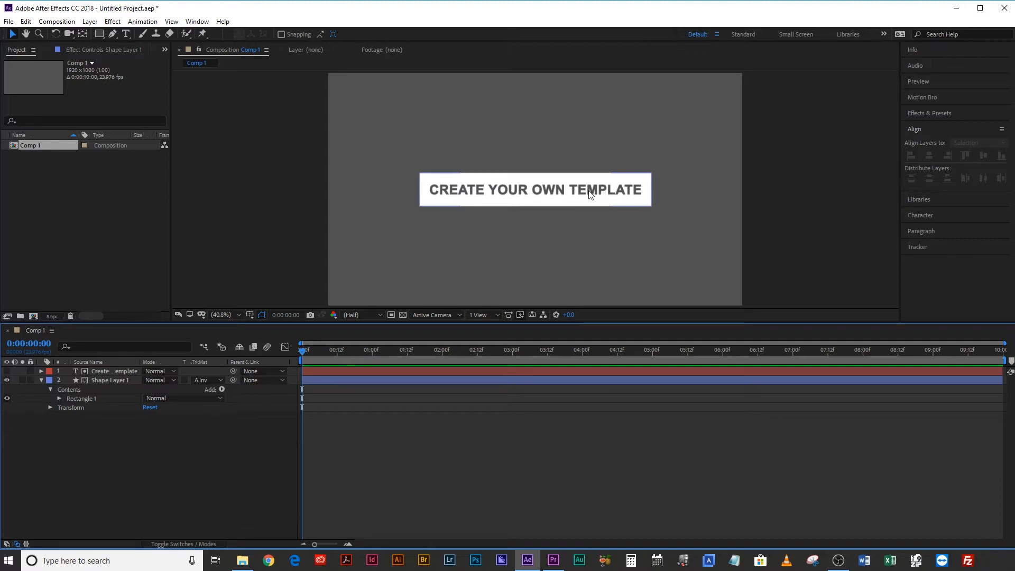
pyautogui.moveTo(117, 490)
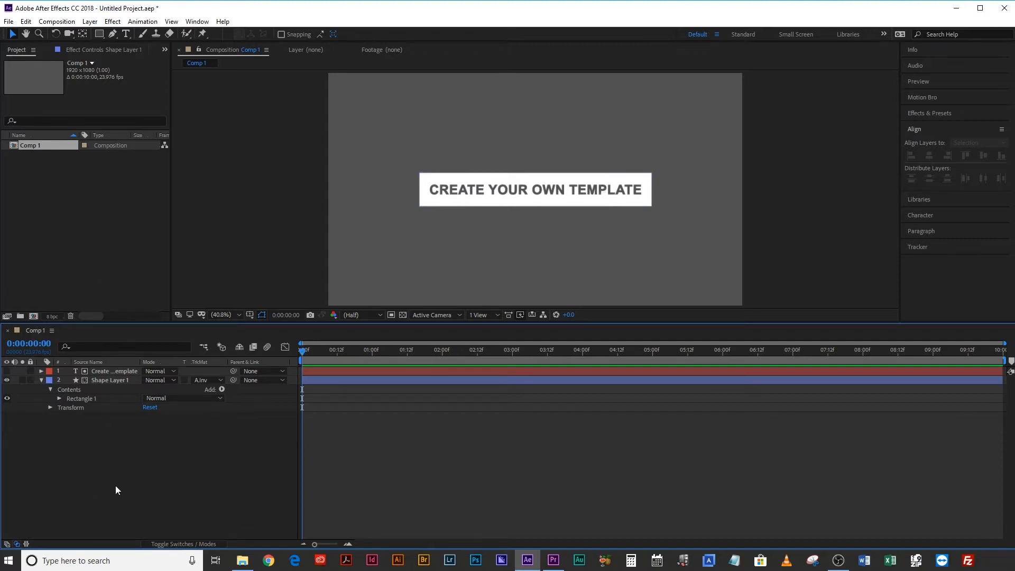
# Keyframe Shape Layer 1's Scale at 0 s and 1 s, with X Scale 0 at the start.
pyautogui.click(113, 371)
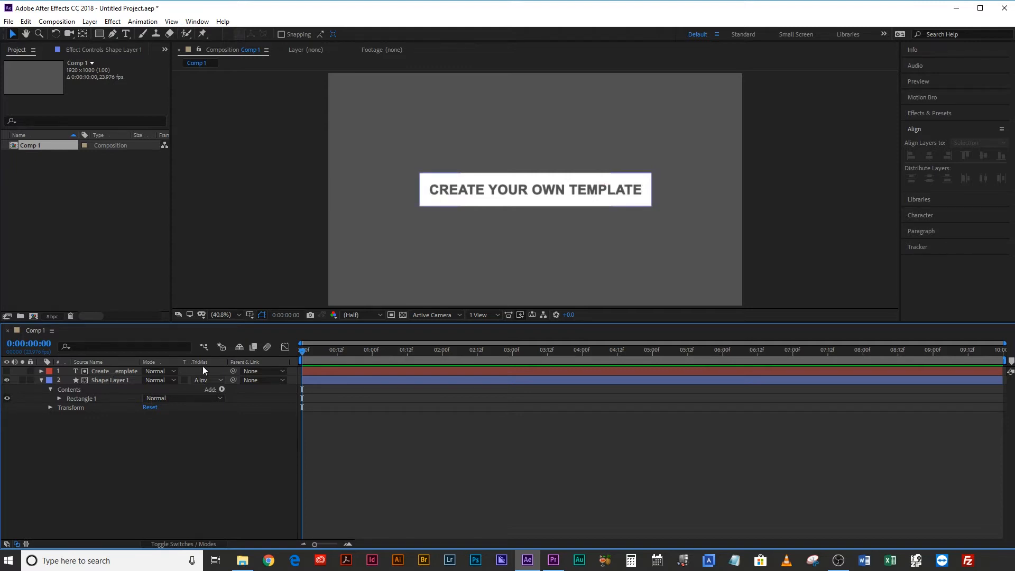
pyautogui.moveTo(442, 200)
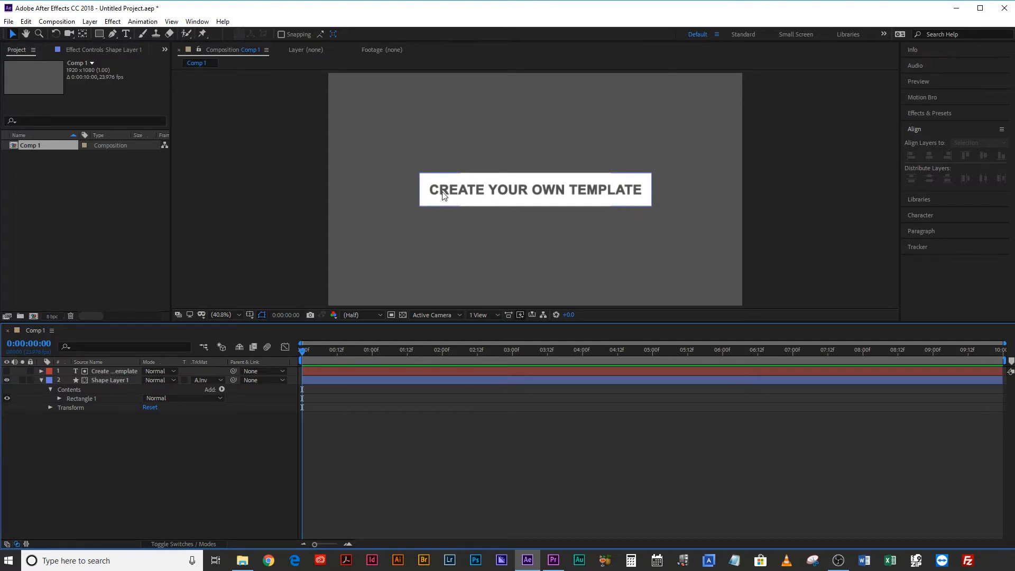
pyautogui.click(110, 380)
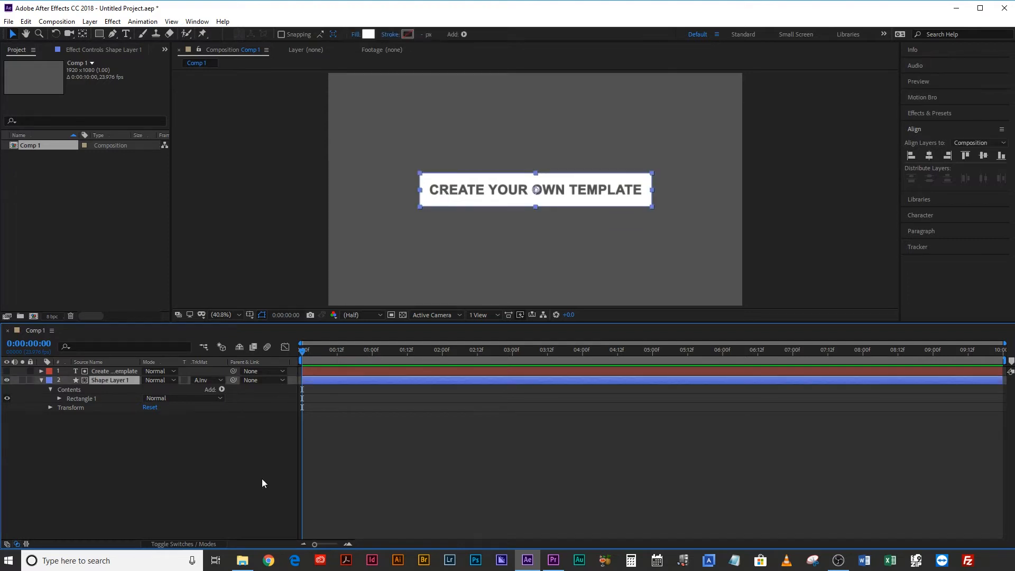
pyautogui.moveTo(522, 208)
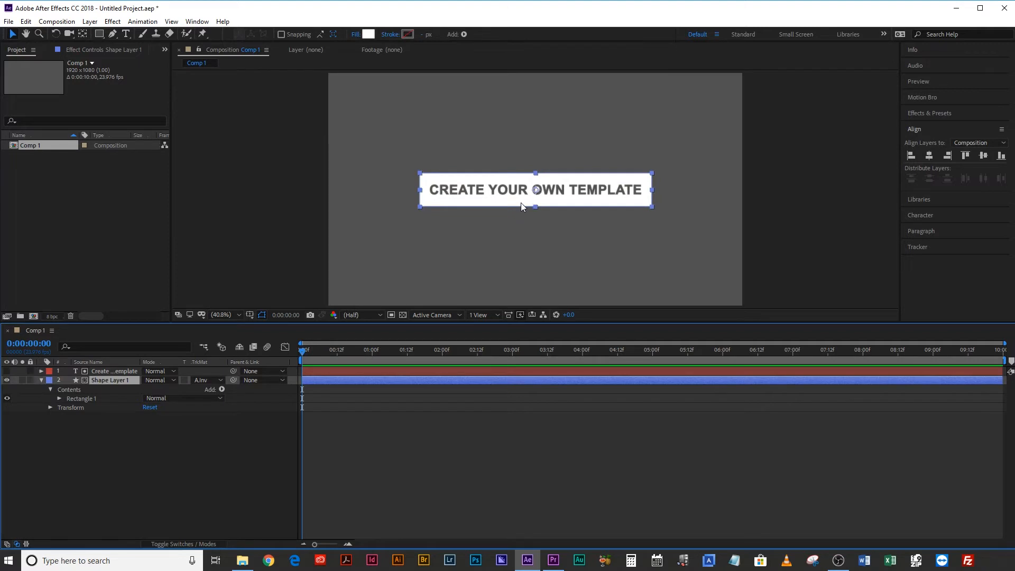
pyautogui.moveTo(494, 212)
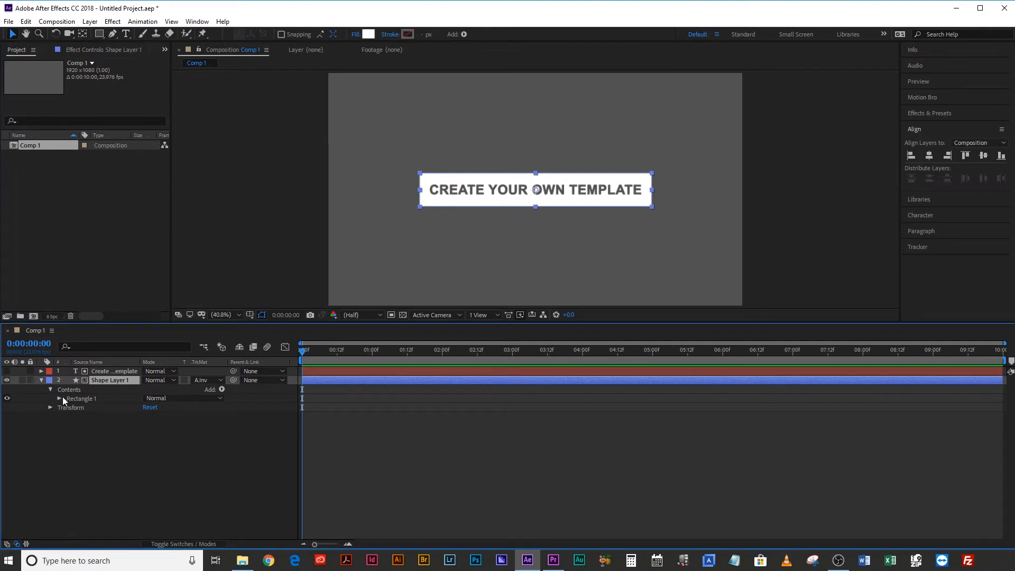
pyautogui.click(51, 407)
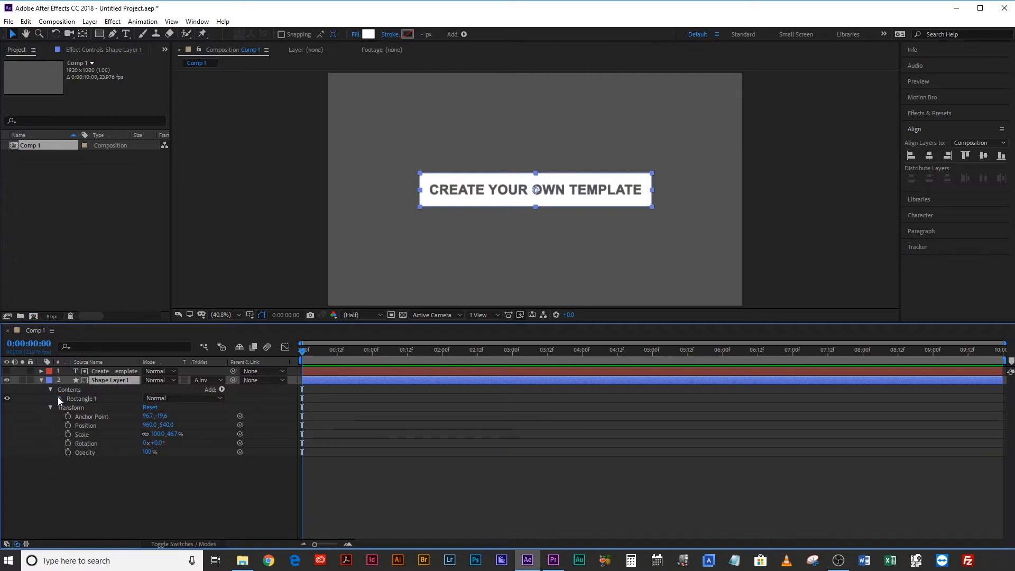
pyautogui.click(60, 398)
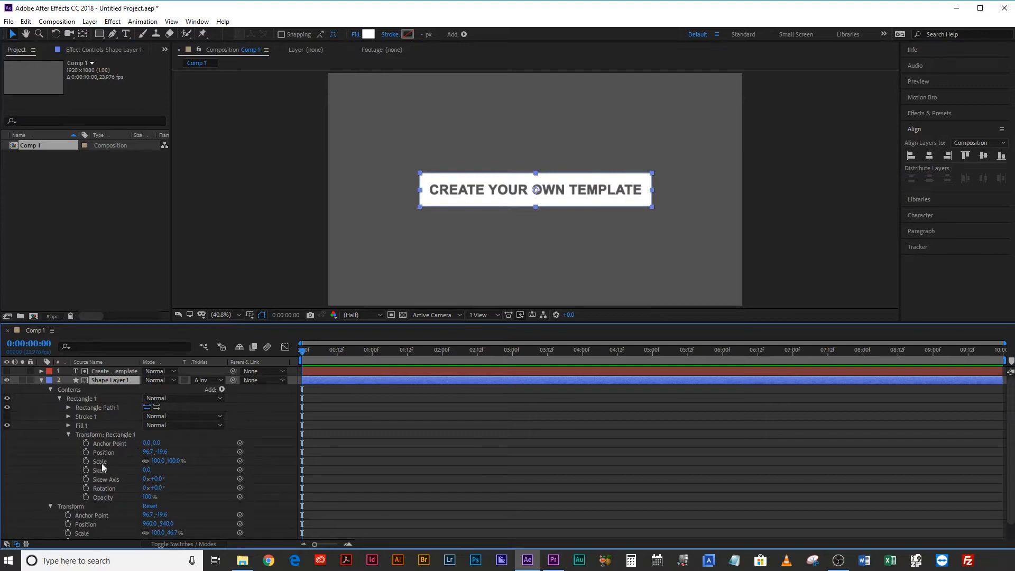
pyautogui.moveTo(134, 464)
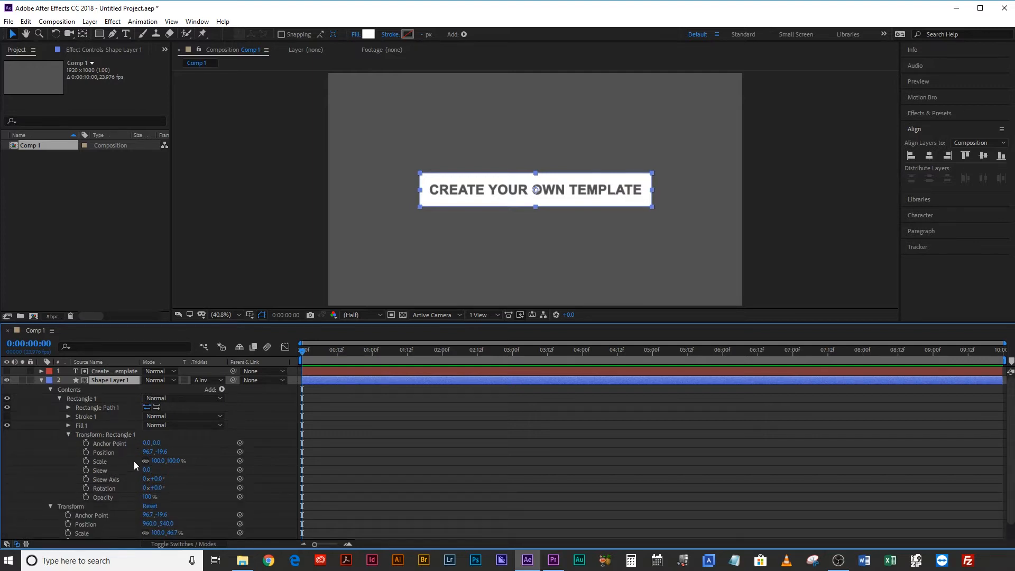
pyautogui.moveTo(495, 191)
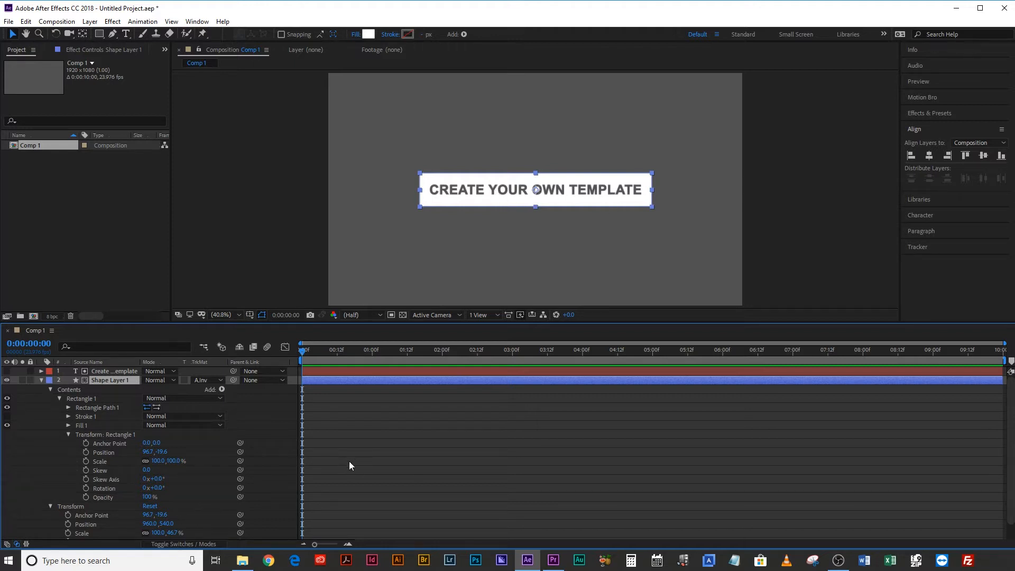
pyautogui.moveTo(349, 457)
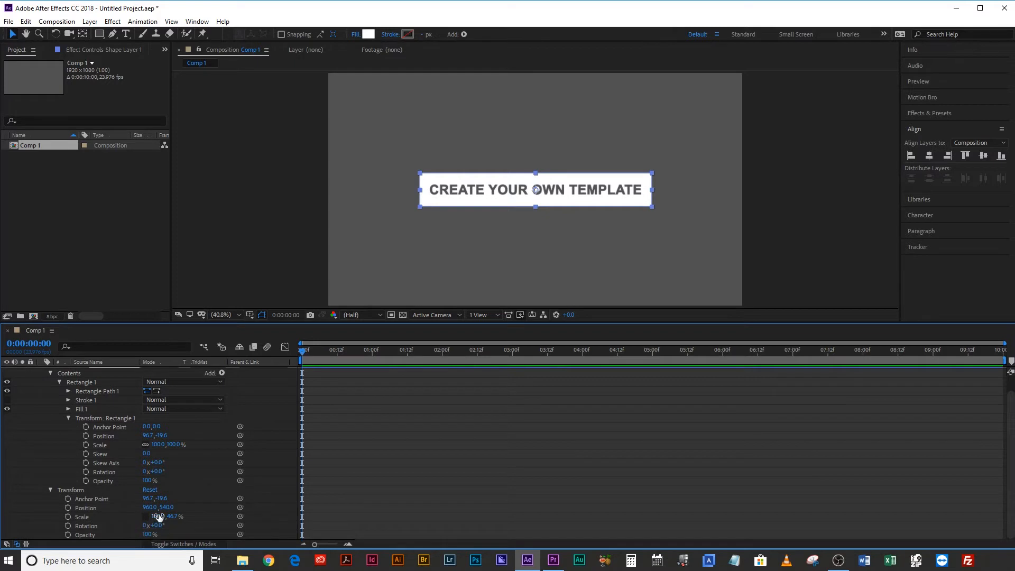
pyautogui.click(92, 517)
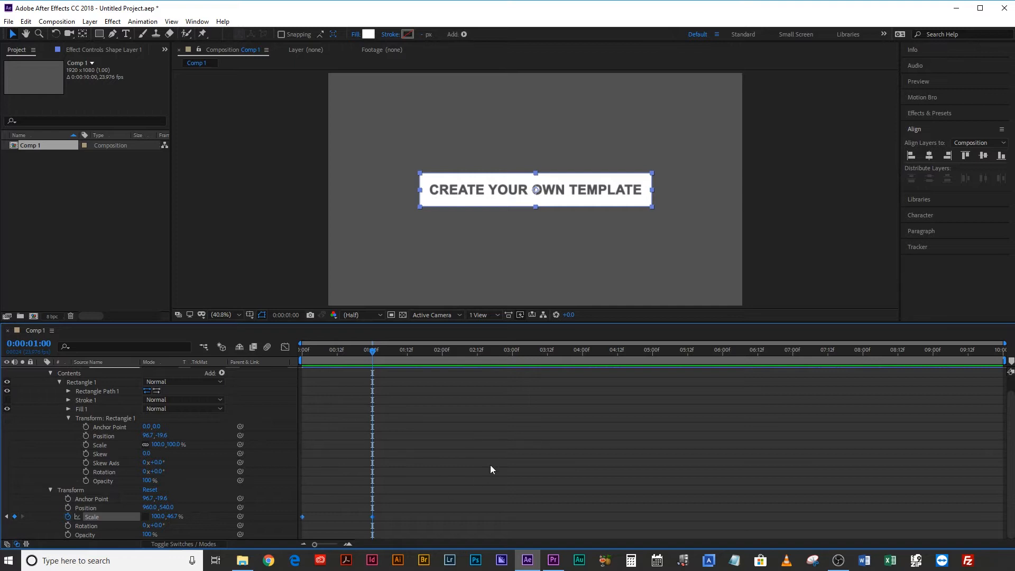
pyautogui.rightClick(372, 516)
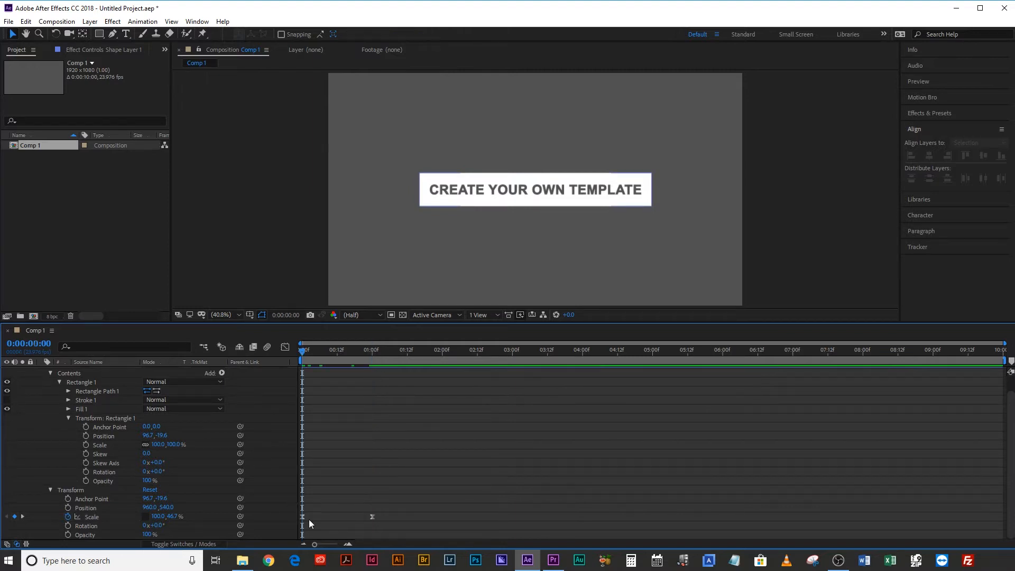
pyautogui.doubleClick(158, 516)
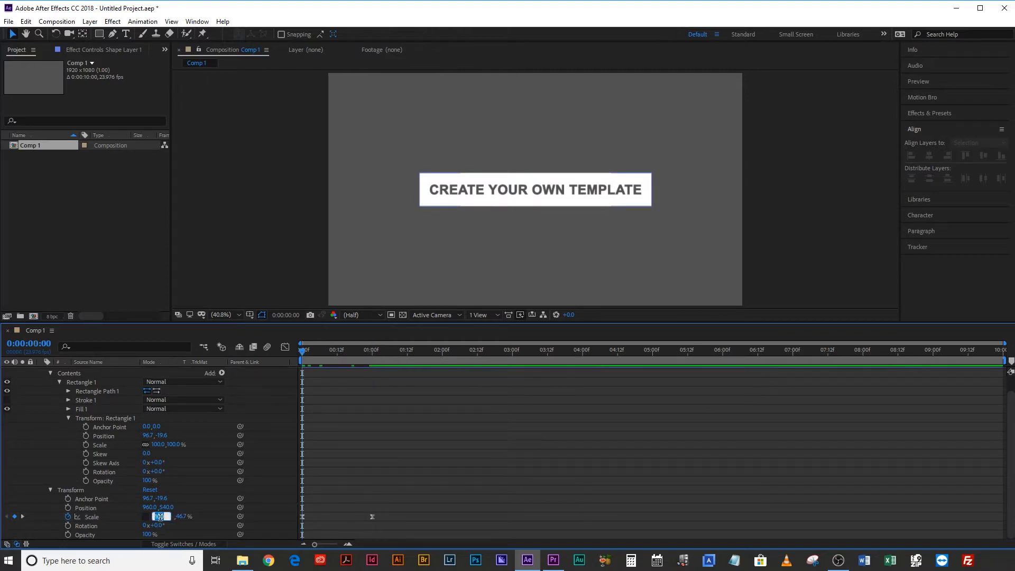
pyautogui.write('0,46.7 %')
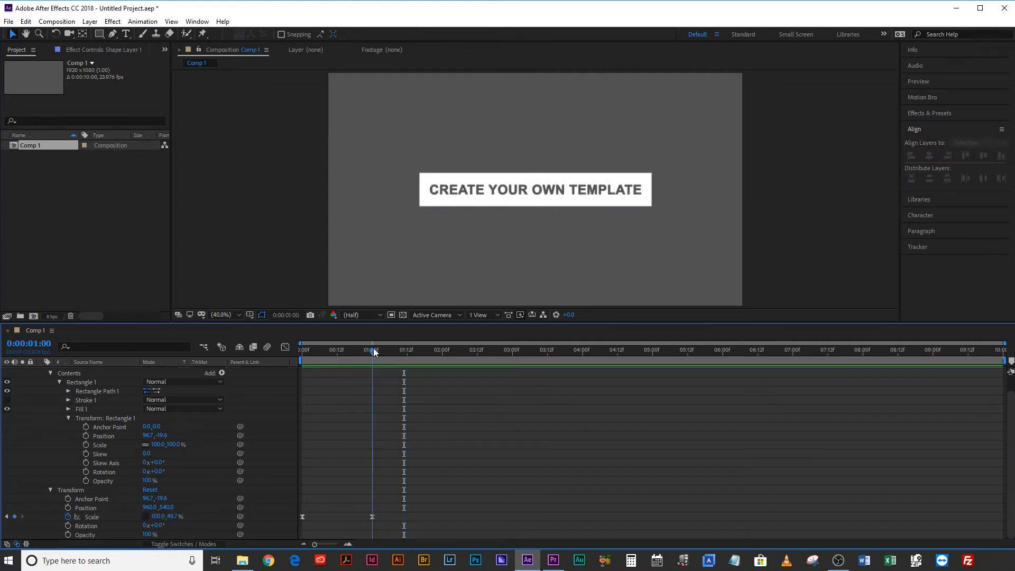
pyautogui.click(534, 189)
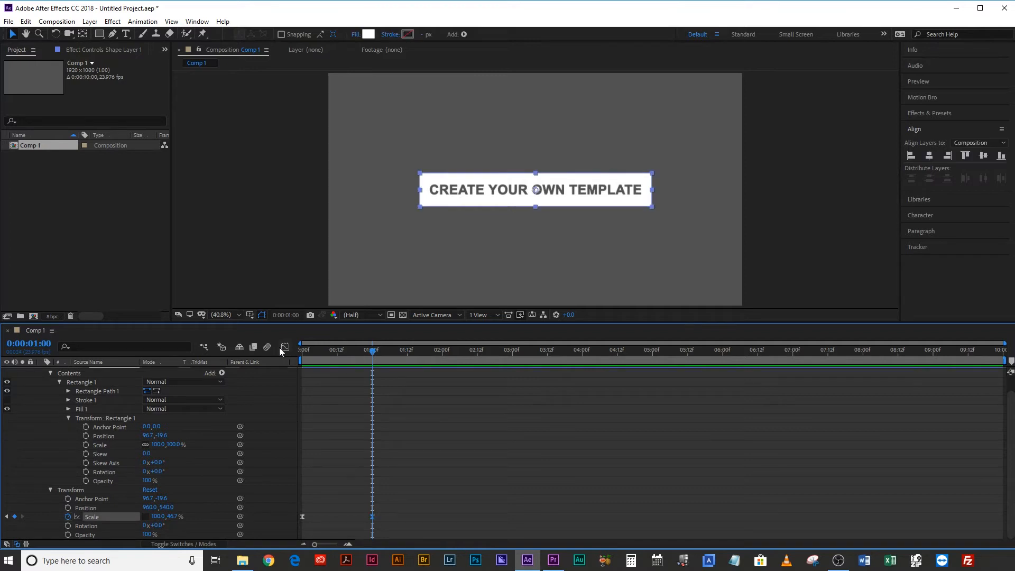
pyautogui.click(284, 348)
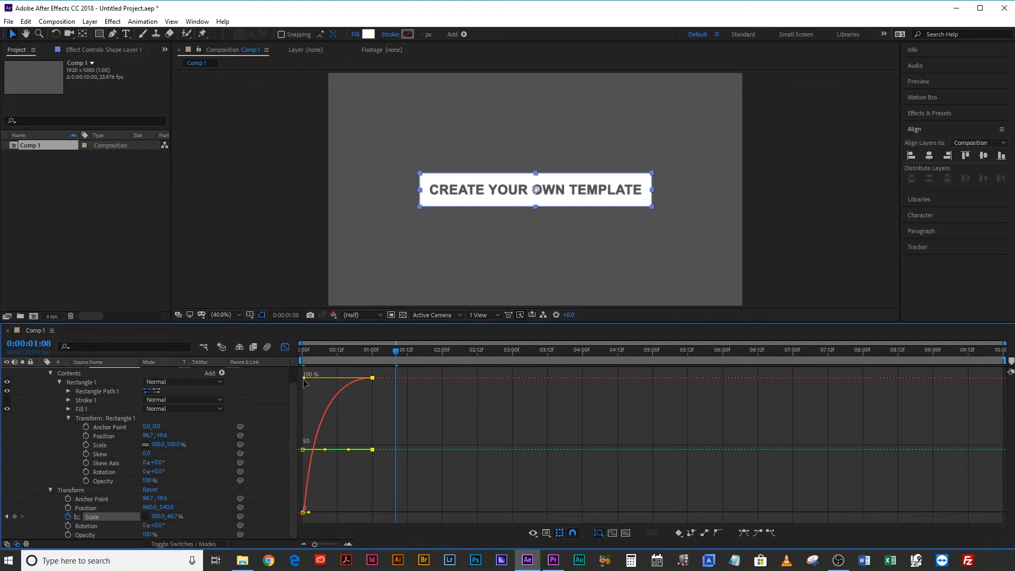
pyautogui.click(301, 349)
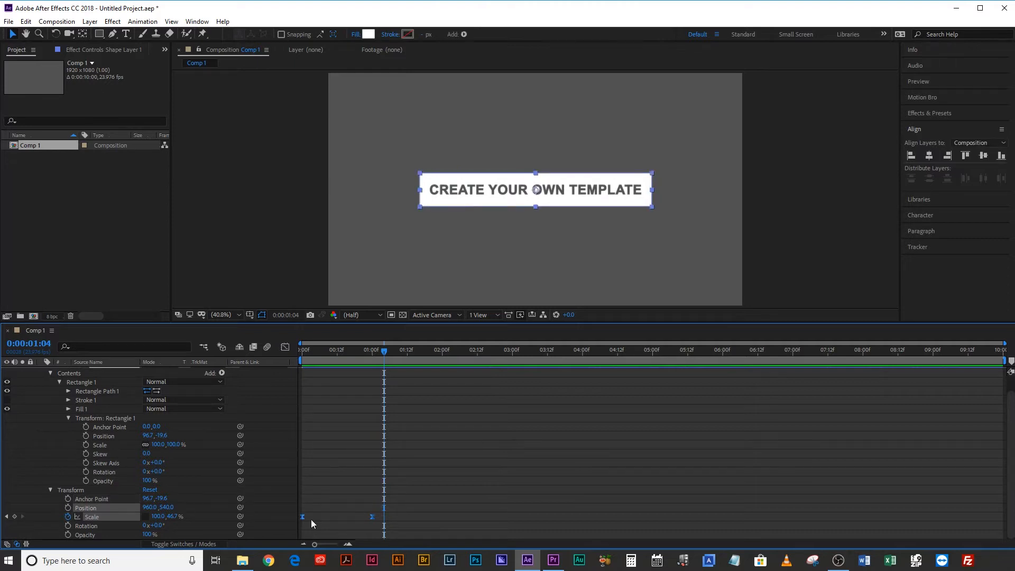
pyautogui.moveTo(942, 354)
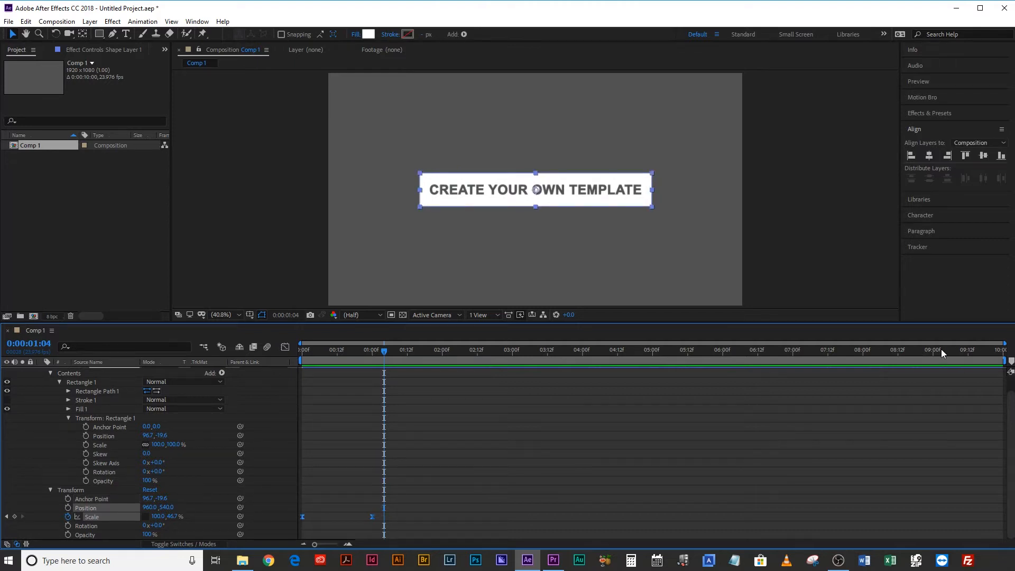
# Paste the Scale keyframes near 9 s and time-reverse them so the box shrinks away.
pyautogui.click(932, 350)
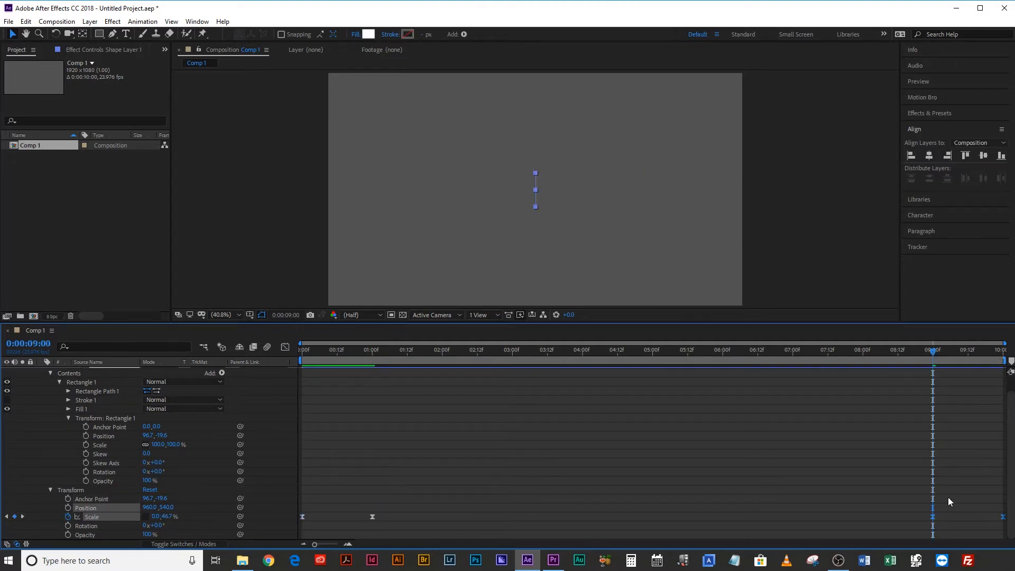
pyautogui.rightClick(932, 372)
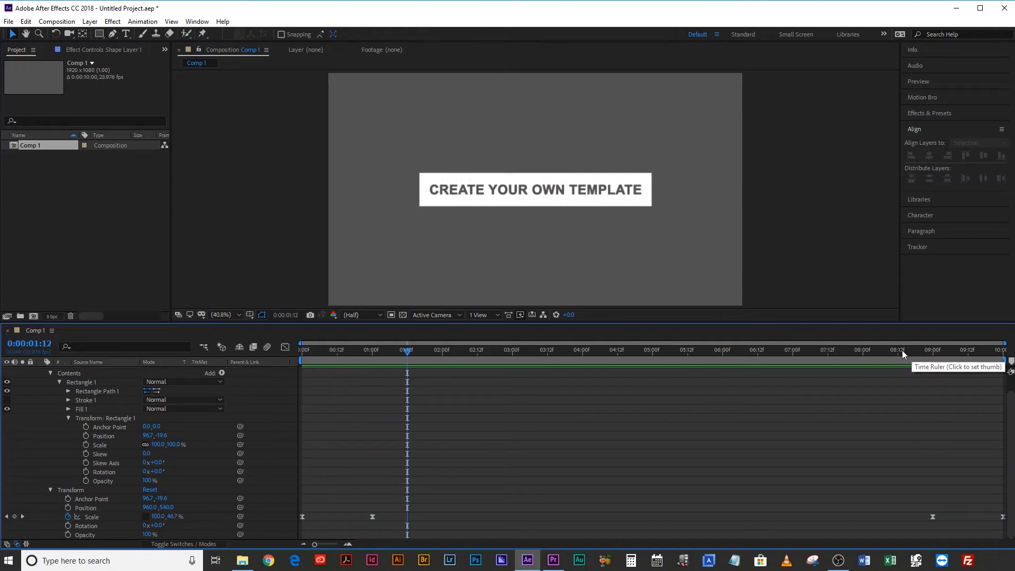
pyautogui.click(899, 350)
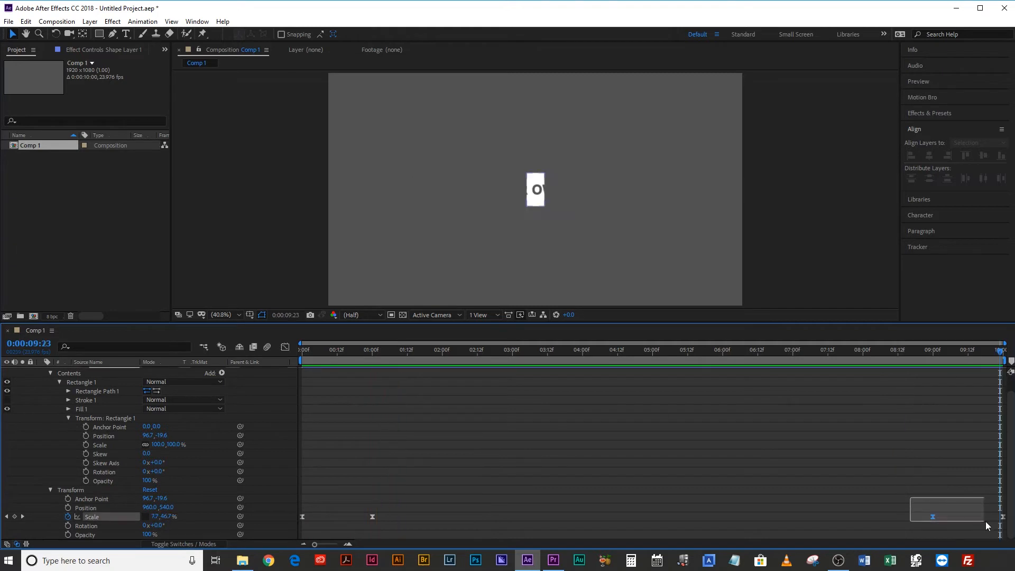
pyautogui.click(535, 190)
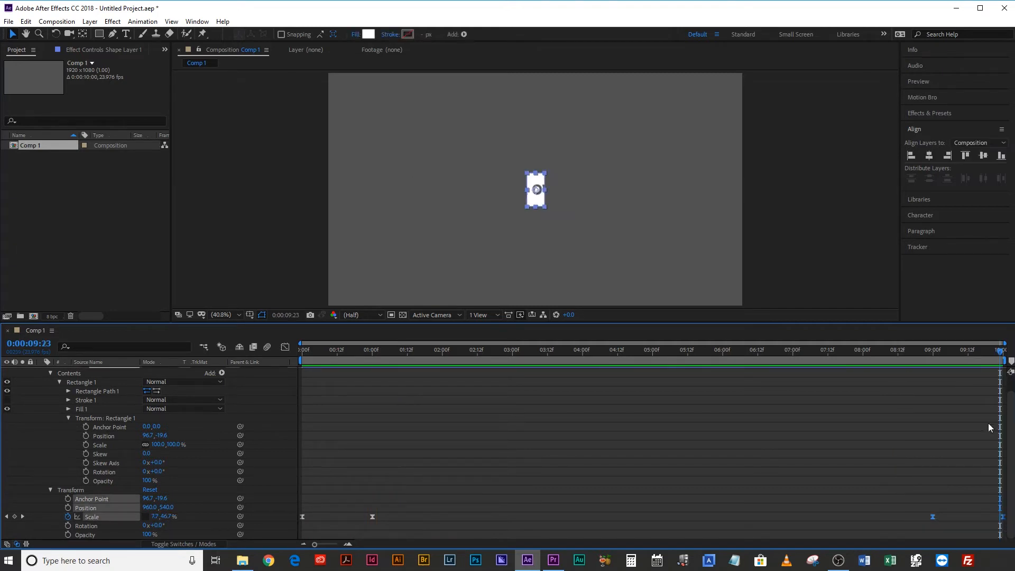
pyautogui.moveTo(981, 423)
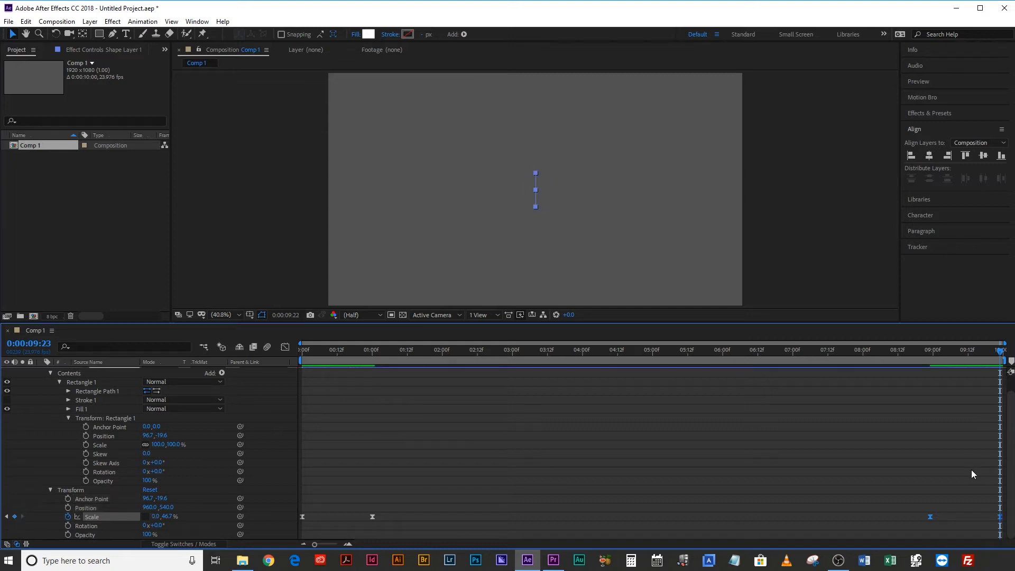
pyautogui.click(398, 350)
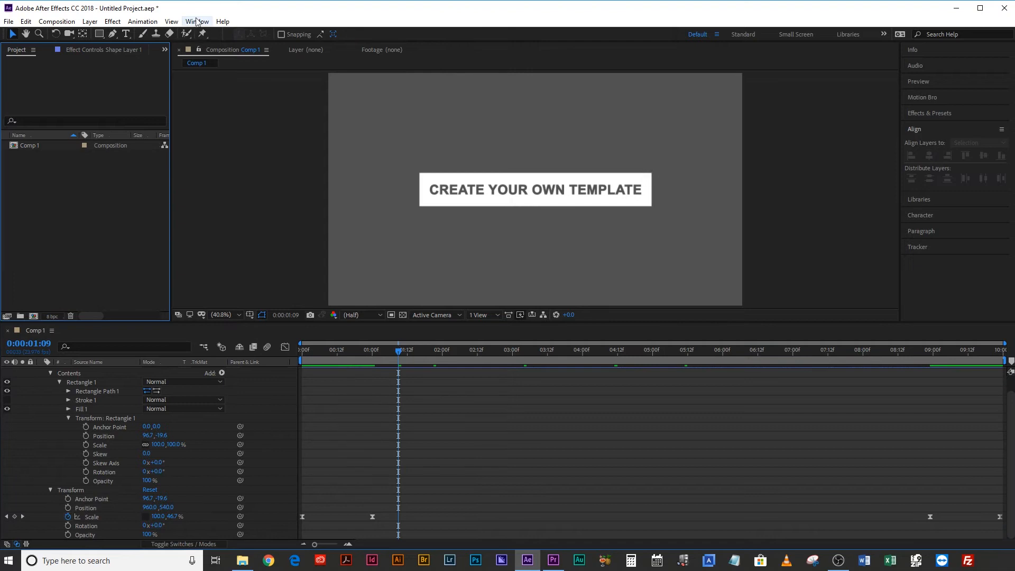
# Add the title's Source Text to Essential Graphics, renamed 'Title Text'.
pyautogui.click(196, 21)
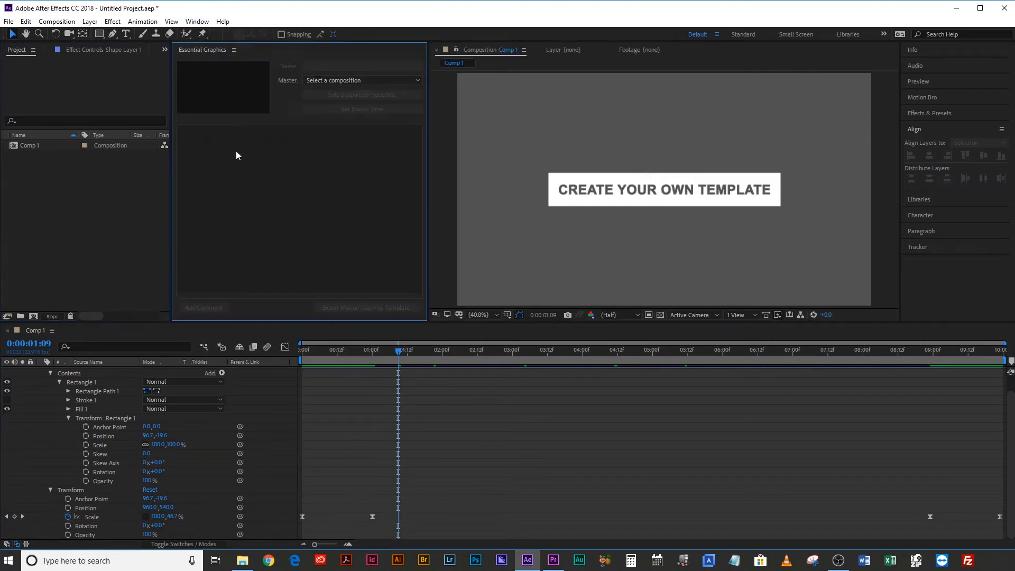
pyautogui.moveTo(265, 251)
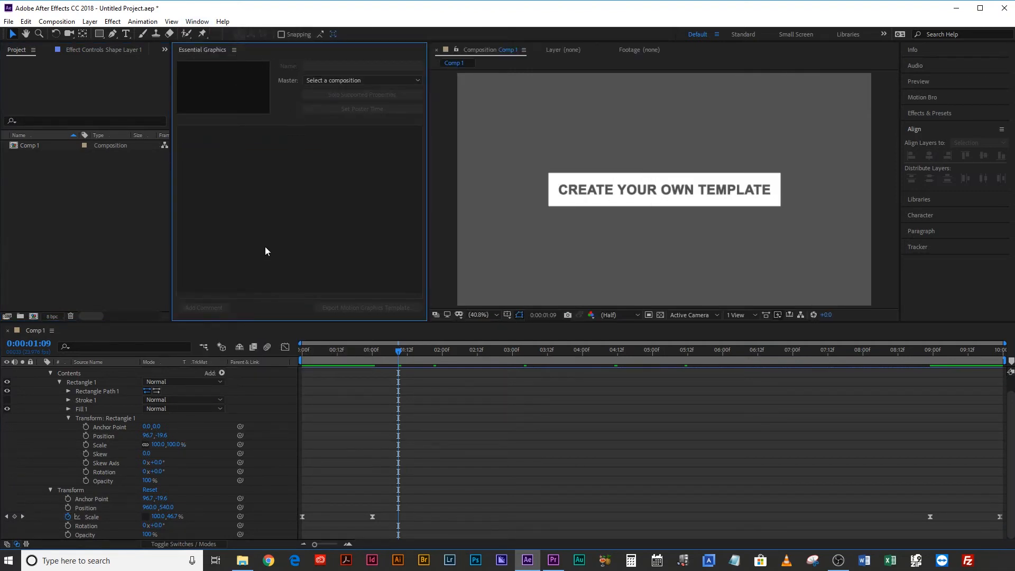
pyautogui.moveTo(255, 251)
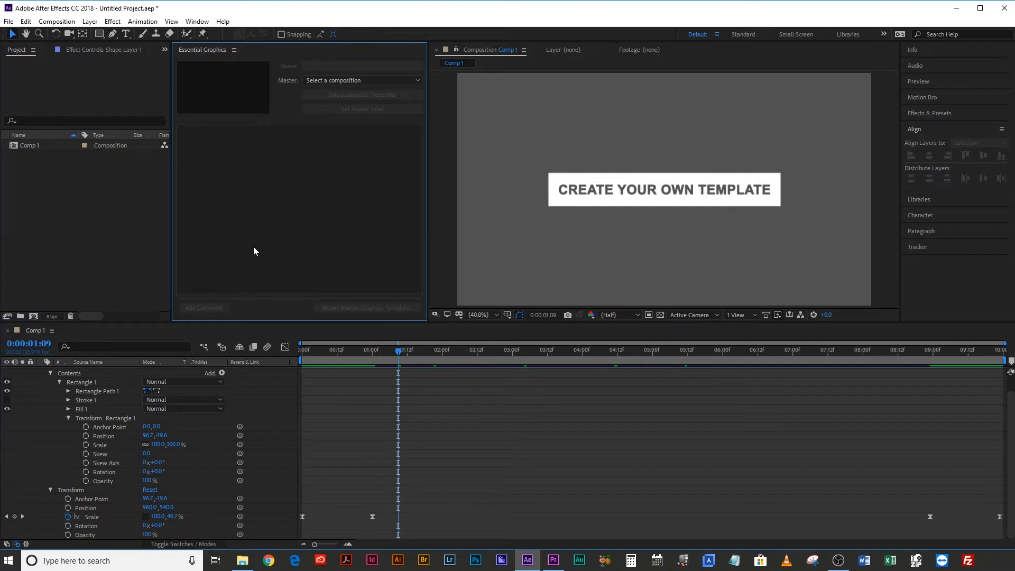
pyautogui.moveTo(287, 205)
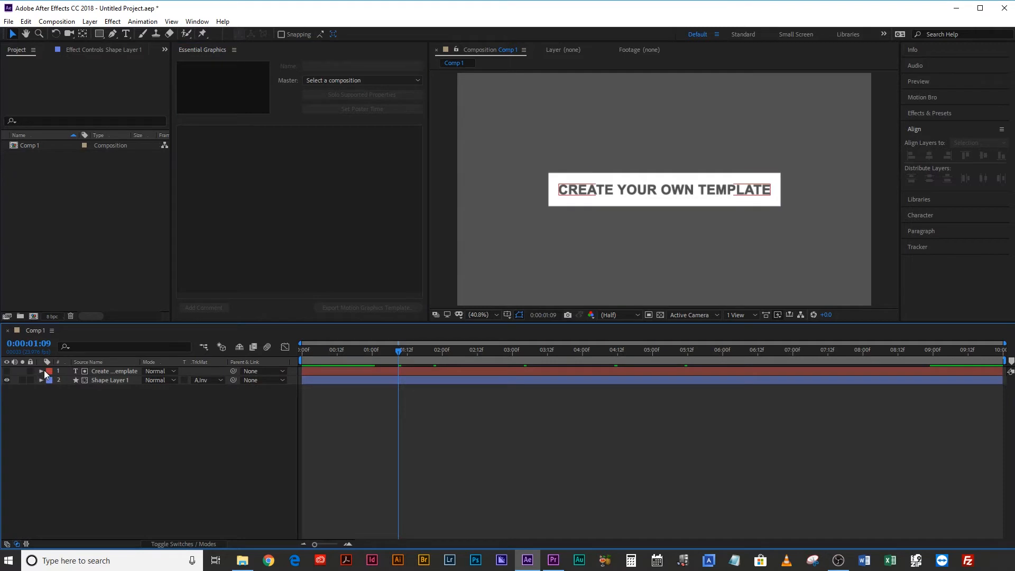
pyautogui.click(41, 371)
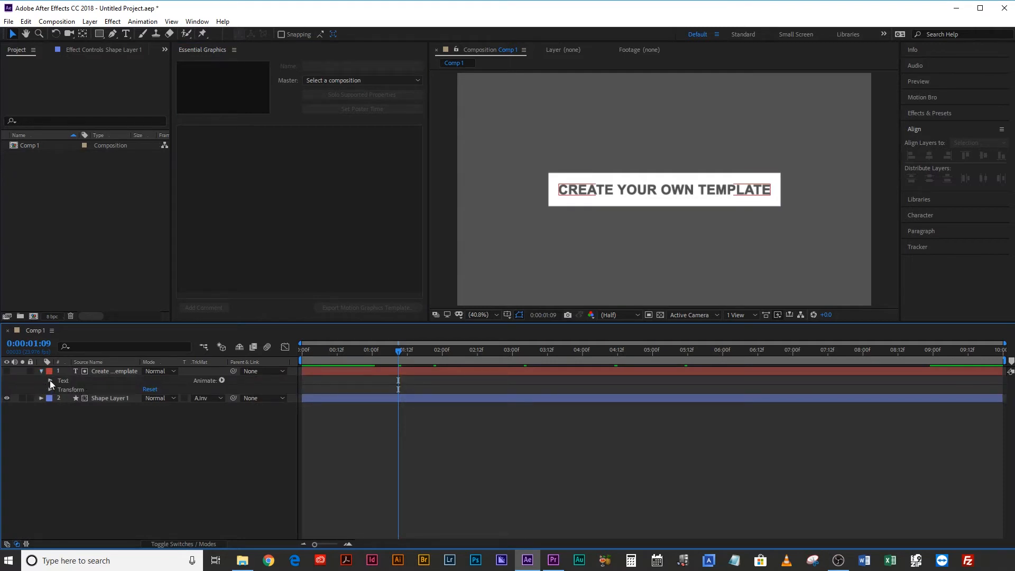
pyautogui.click(49, 381)
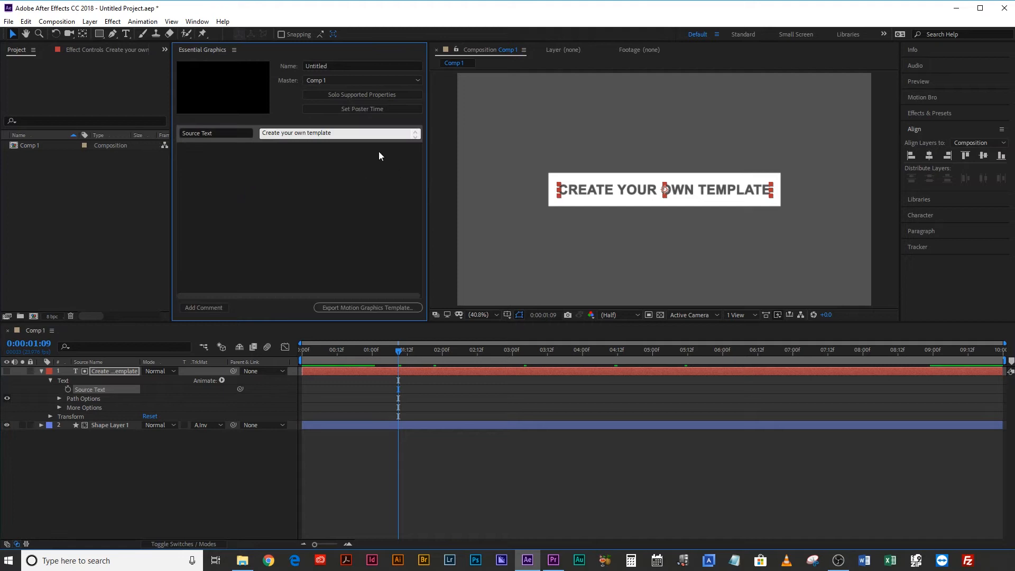
pyautogui.doubleClick(215, 133)
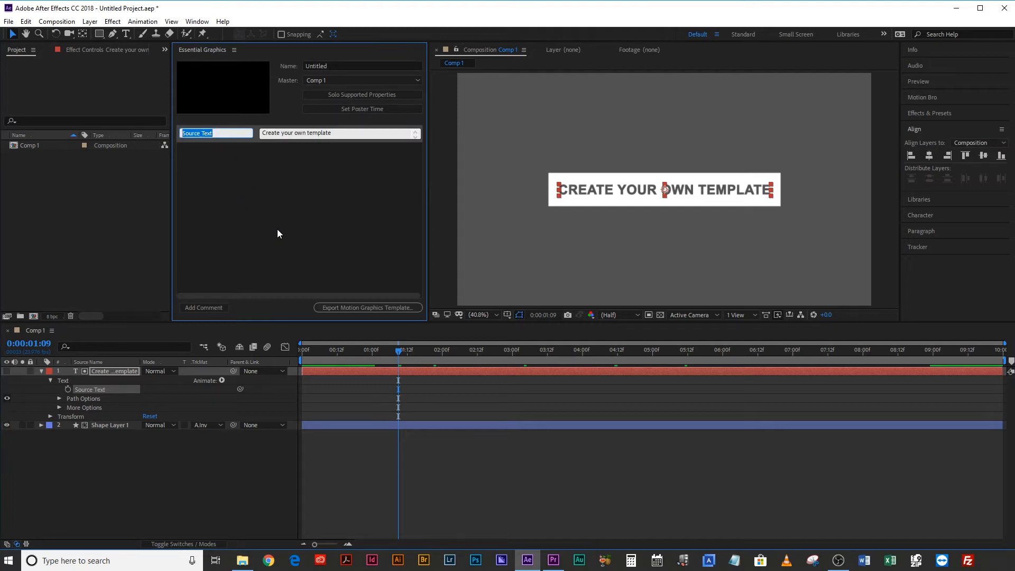
pyautogui.write('Title Text')
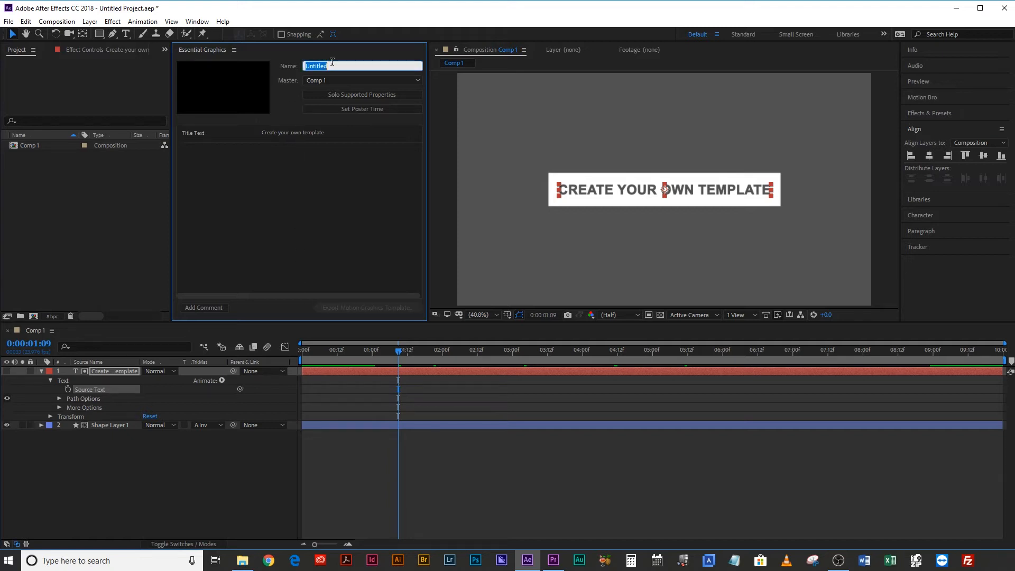
# Name the template STENCIL Title, test-edit Title Text to 'DOD MEdia', and return to frame 0.
pyautogui.write('STENCIL T')
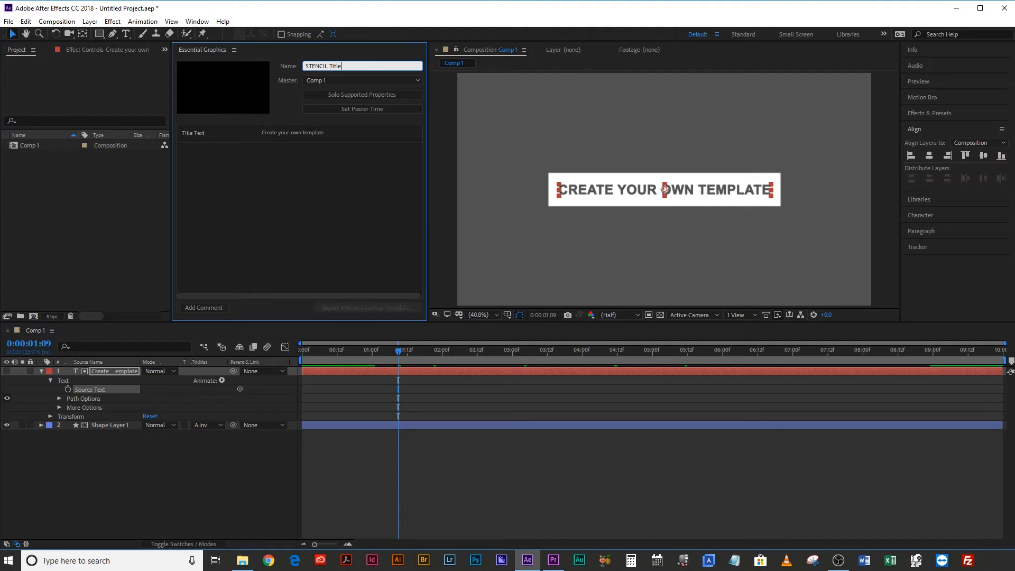
pyautogui.doubleClick(291, 133)
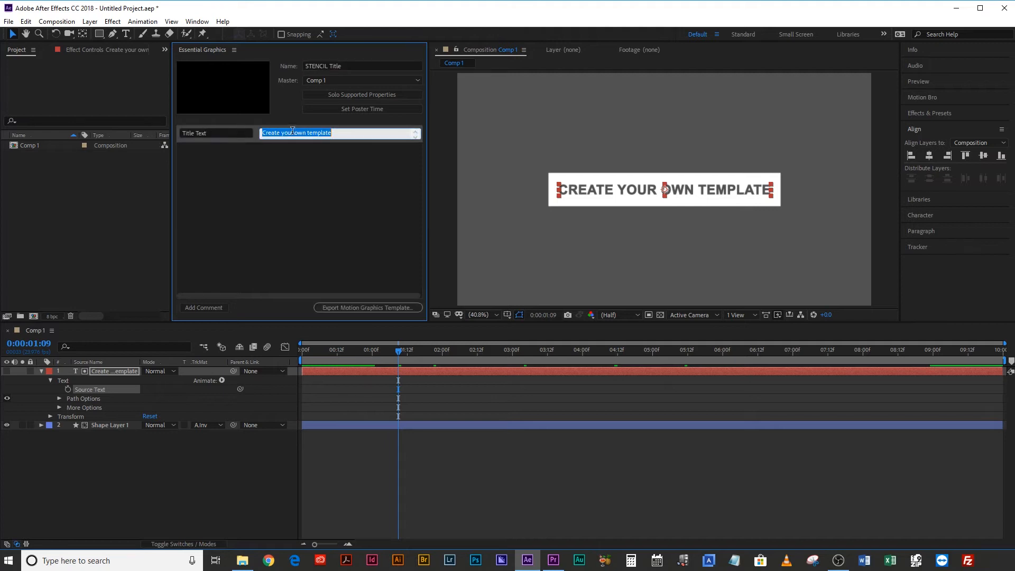
pyautogui.write('DOD MEdia')
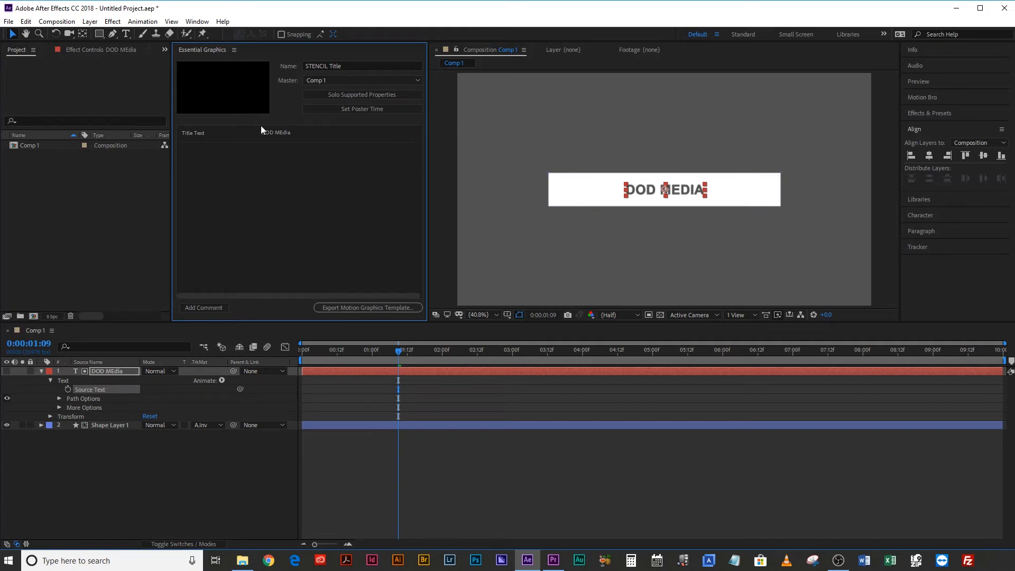
pyautogui.click(299, 350)
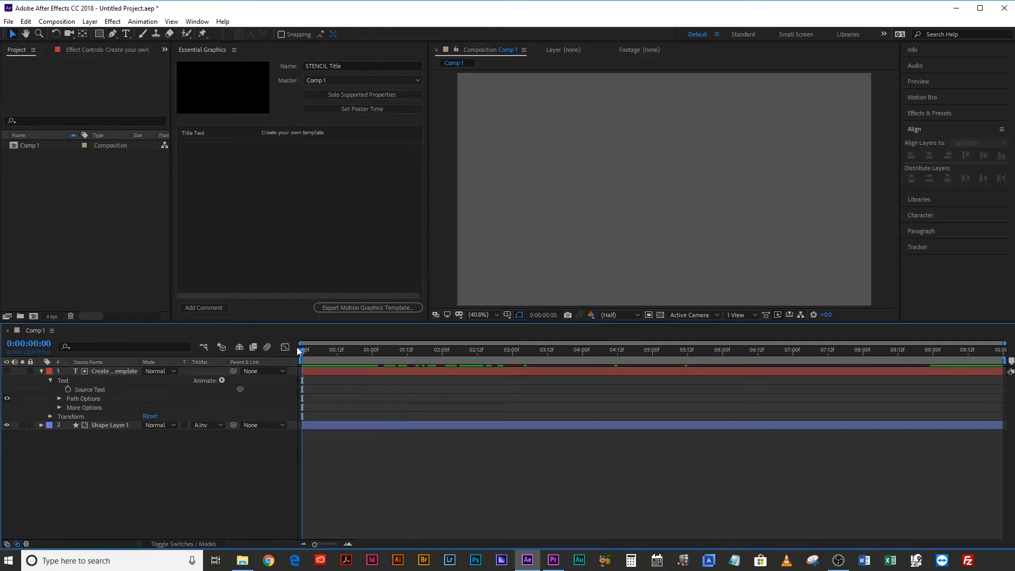
# Scrub to 1 s and show Shape Layer 1's Scale keyframes.
pyautogui.click(469, 349)
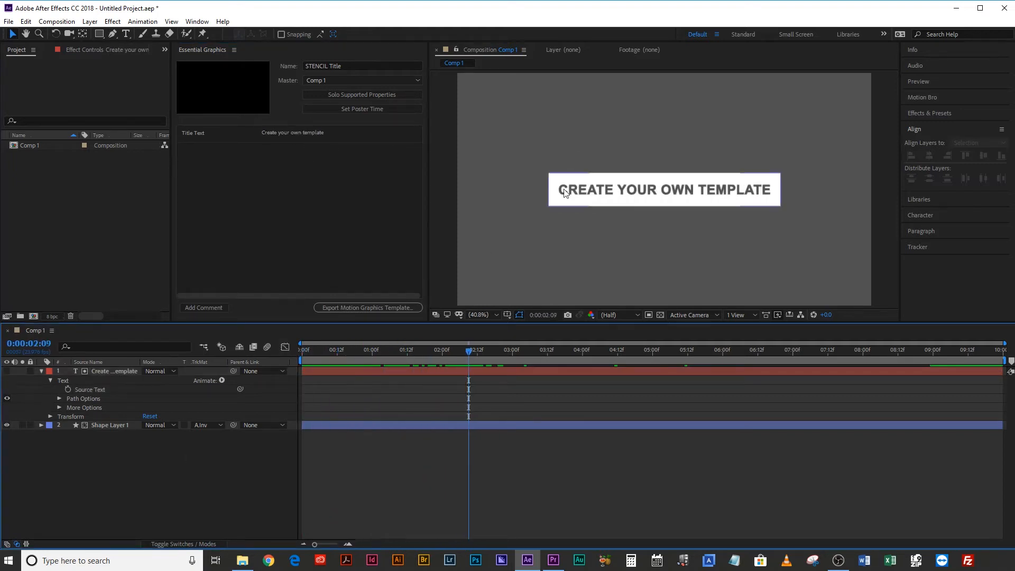
pyautogui.moveTo(620, 204)
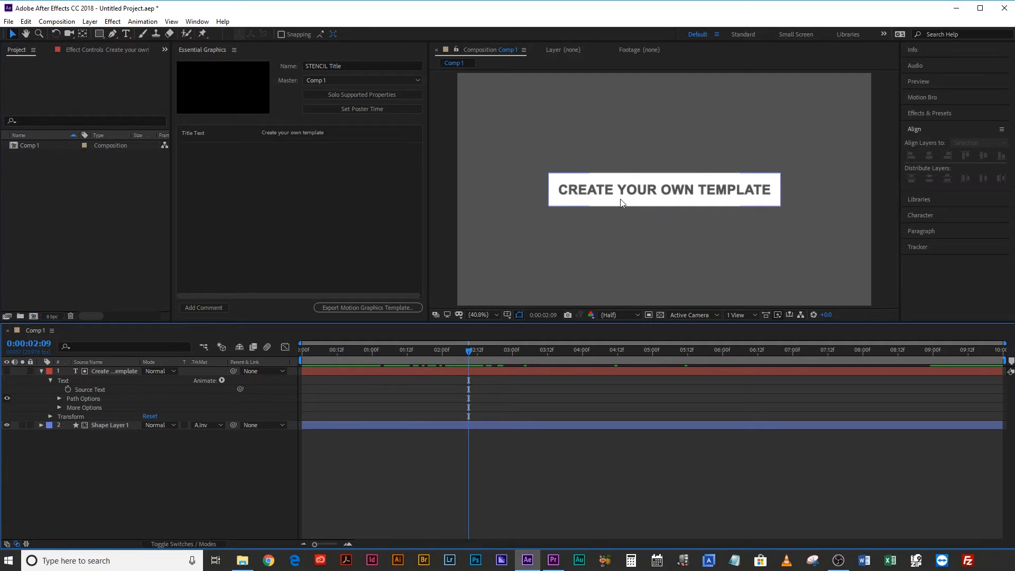
pyautogui.click(377, 350)
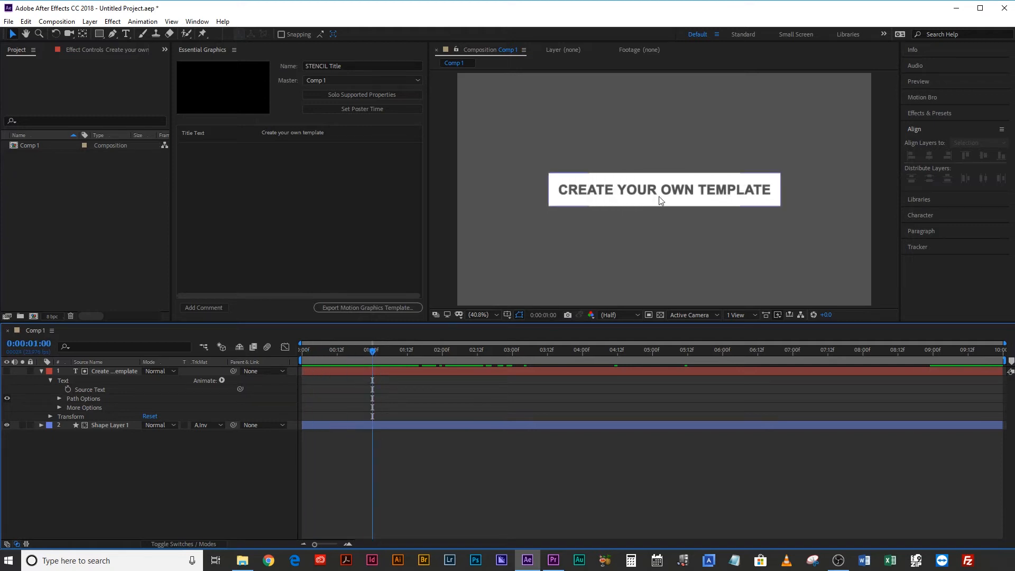
pyautogui.moveTo(620, 197)
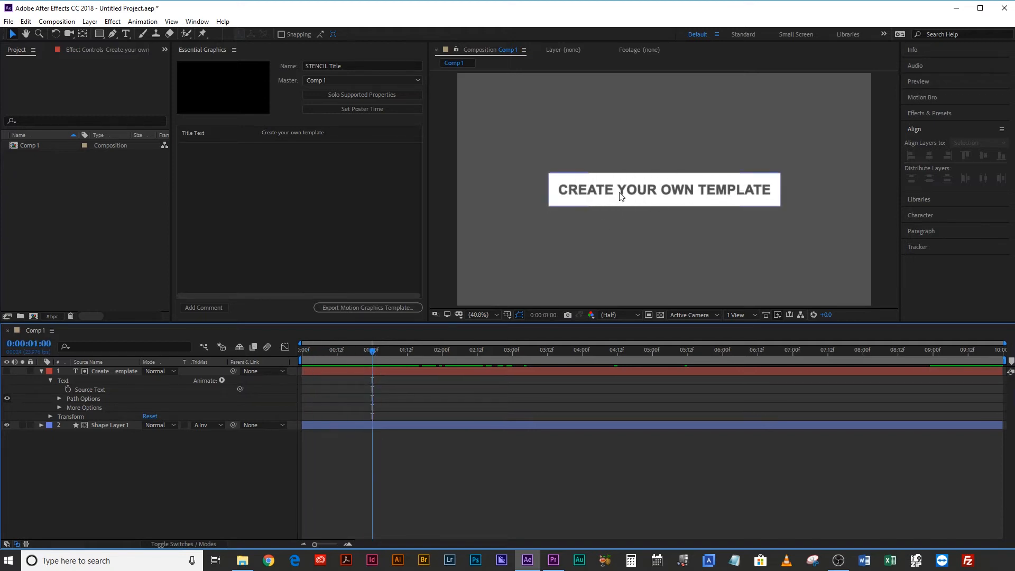
pyautogui.moveTo(605, 205)
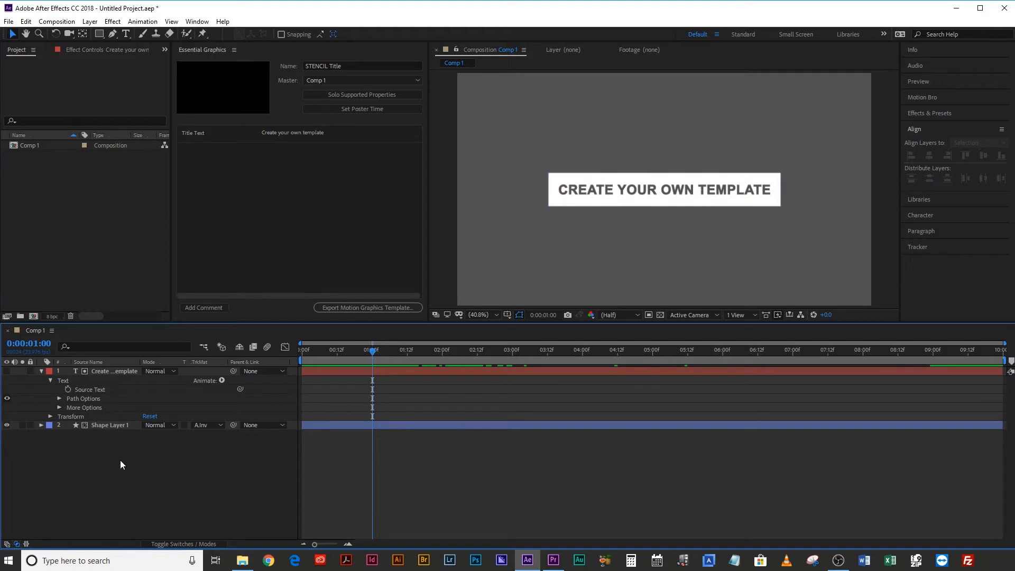
pyautogui.click(110, 424)
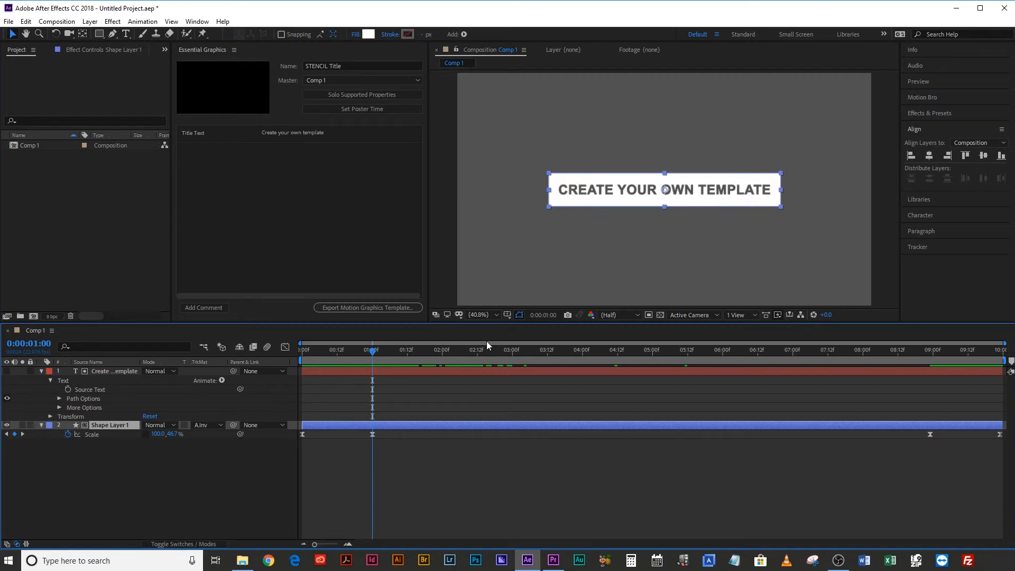
pyautogui.moveTo(317, 205)
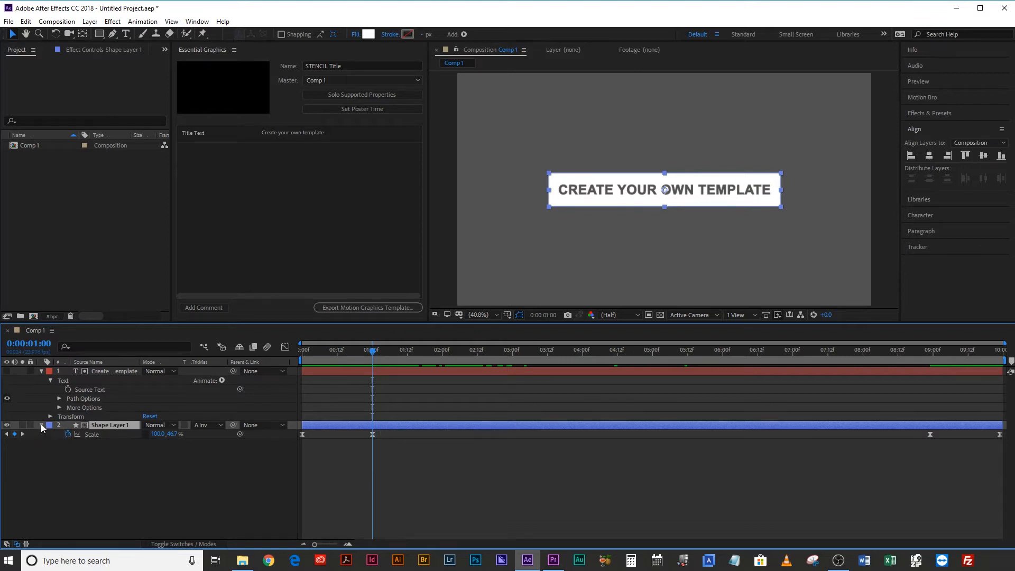
# Twirl open Rectangle 1's transform, drag its Scale into the template, and open Effects & Presets.
pyautogui.click(50, 425)
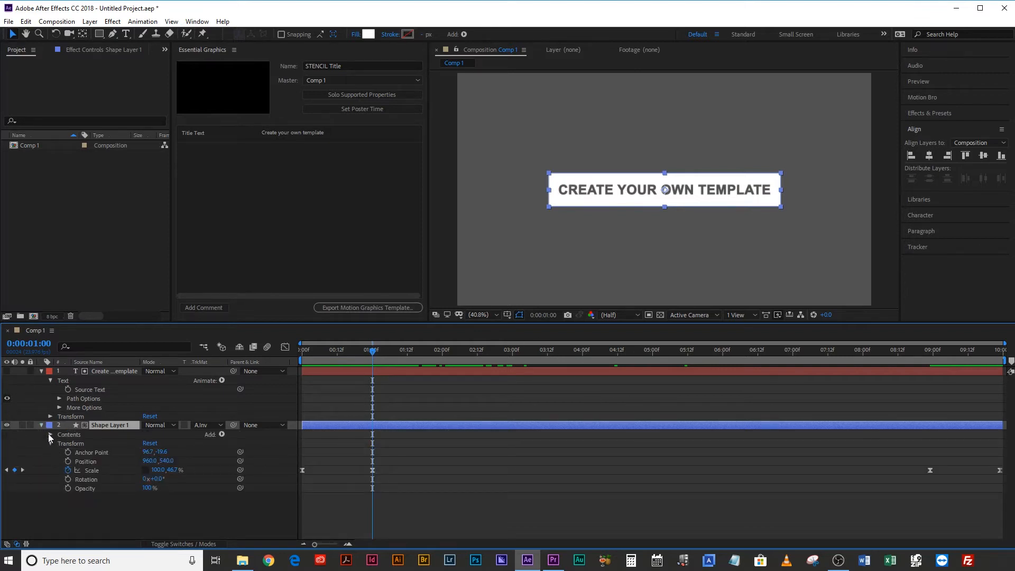
pyautogui.click(51, 434)
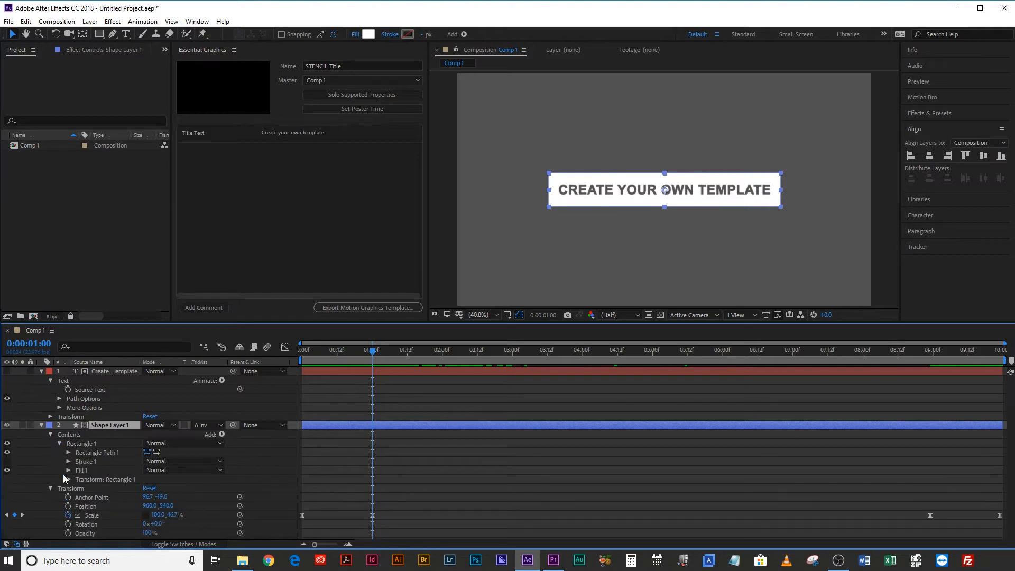
pyautogui.click(69, 472)
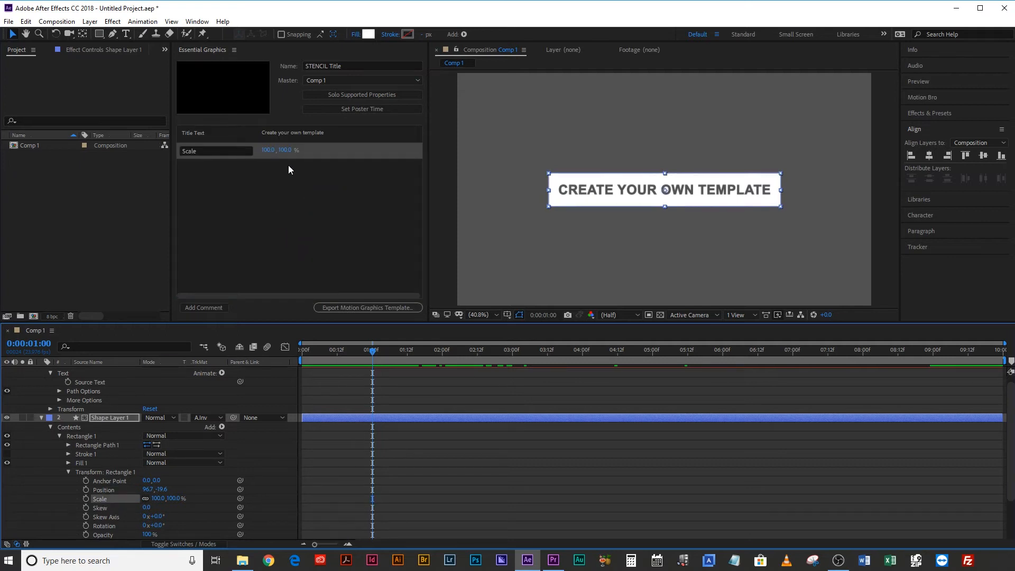
pyautogui.moveTo(264, 150); pyautogui.dragTo(264, 150)
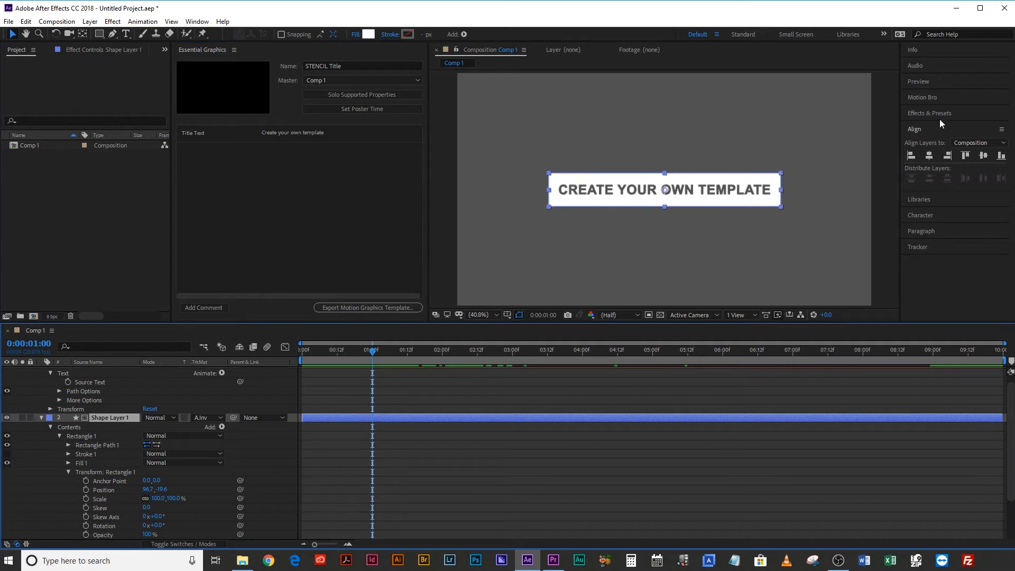
pyautogui.click(928, 113)
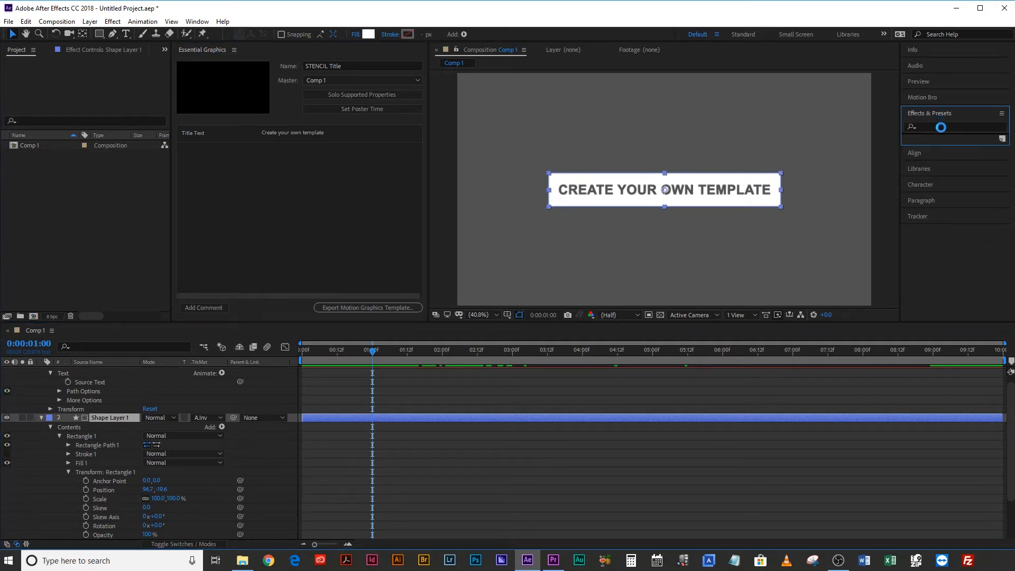
# Apply a Slider Control for Width to the box layer and start an expression on Rectangle 1's Scale.
pyautogui.write('slider')
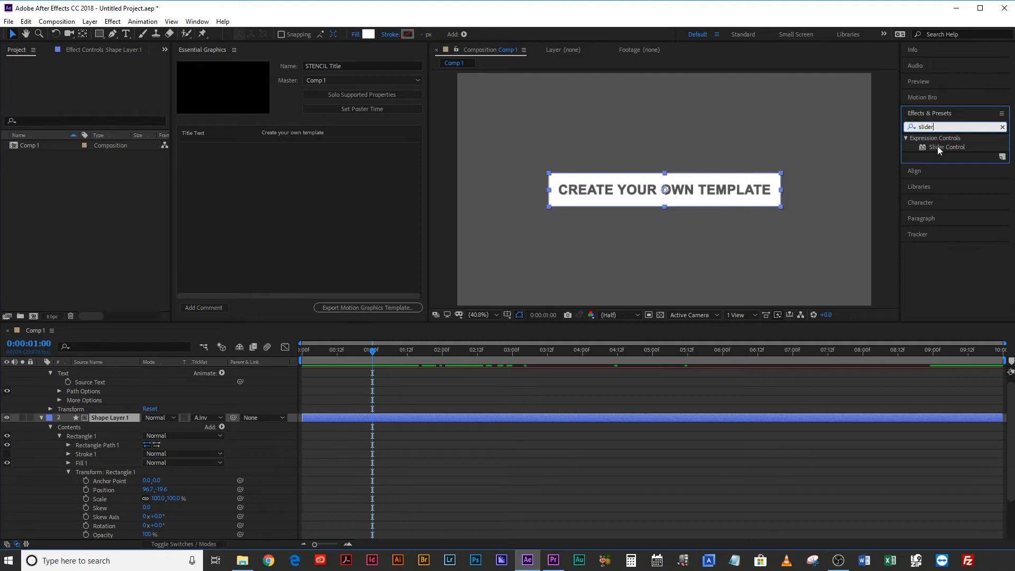
pyautogui.doubleClick(947, 146)
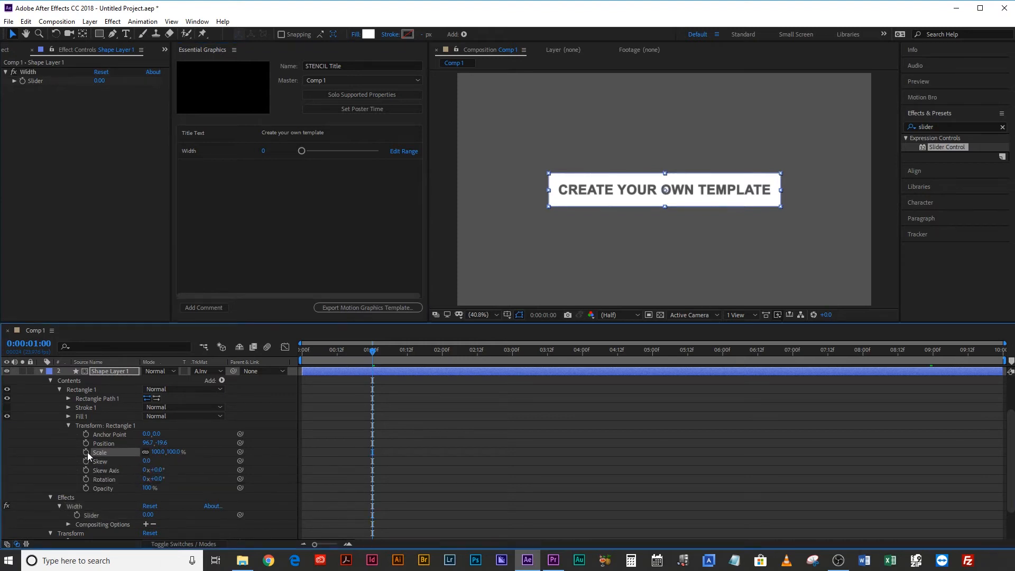
pyautogui.click(86, 452)
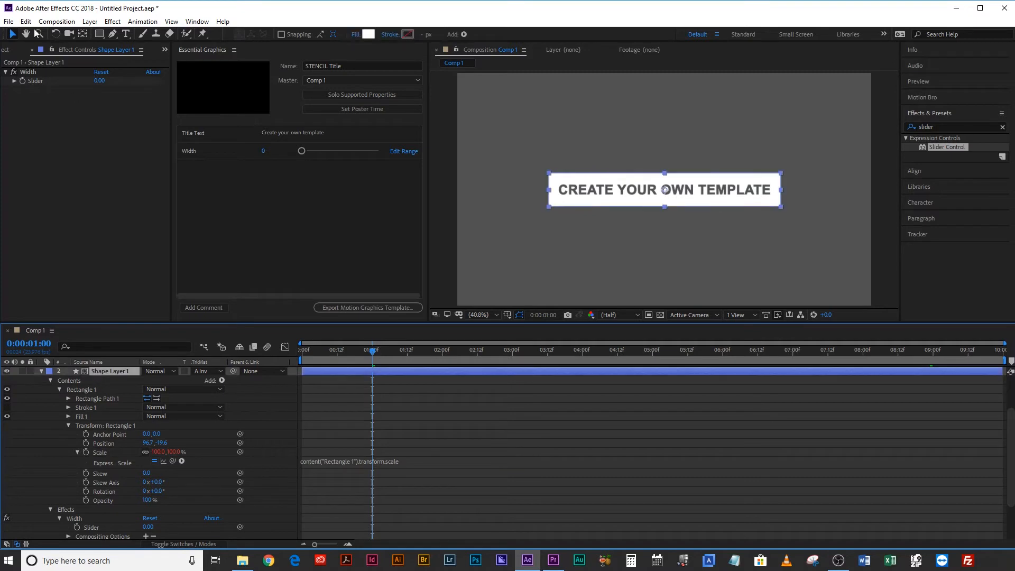
pyautogui.click(28, 72)
pyautogui.write('x =')
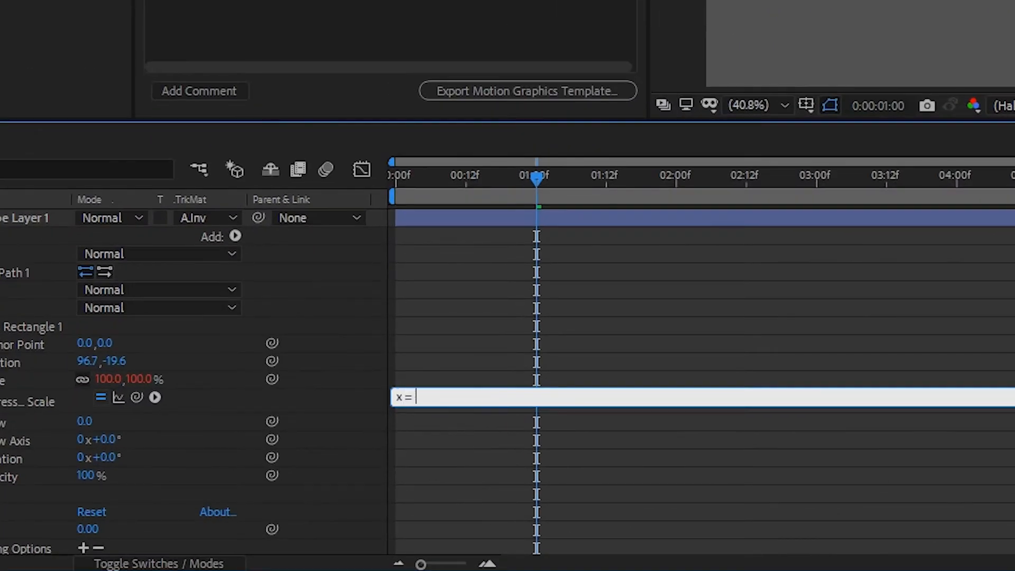
# Enter the expression line x = effect("Width")("Slider") for the rectangle's Scale.
pyautogui.write('eff')
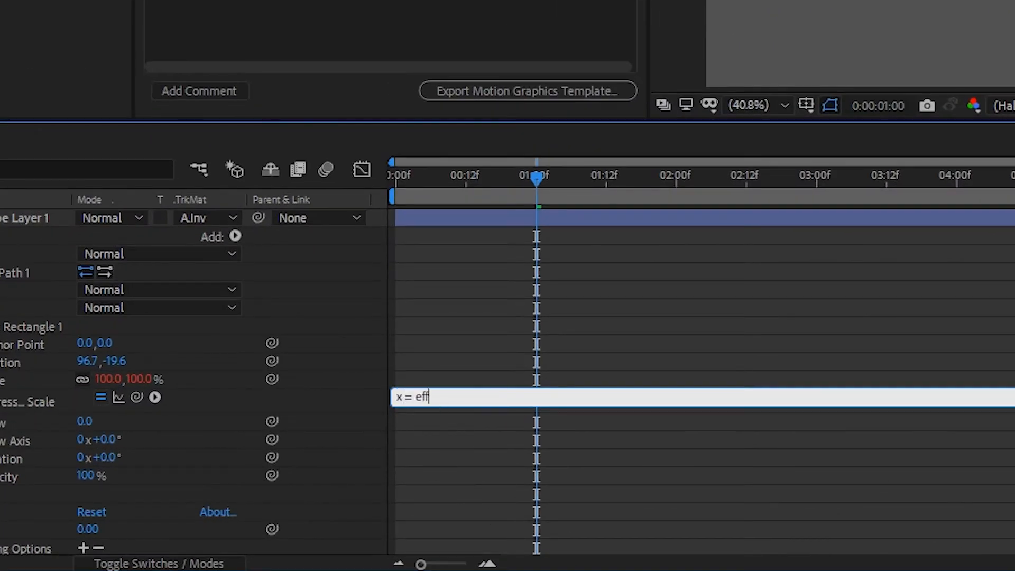
pyautogui.write('ect(')
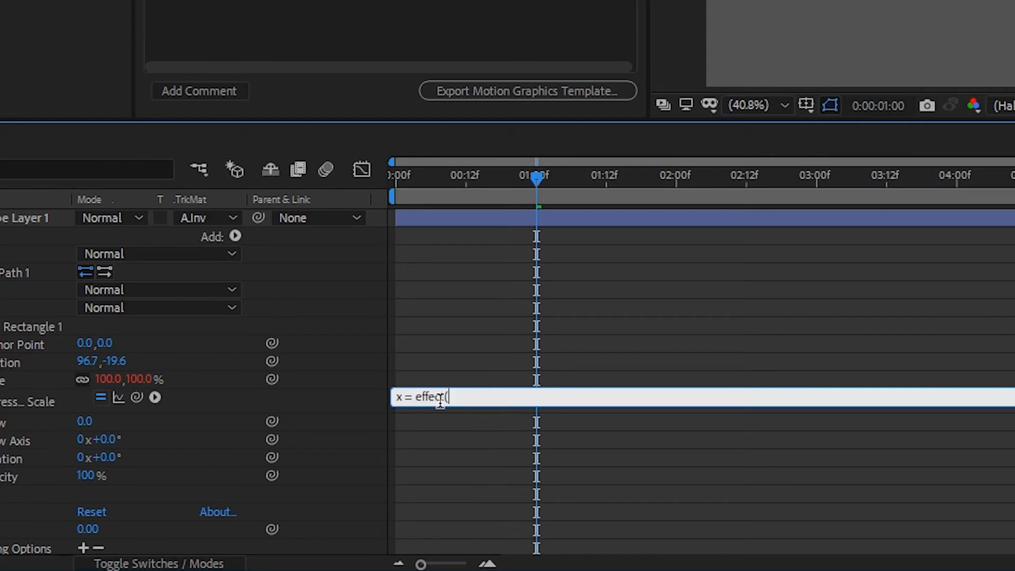
pyautogui.write('"')
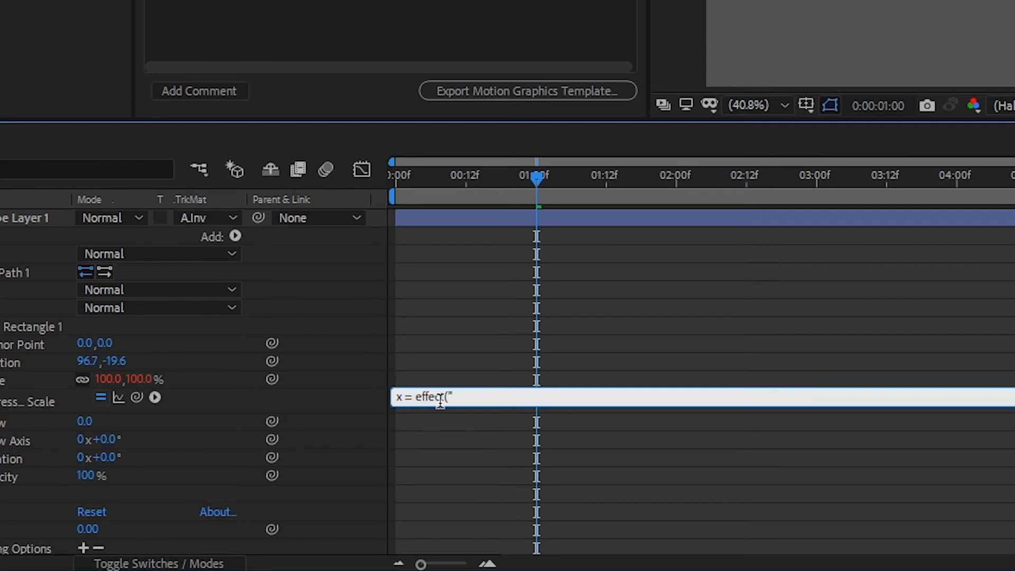
pyautogui.write('t')
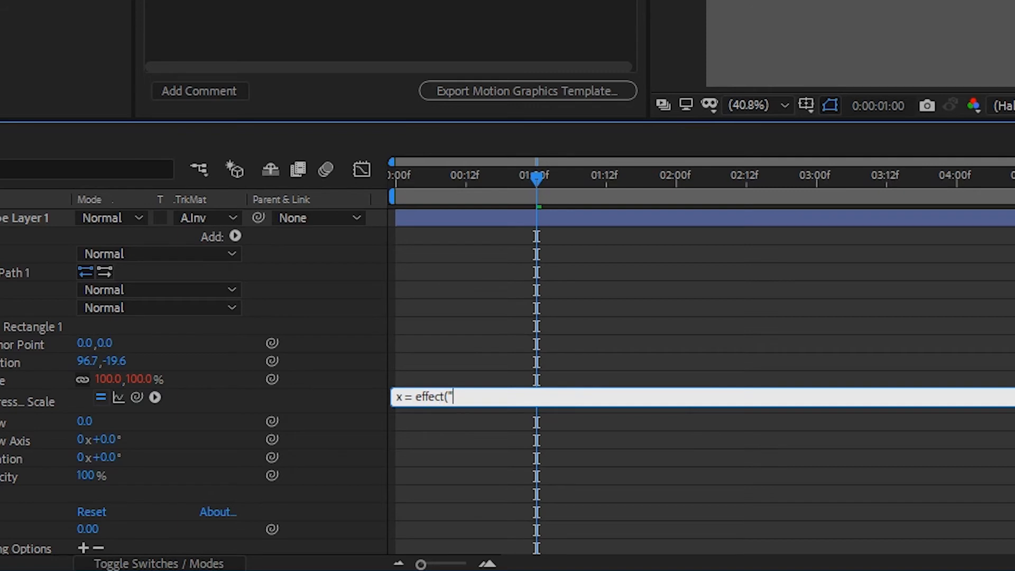
pyautogui.moveTo(568, 351)
pyautogui.write('Width')
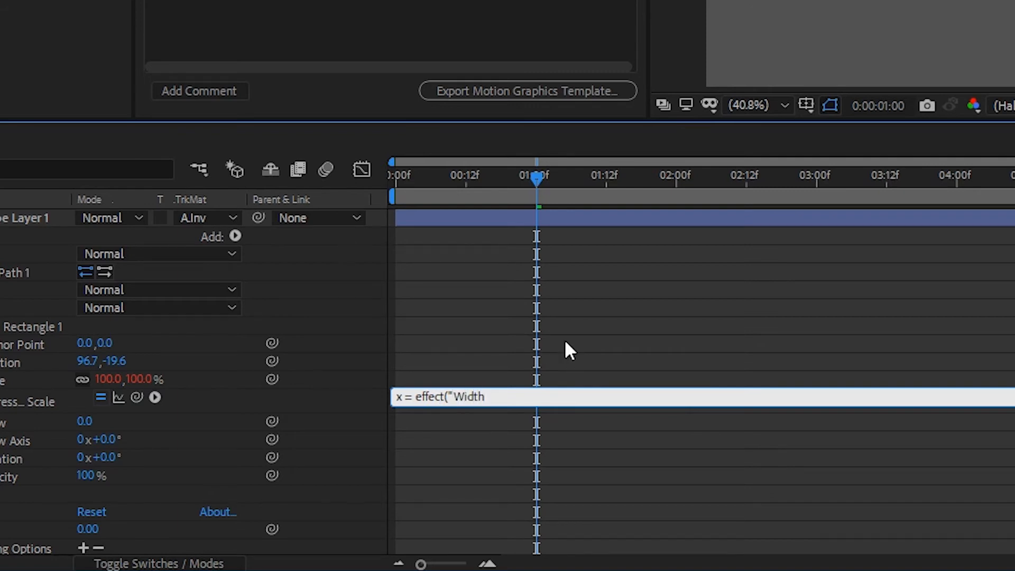
pyautogui.write('")')
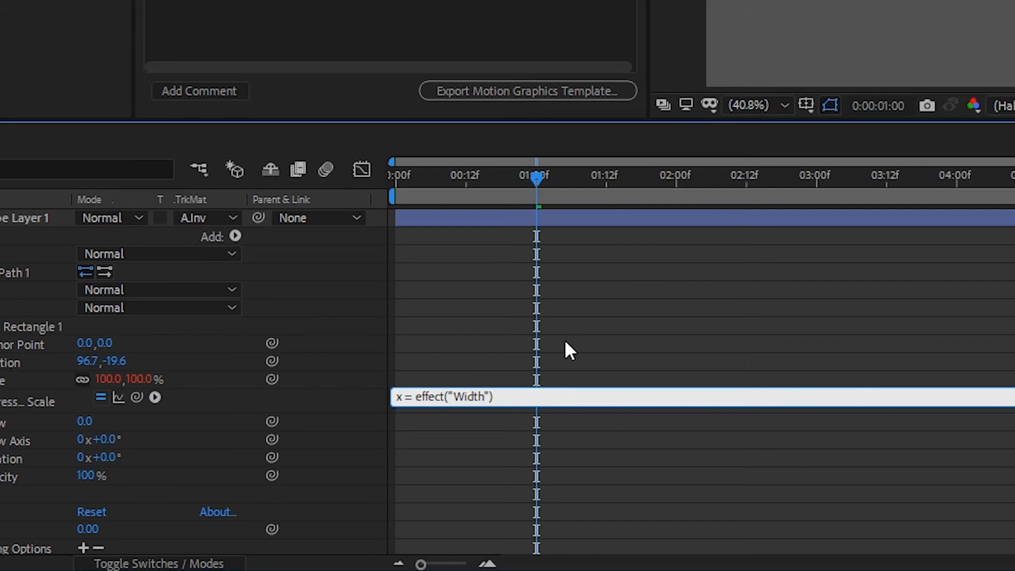
pyautogui.write('("')
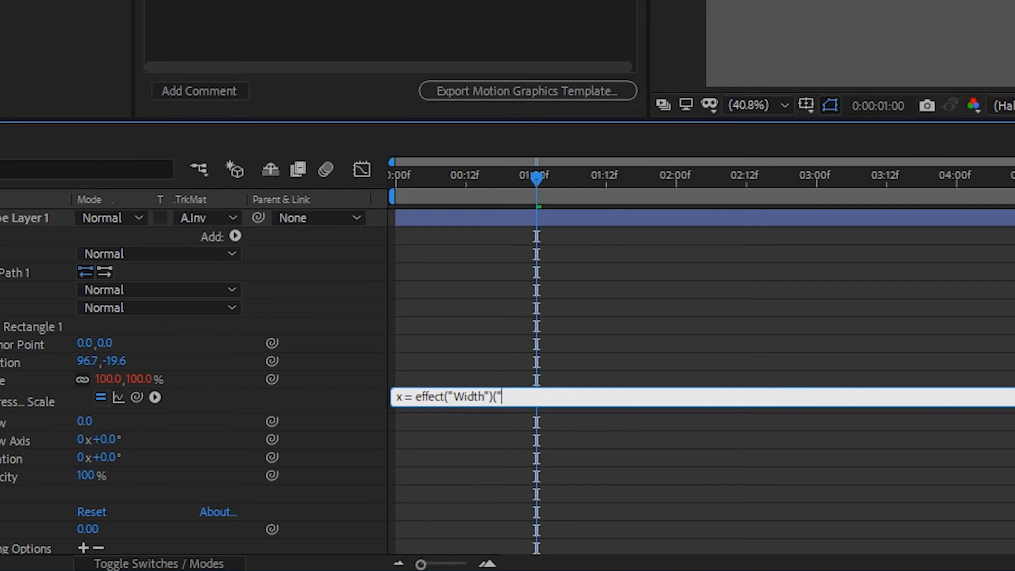
pyautogui.write('Slid')
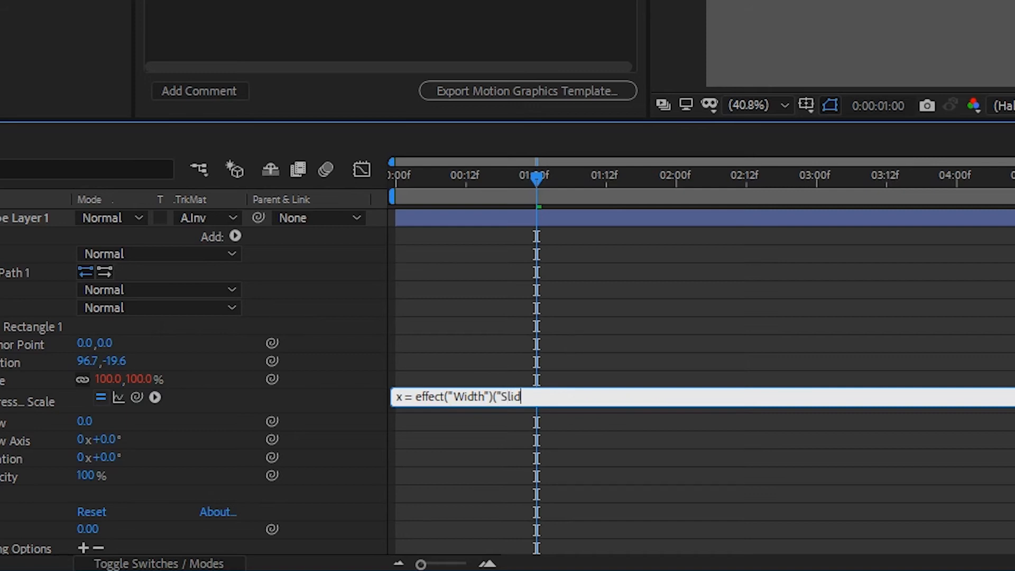
pyautogui.write('er");')
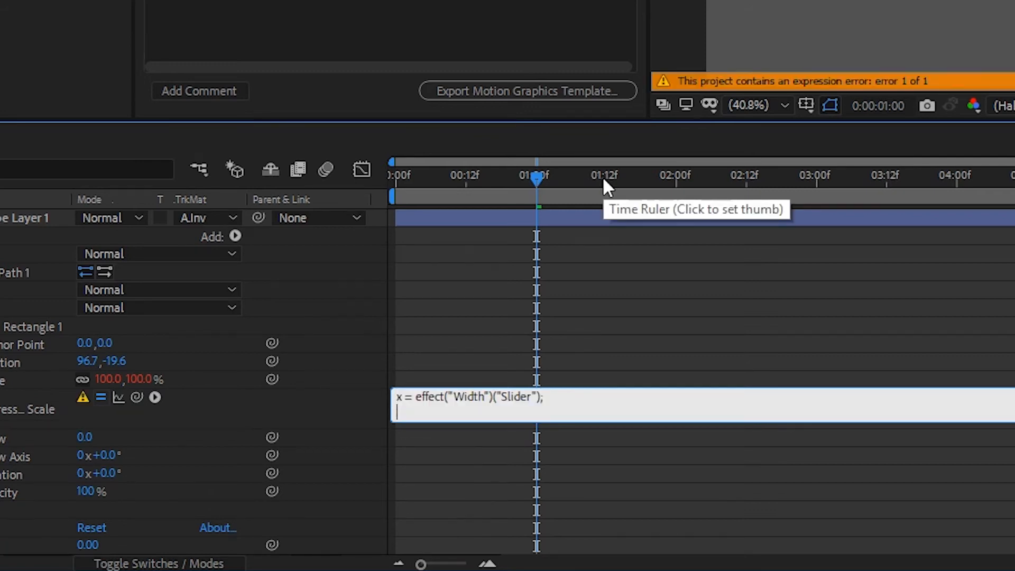
# Add y = effect("Height")("Slider") and finish the expression with [x,y].
pyautogui.write('y =')
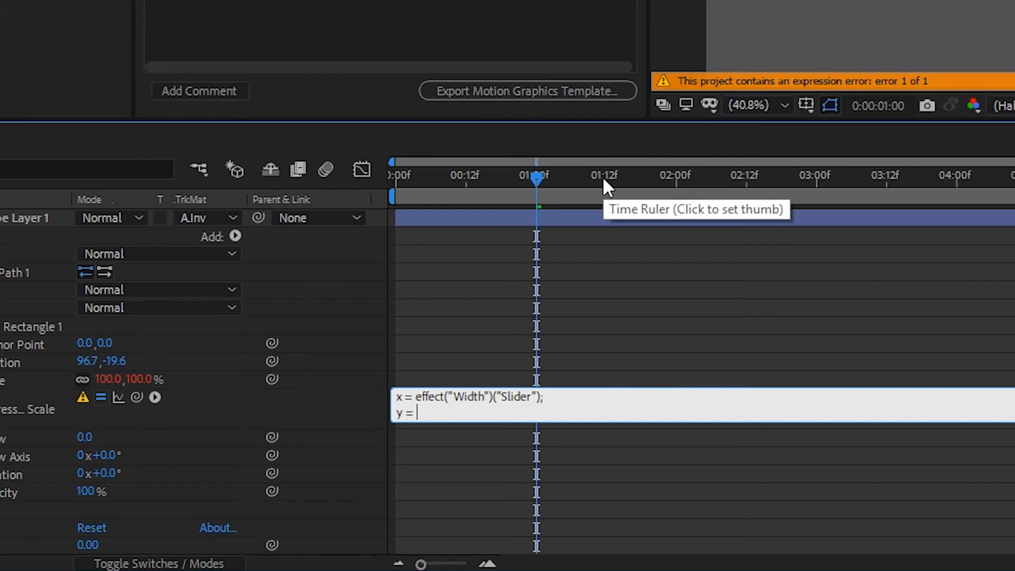
pyautogui.write('effect')
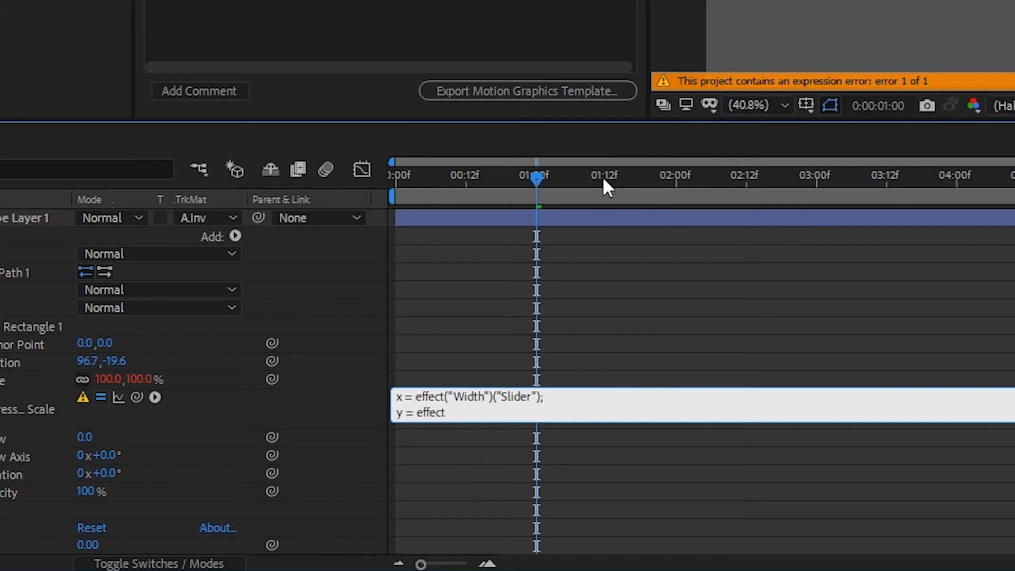
pyautogui.write('("')
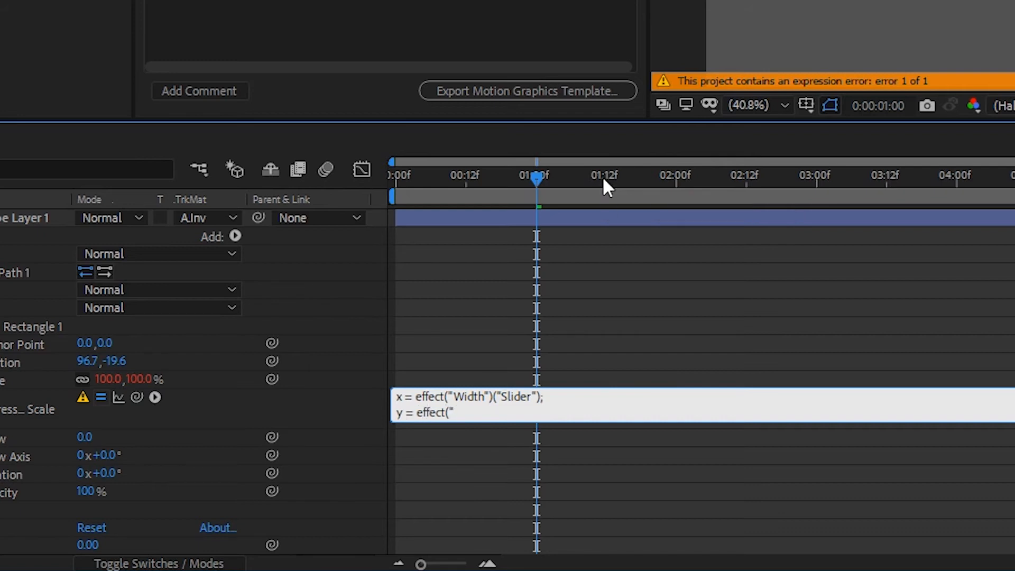
pyautogui.write('Height")(')
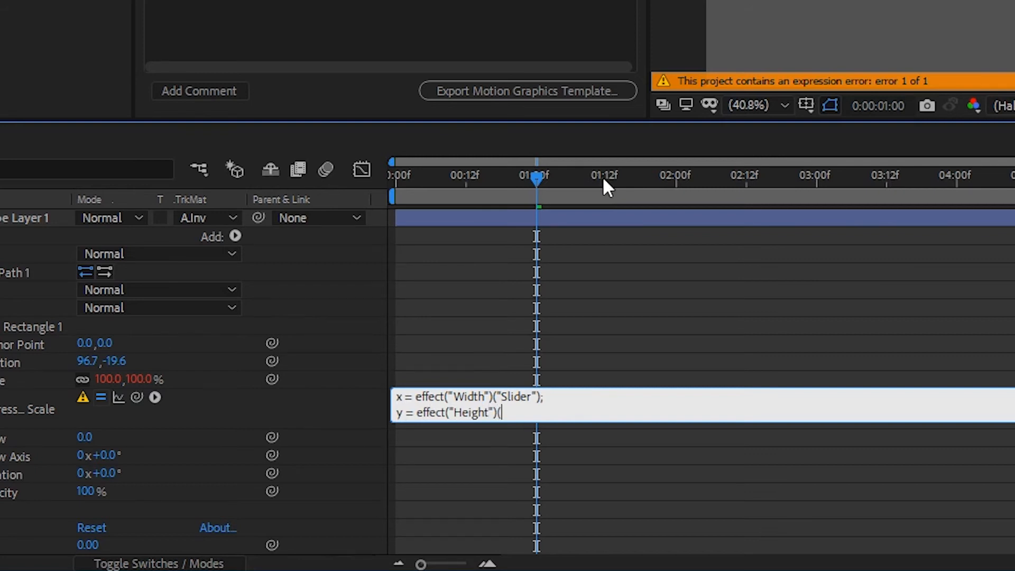
pyautogui.write('"Slider')
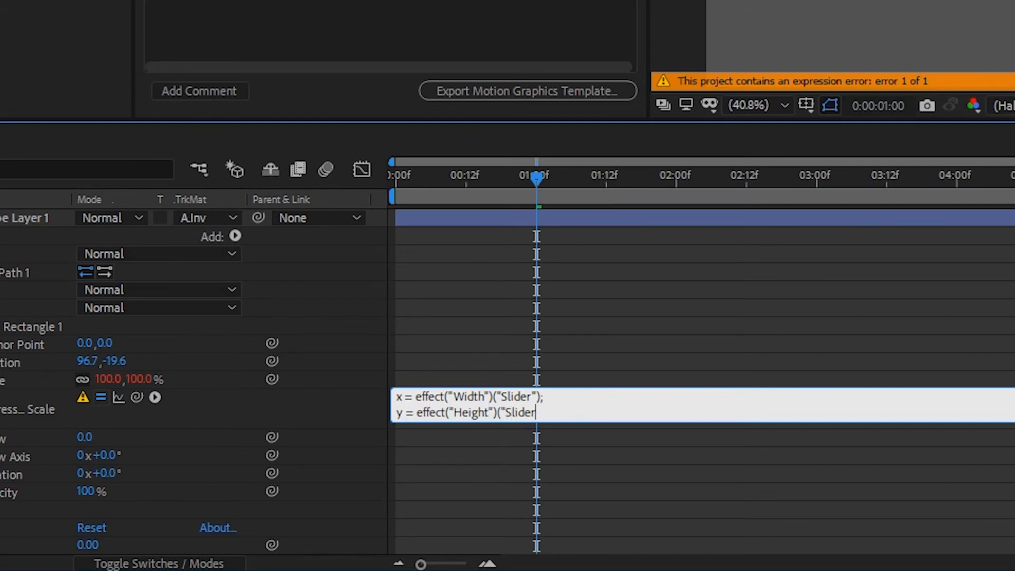
pyautogui.write('");')
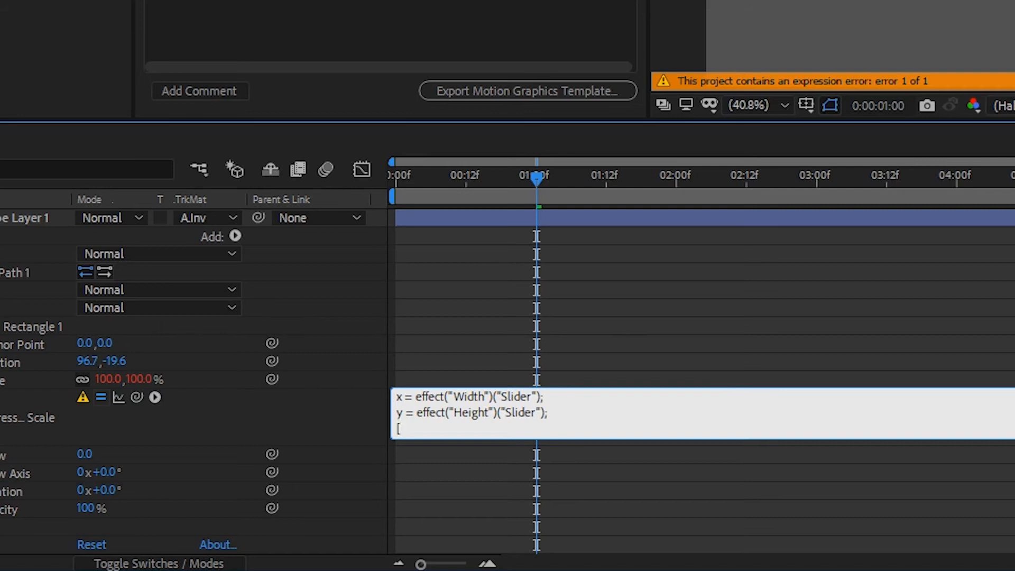
pyautogui.write('x,y]')
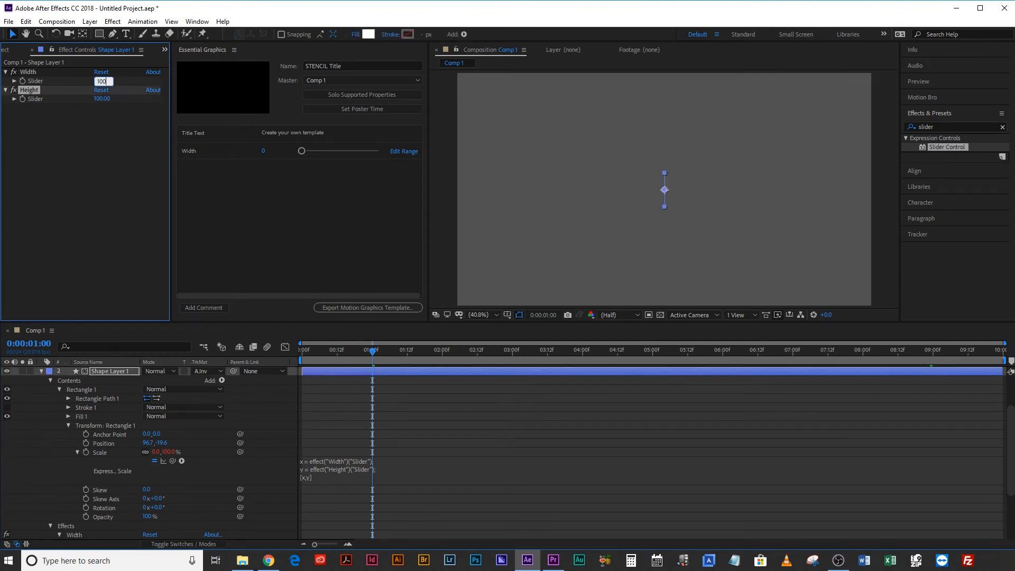
# Set the Width property's slider range maximum to 300.
pyautogui.write('100')
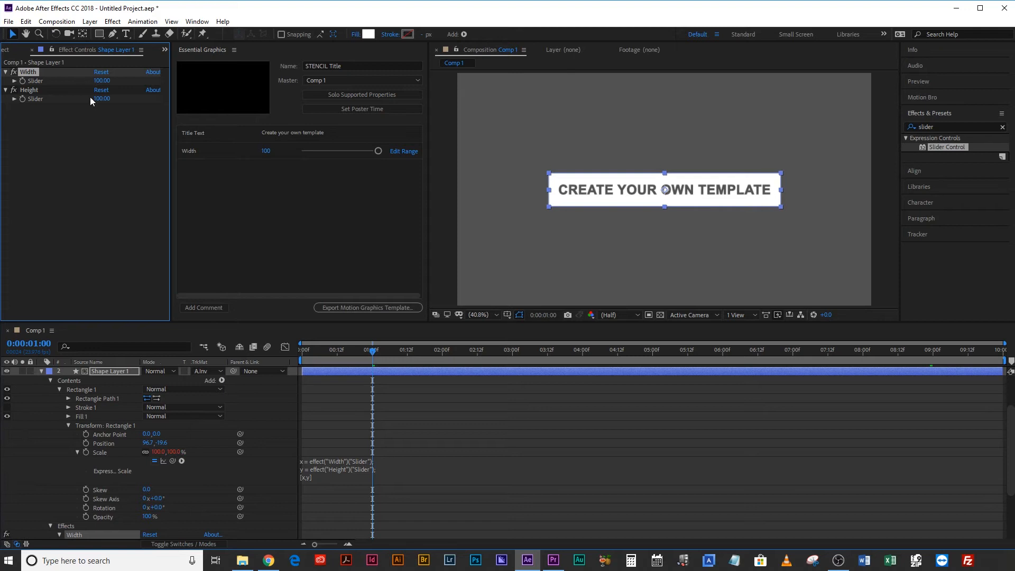
pyautogui.moveTo(435, 483)
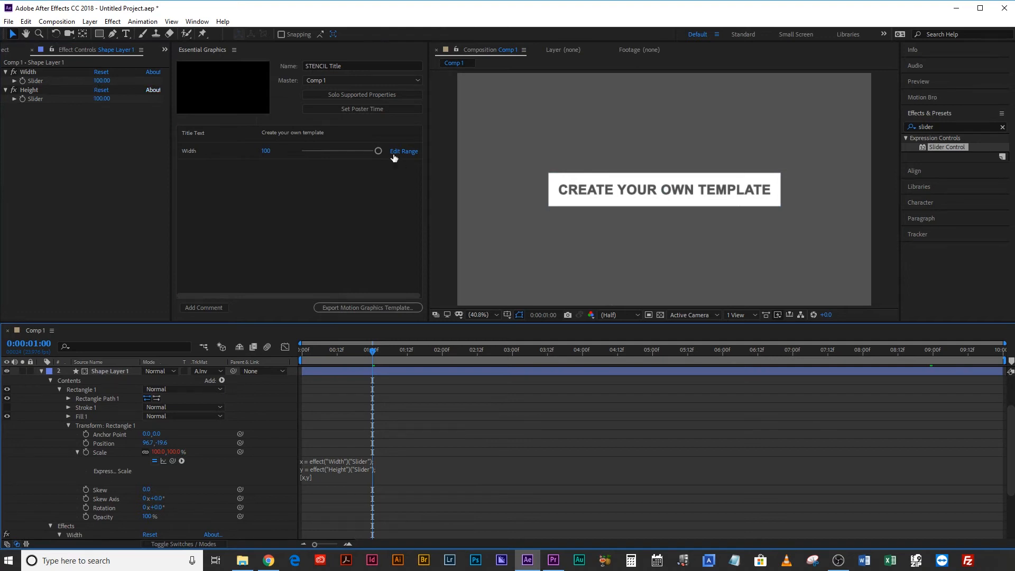
pyautogui.click(403, 150)
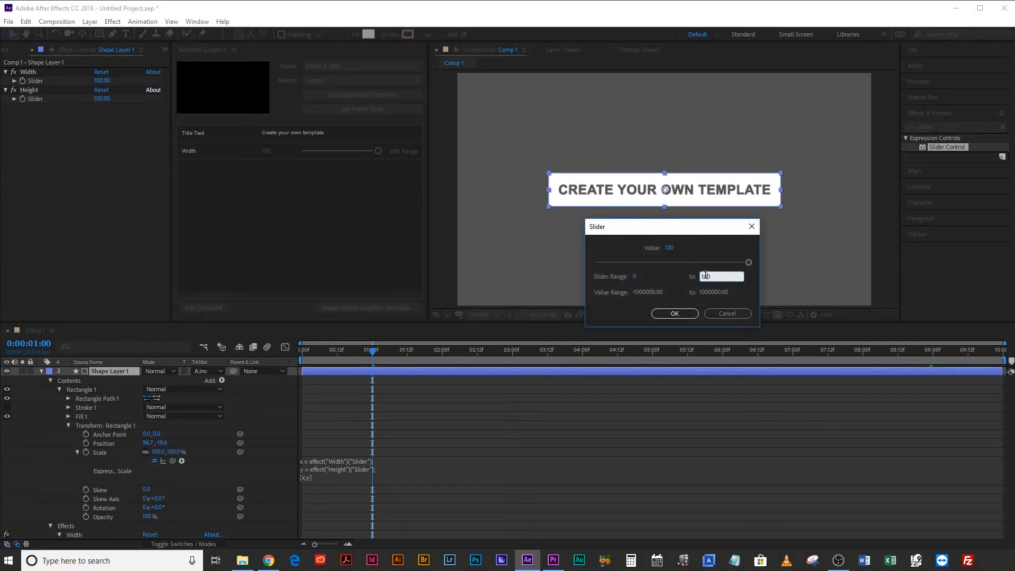
pyautogui.tripleClick(721, 276)
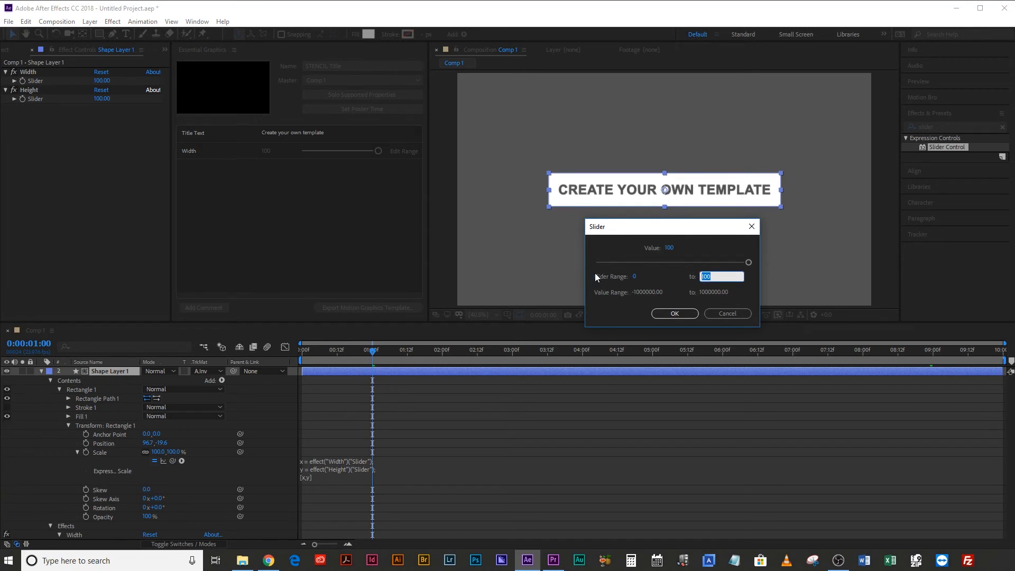
pyautogui.click(674, 314)
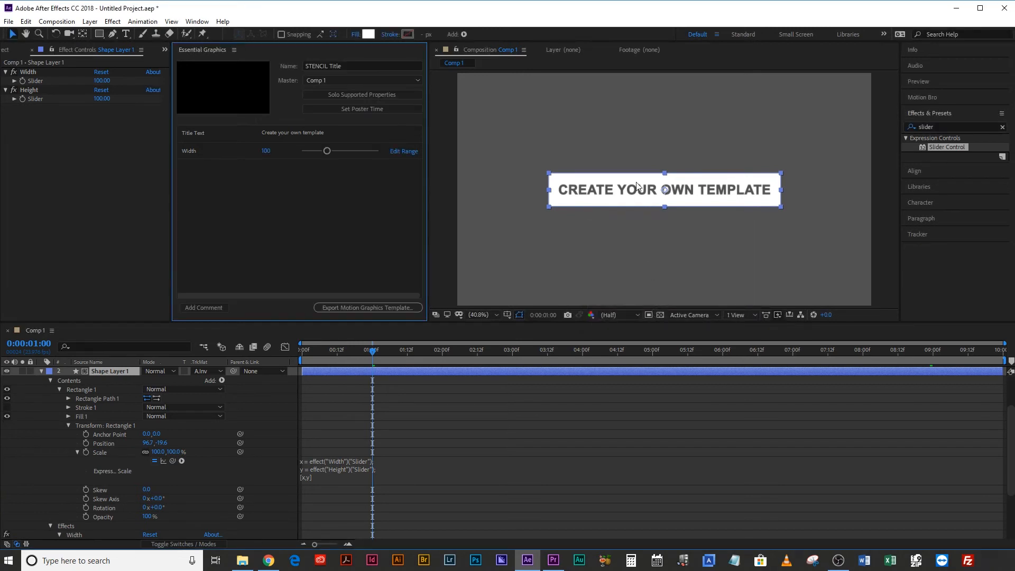
# Test the Width slider by widening and narrowing the title box, ending near 101.
pyautogui.moveTo(327, 150); pyautogui.dragTo(319, 150)
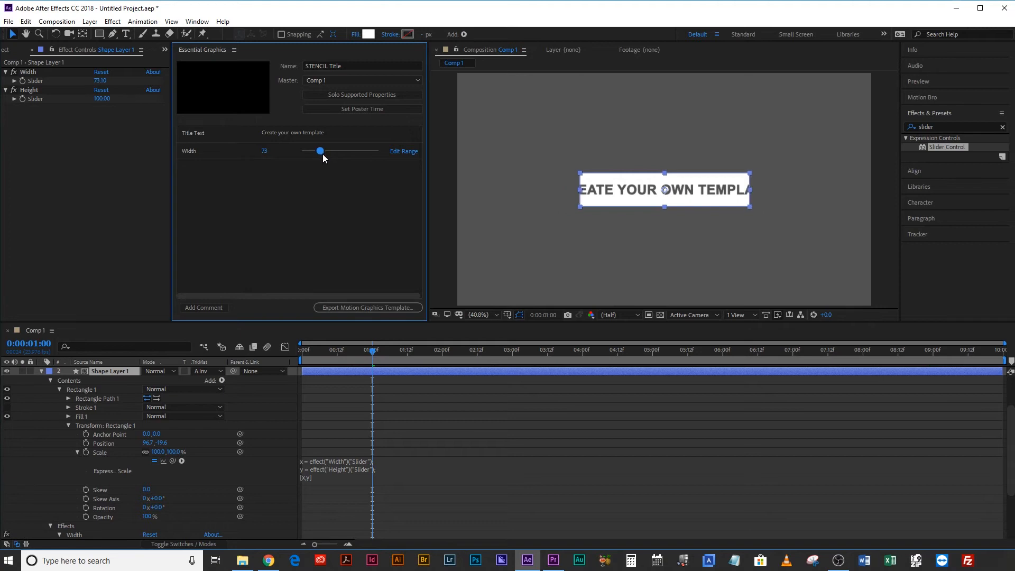
pyautogui.moveTo(319, 150); pyautogui.dragTo(367, 151)
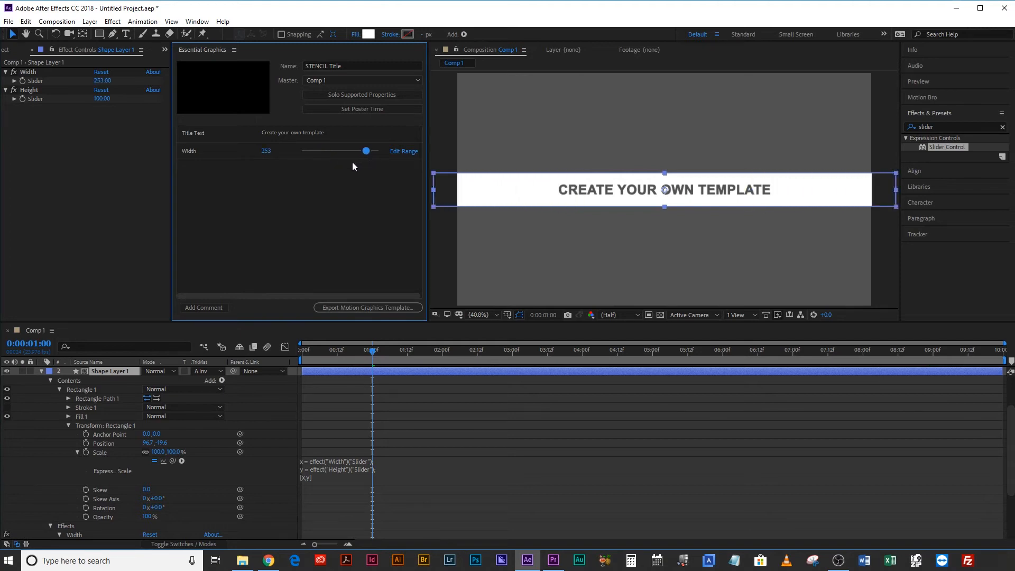
pyautogui.moveTo(366, 150); pyautogui.dragTo(345, 150)
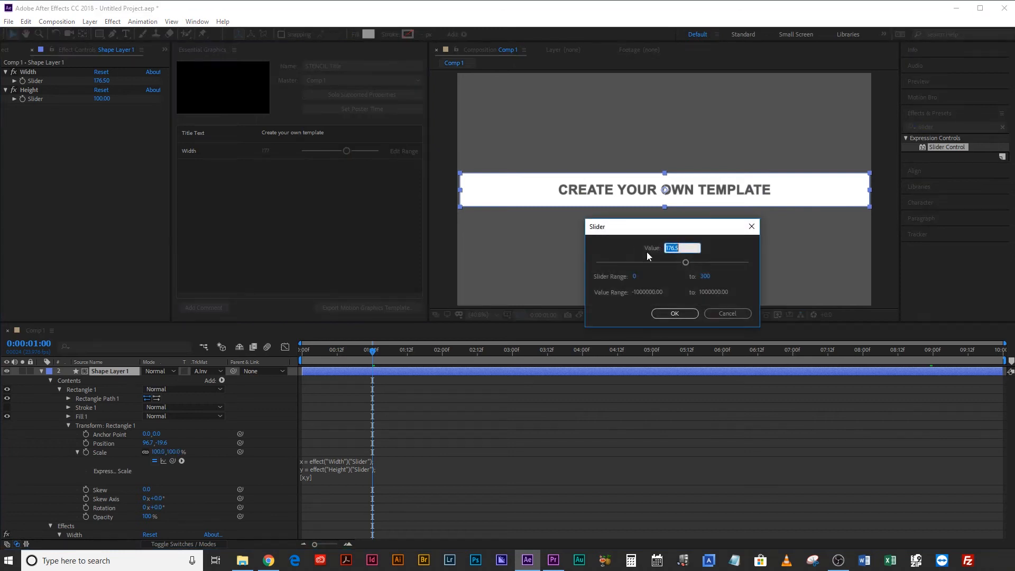
pyautogui.click(674, 314)
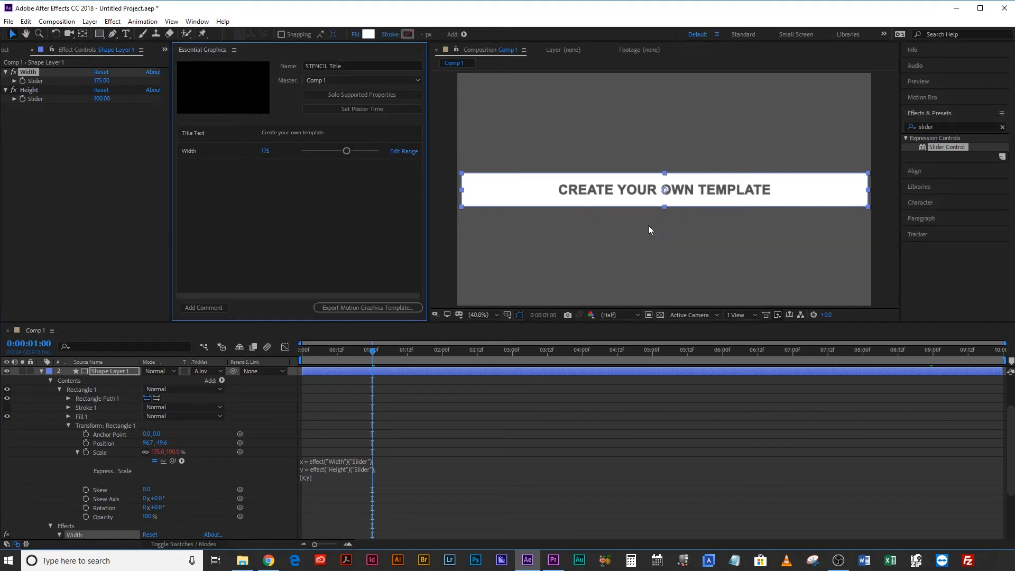
pyautogui.moveTo(346, 150); pyautogui.dragTo(330, 151)
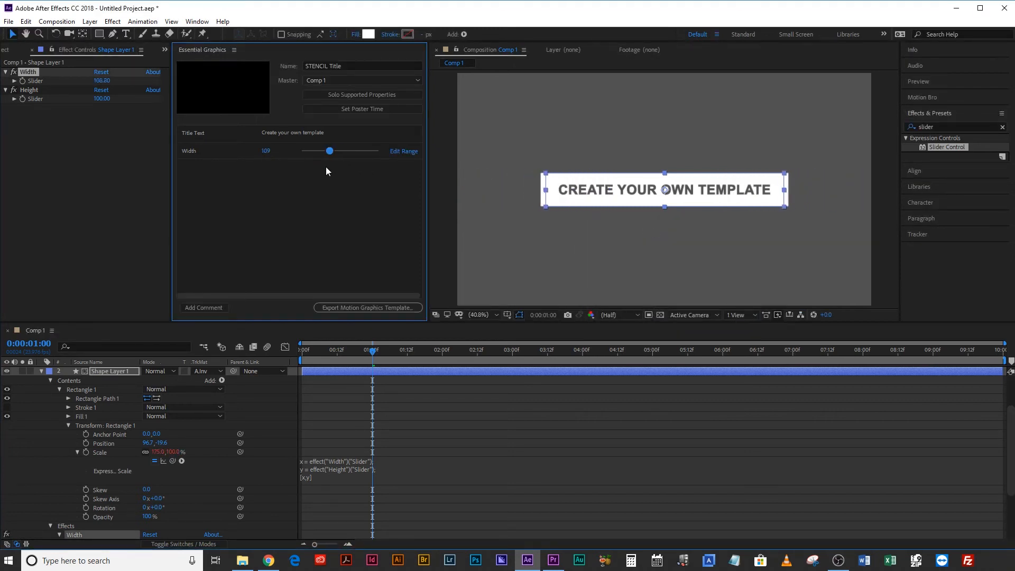
pyautogui.moveTo(329, 151); pyautogui.dragTo(323, 151)
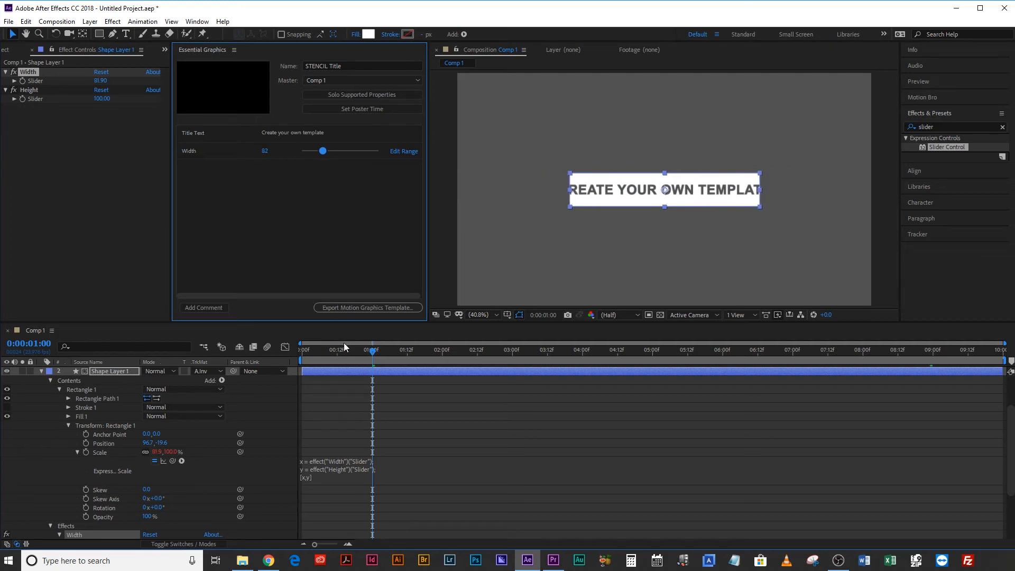
pyautogui.click(299, 349)
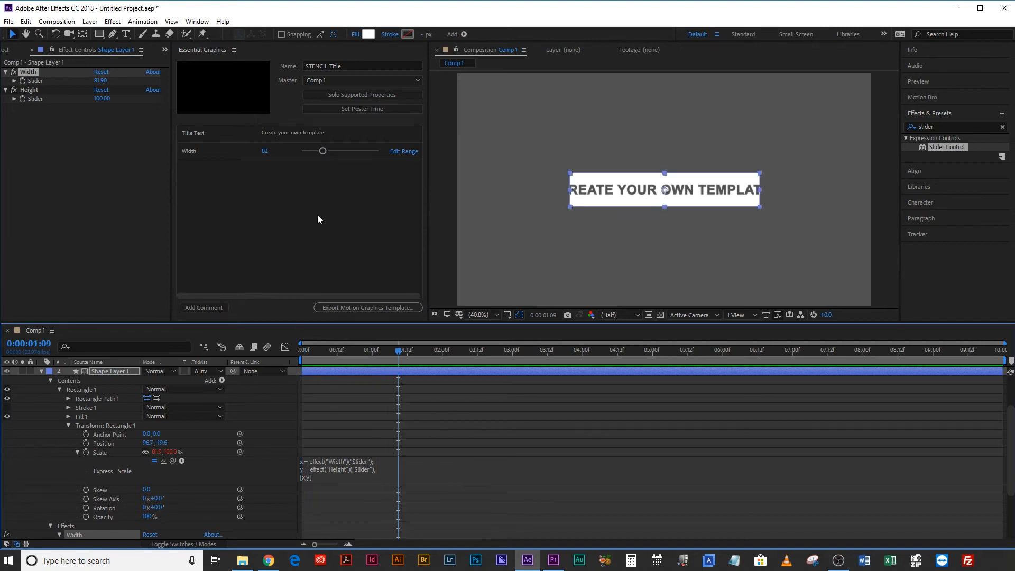
pyautogui.moveTo(323, 150); pyautogui.dragTo(327, 150)
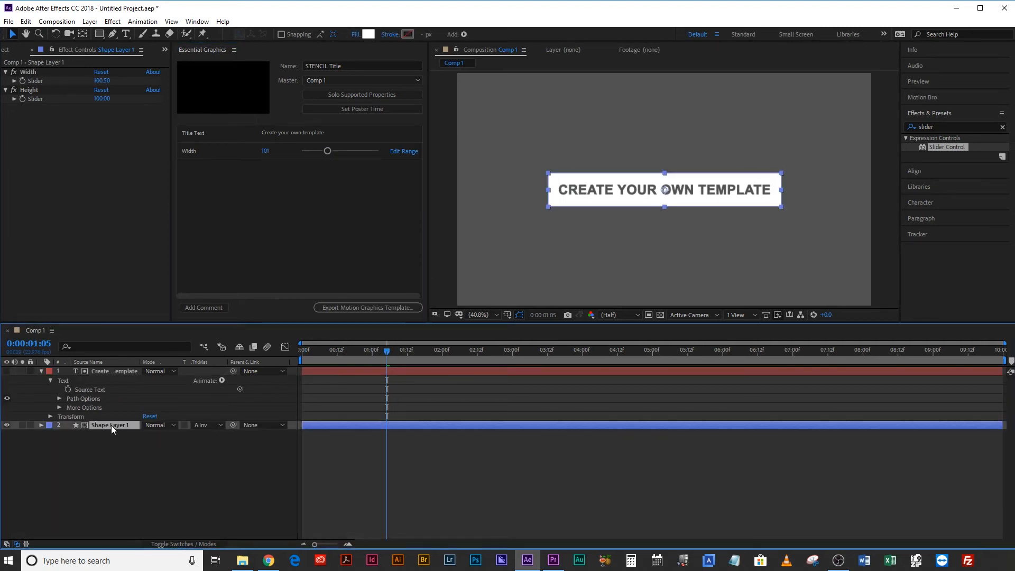
# Apply the Generate > Fill effect to the title box layer.
pyautogui.tripleClick(952, 126)
pyautogui.write('fill')
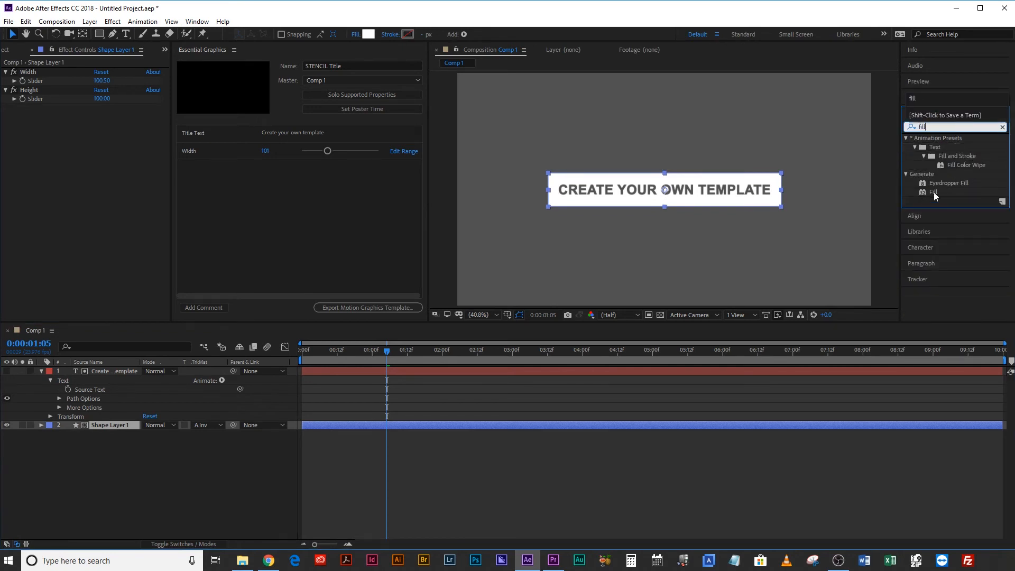
pyautogui.doubleClick(935, 192)
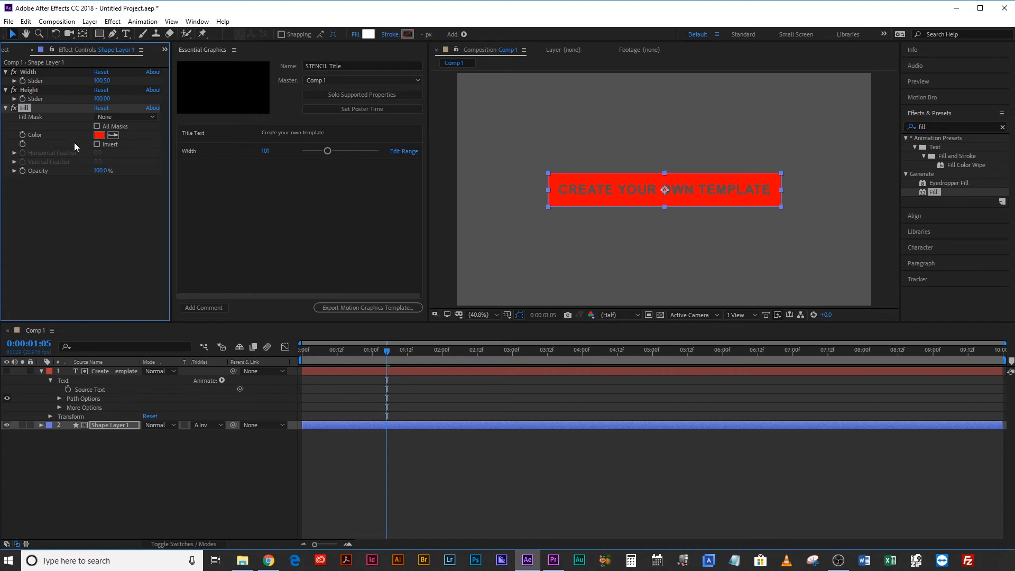
pyautogui.moveTo(277, 214)
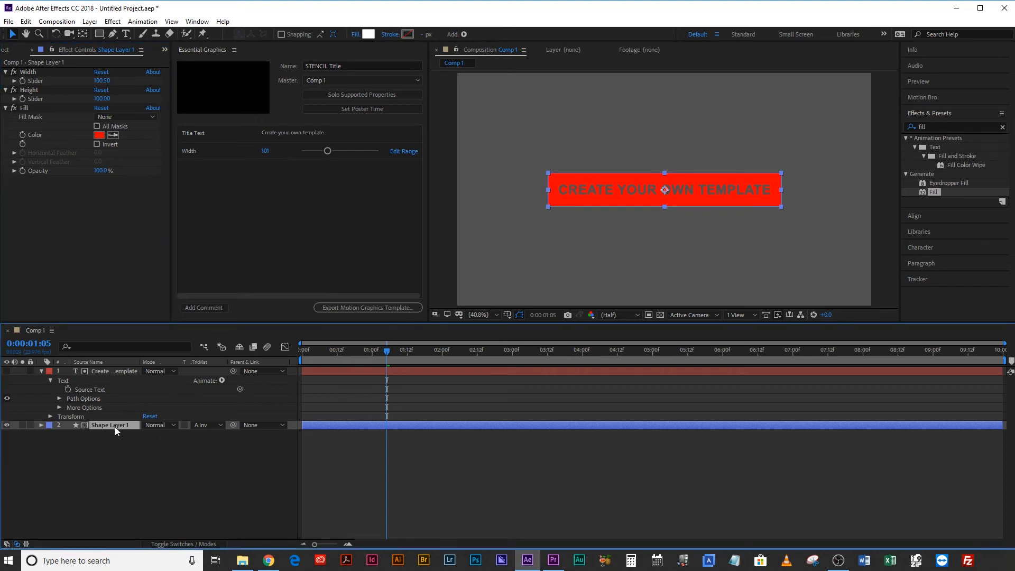
pyautogui.click(40, 425)
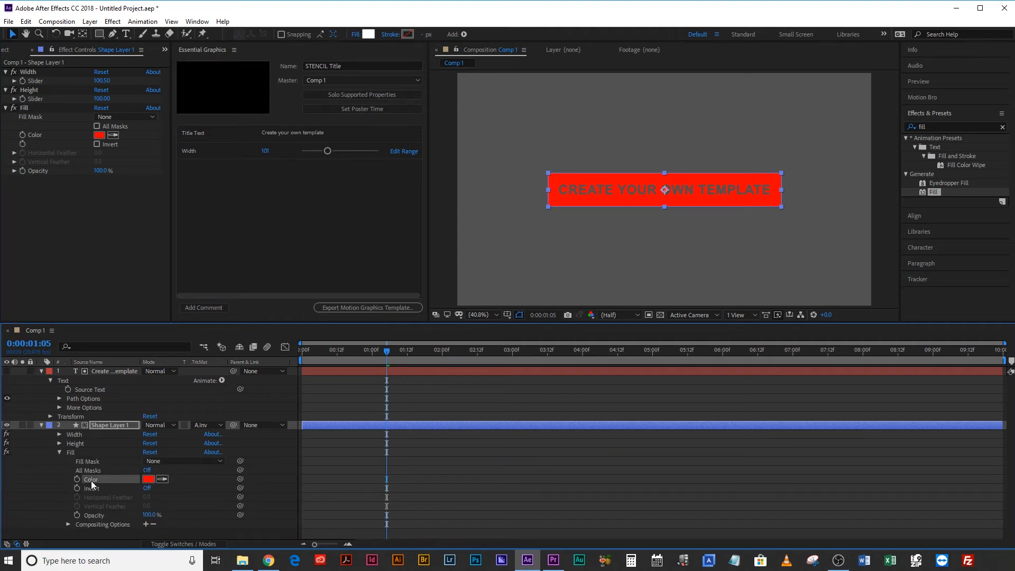
# Add the Fill Color to the template properties and tint the box dark grey.
pyautogui.click(90, 479)
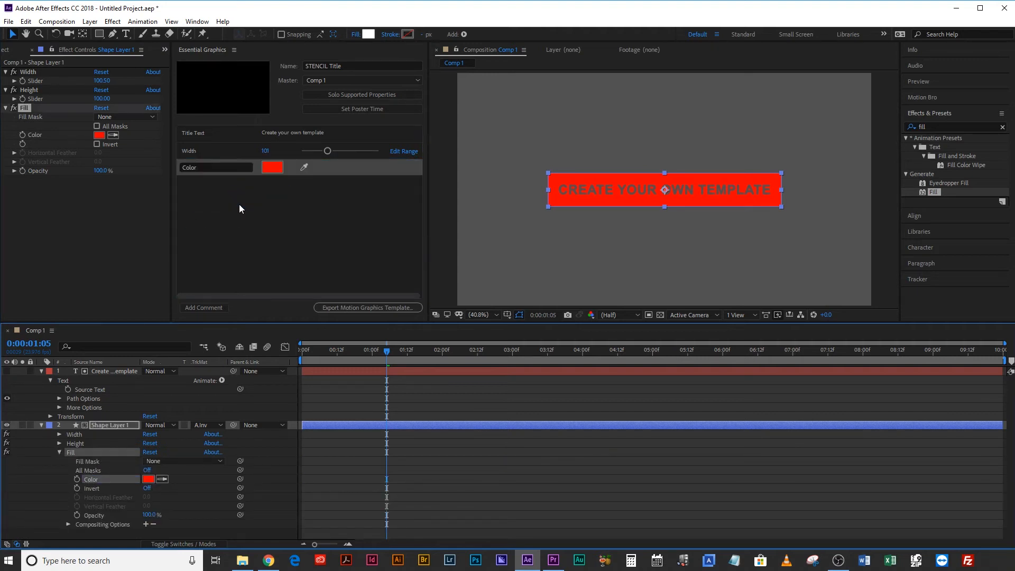
pyautogui.click(272, 167)
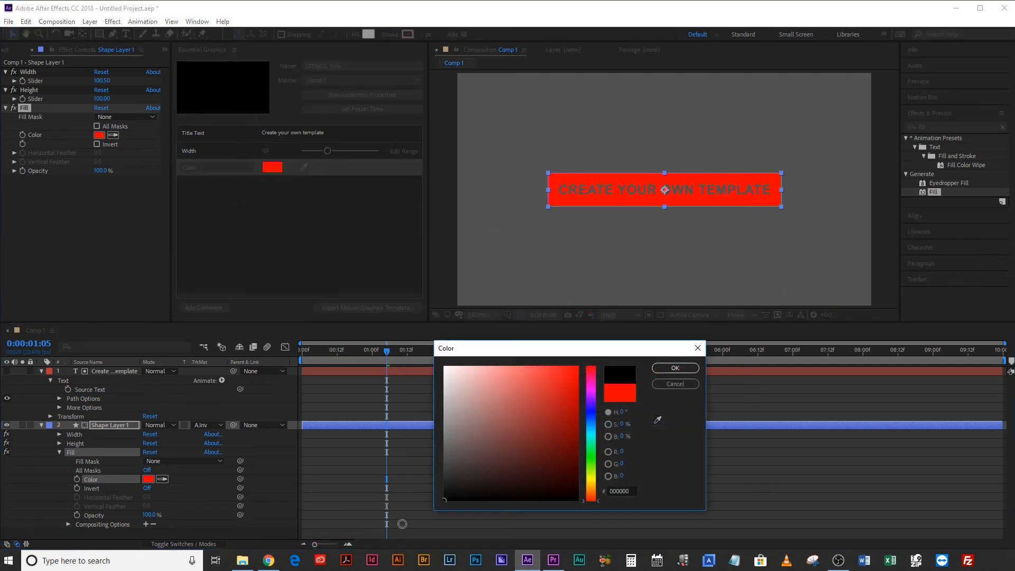
pyautogui.click(674, 368)
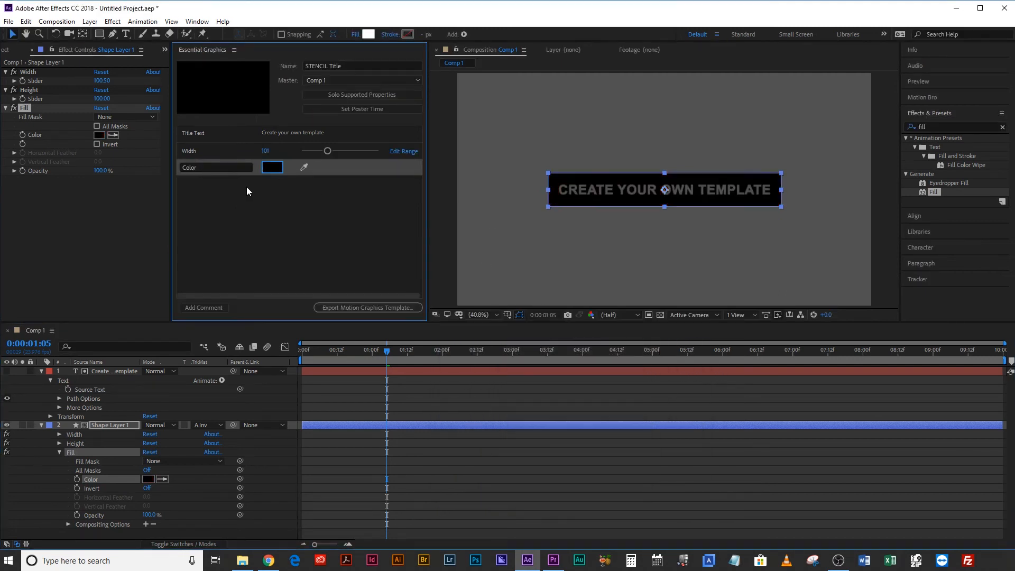
pyautogui.click(271, 167)
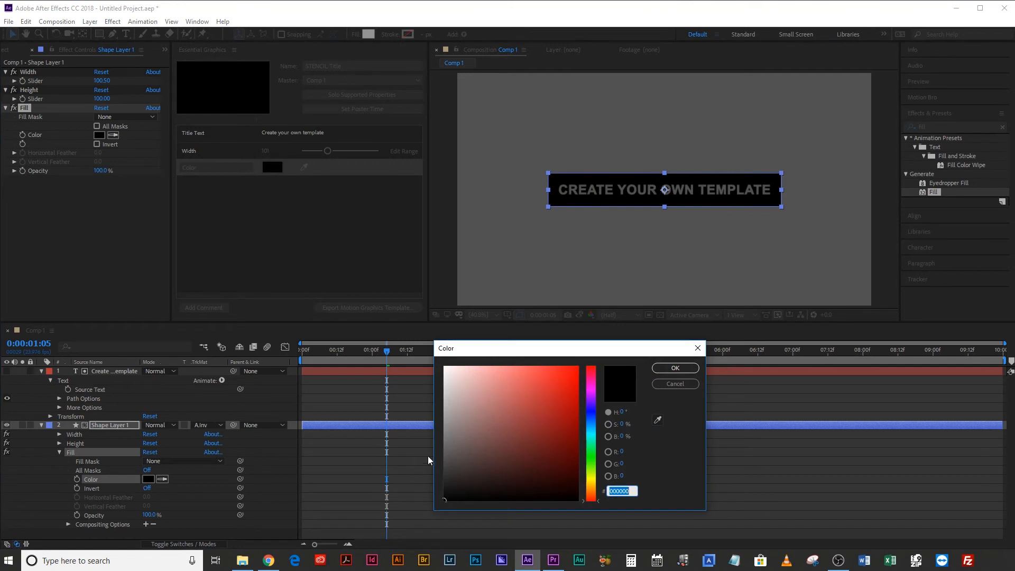
pyautogui.click(674, 367)
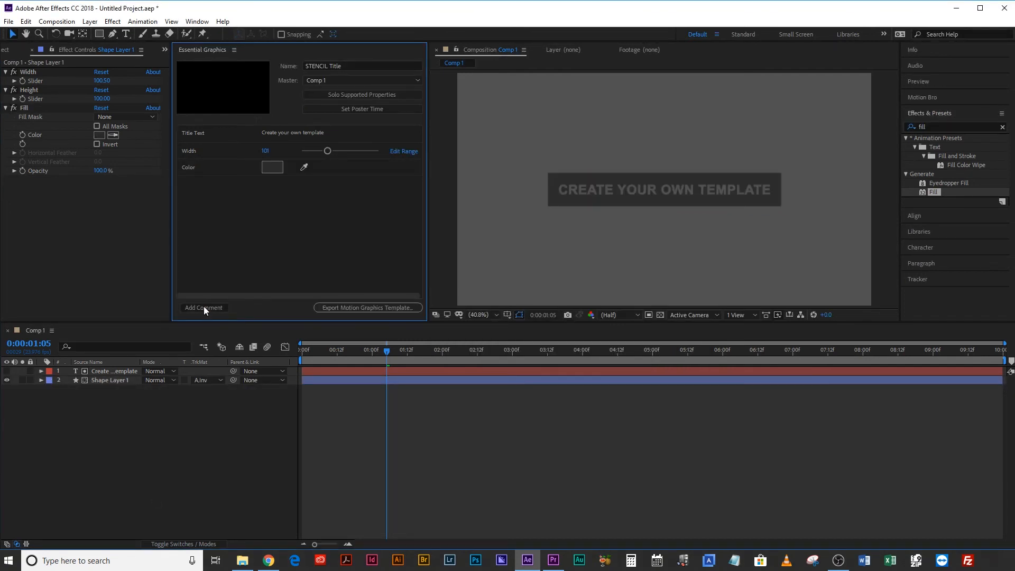
# Add the template comment 'Slide Width slider to adjust bar width.'.
pyautogui.click(203, 308)
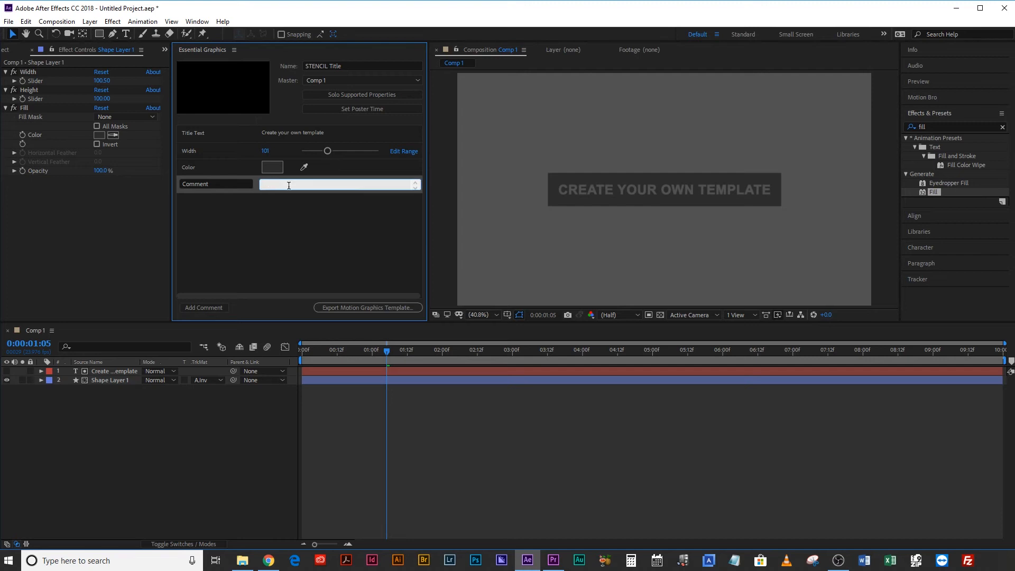
pyautogui.write('Slide')
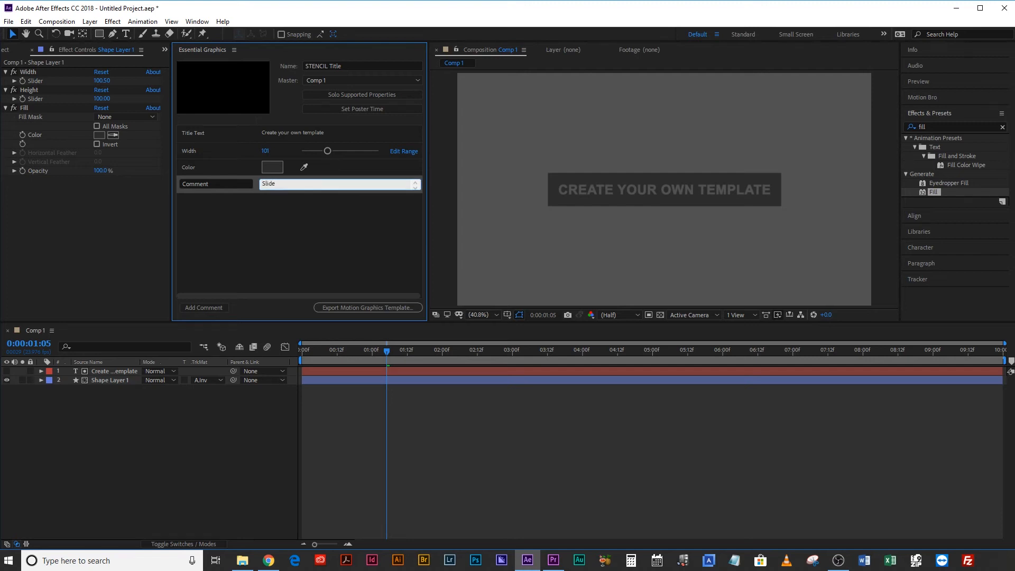
pyautogui.write('Width slide')
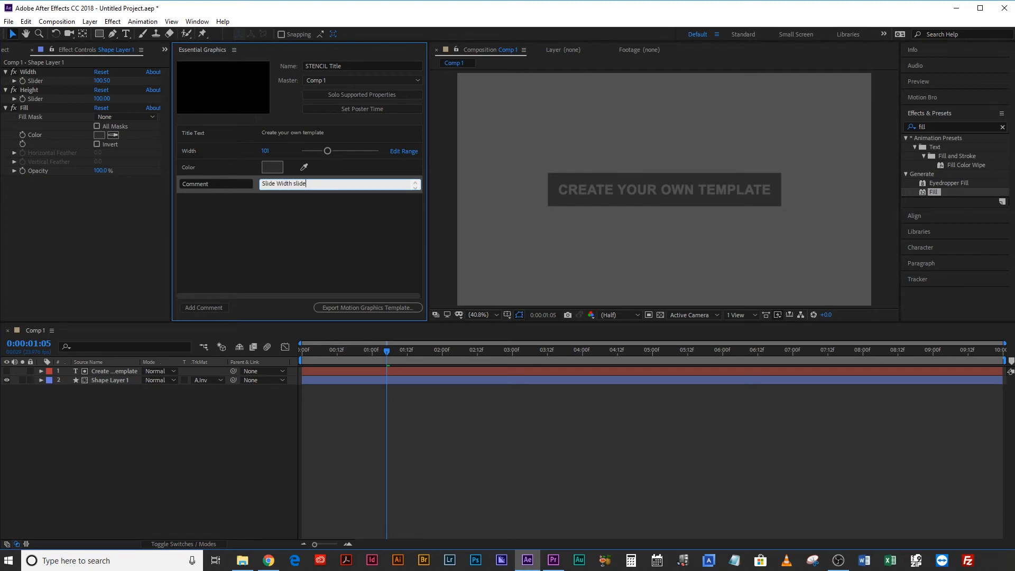
pyautogui.write('r to adjust bar width.')
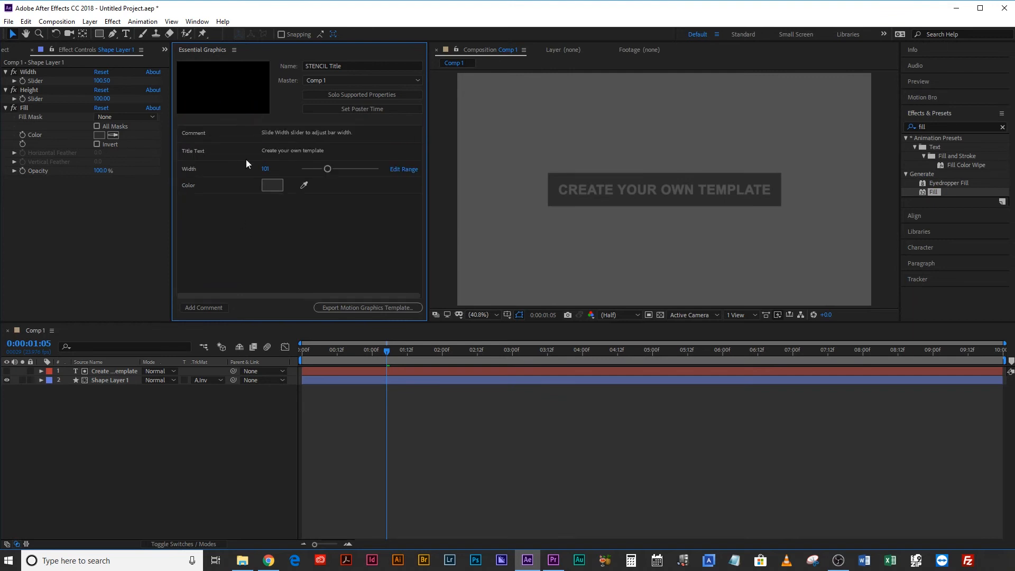
pyautogui.moveTo(327, 133)
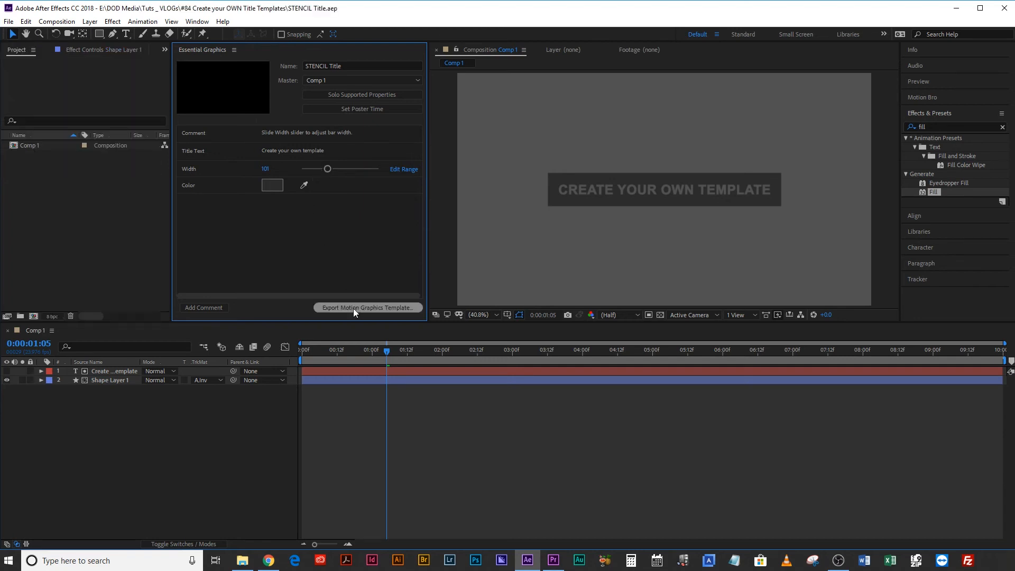
# Export the STENCIL Title template with Local Templates Folder as destination.
pyautogui.click(366, 308)
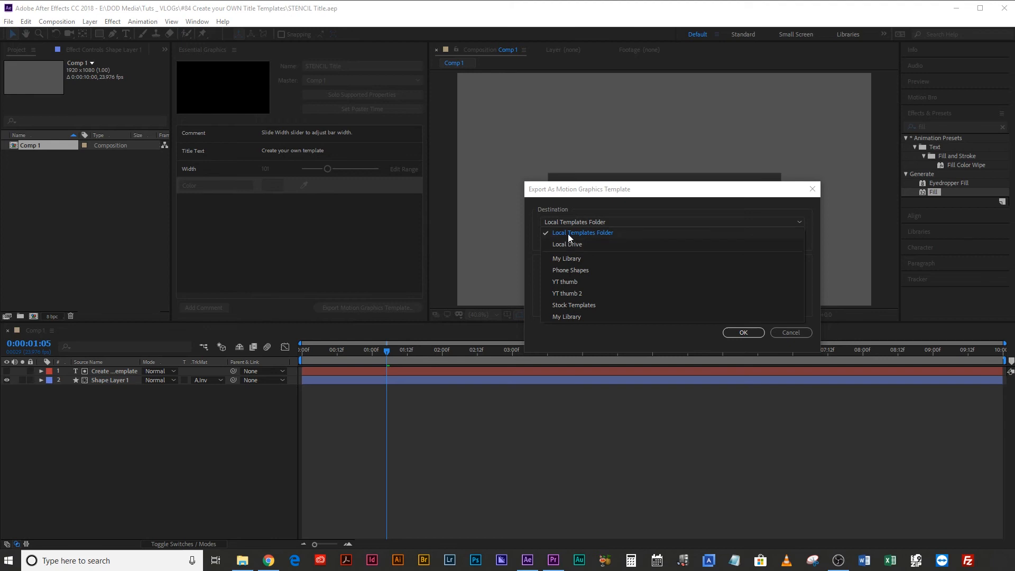
pyautogui.click(583, 232)
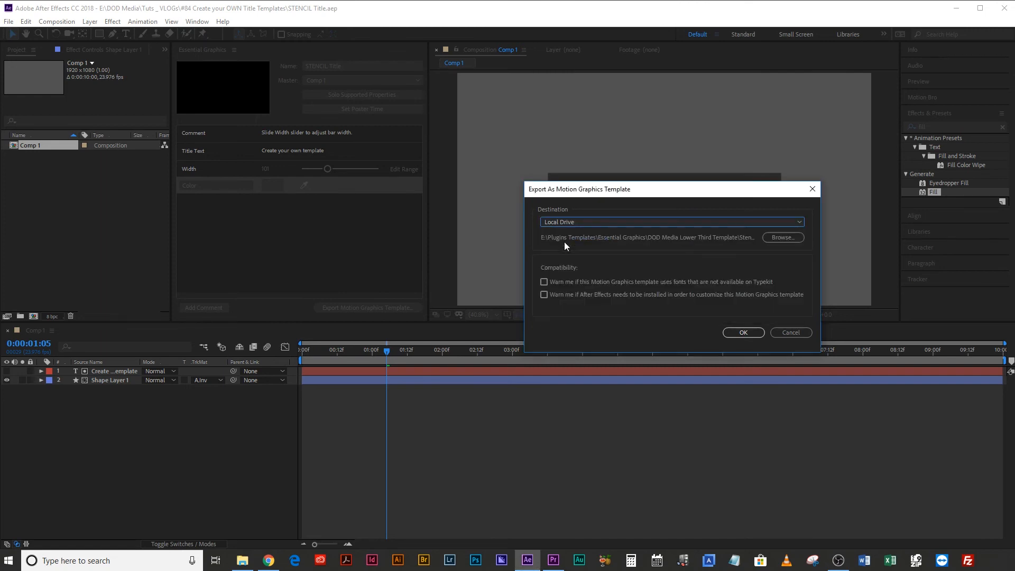
pyautogui.moveTo(565, 225)
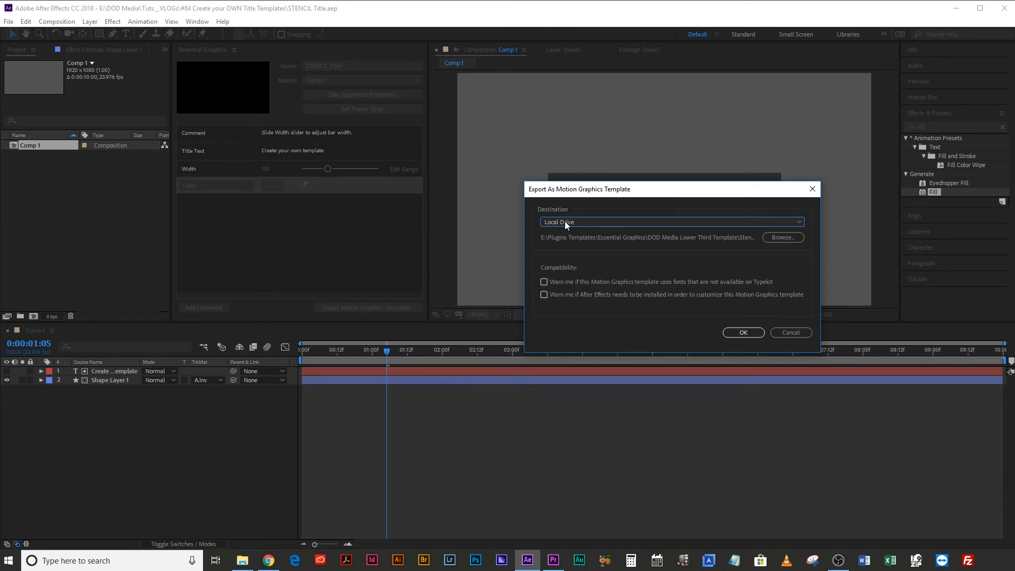
pyautogui.click(670, 221)
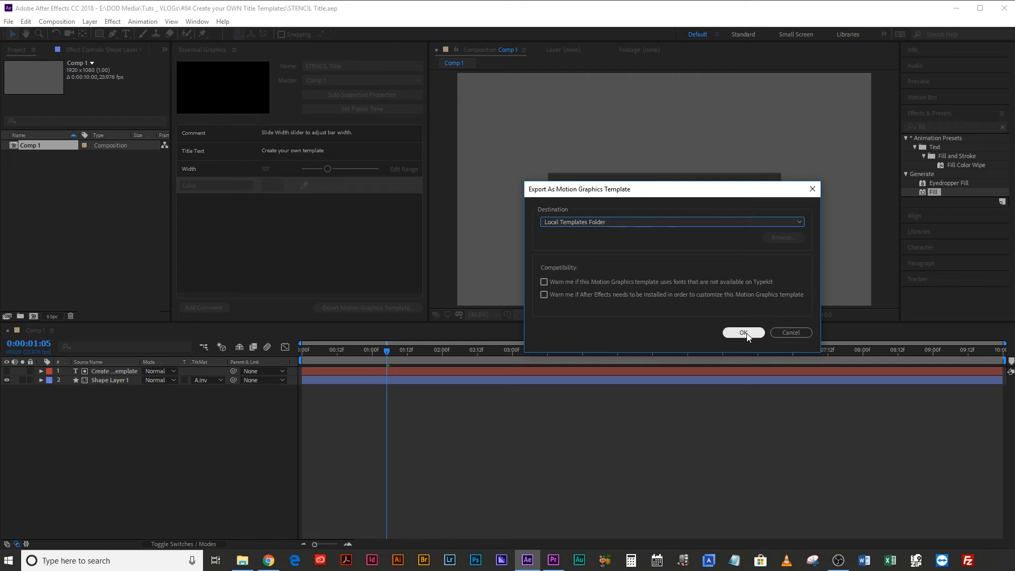
pyautogui.click(742, 332)
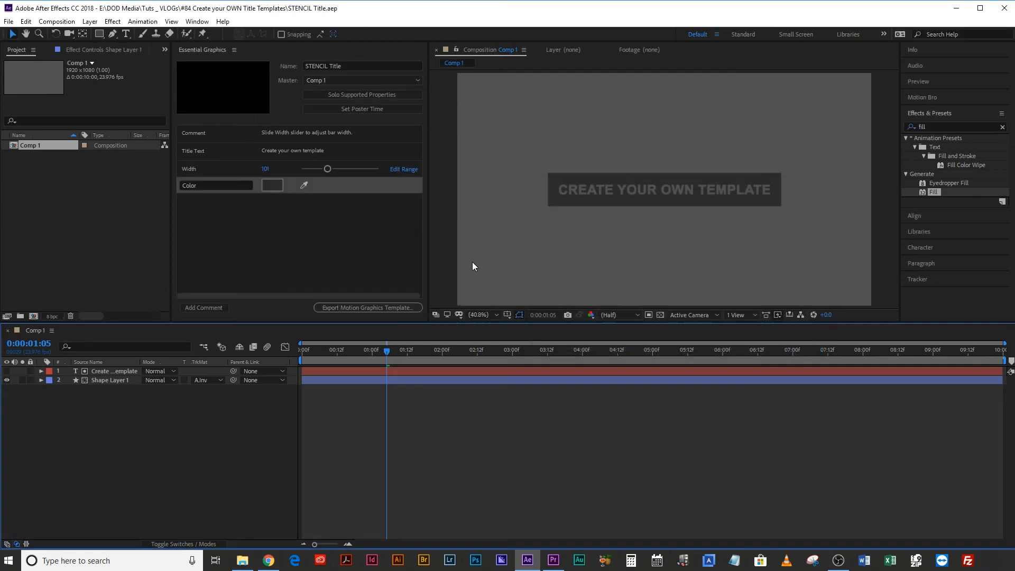
pyautogui.moveTo(885, 337)
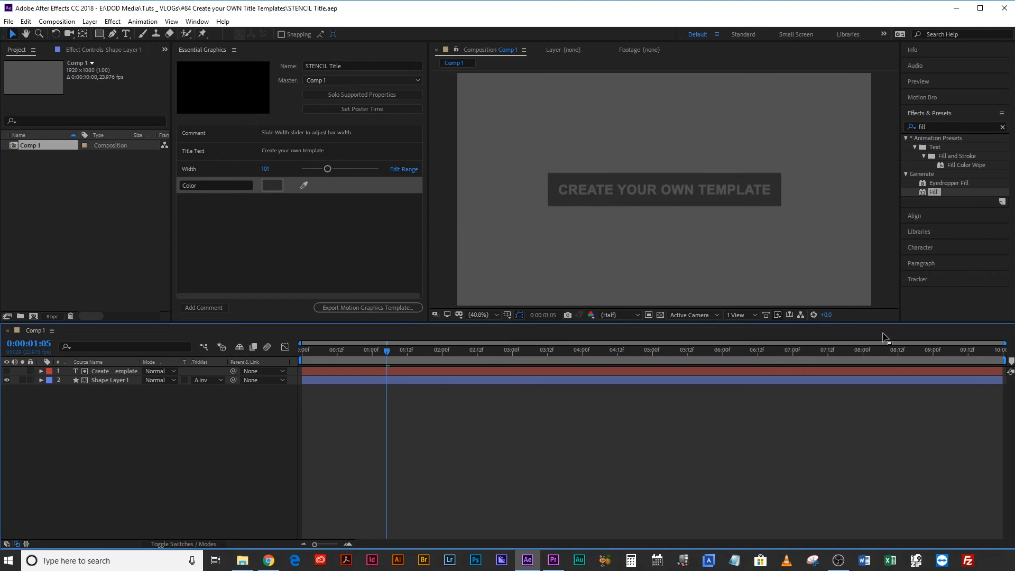
pyautogui.moveTo(537, 264)
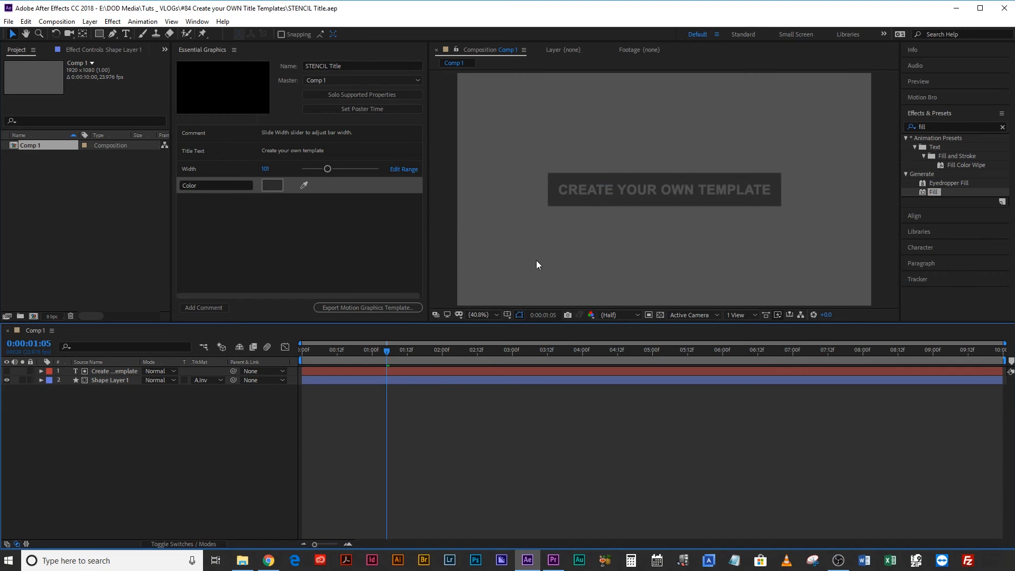
pyautogui.moveTo(571, 522)
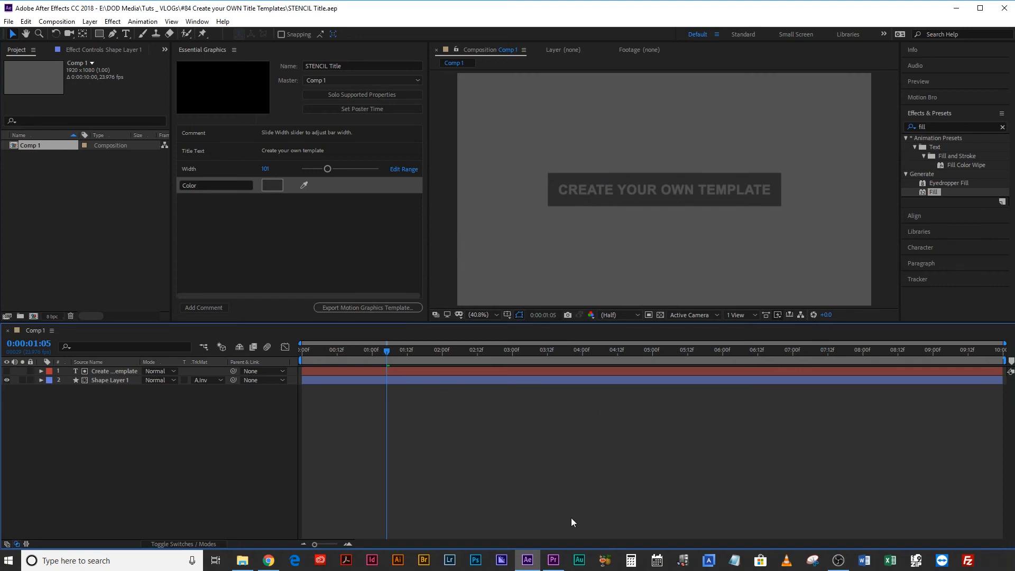
# In Premiere Pro, browse Essential Graphics templates filtered to favourites to find STENCIL Title.
pyautogui.click(551, 559)
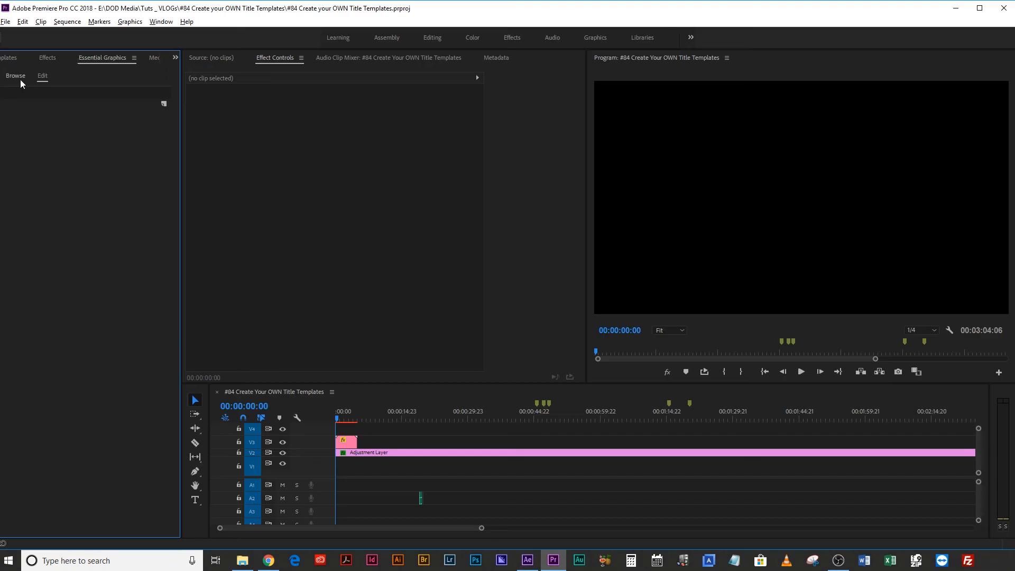
pyautogui.click(15, 76)
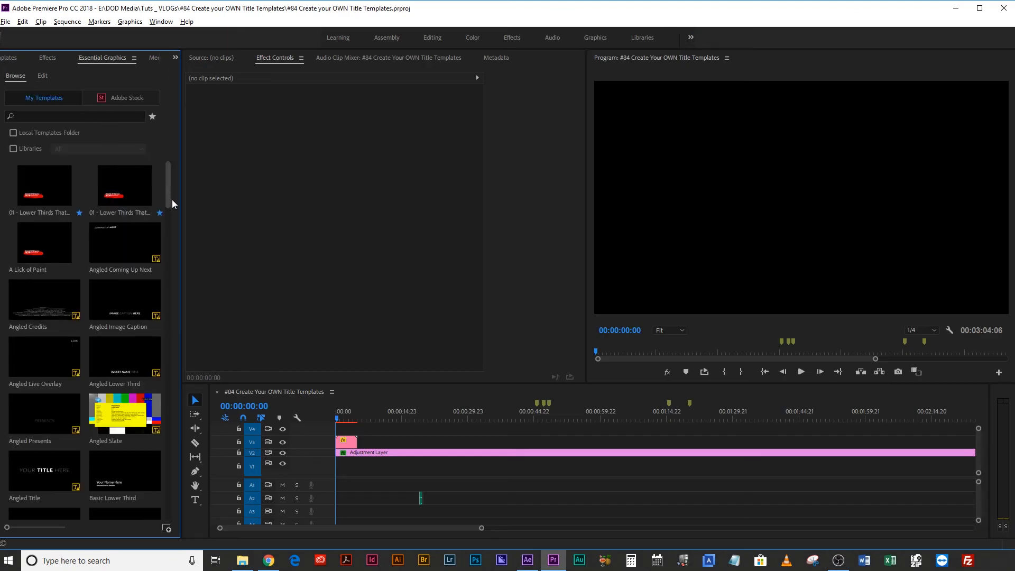
pyautogui.scroll(-3)
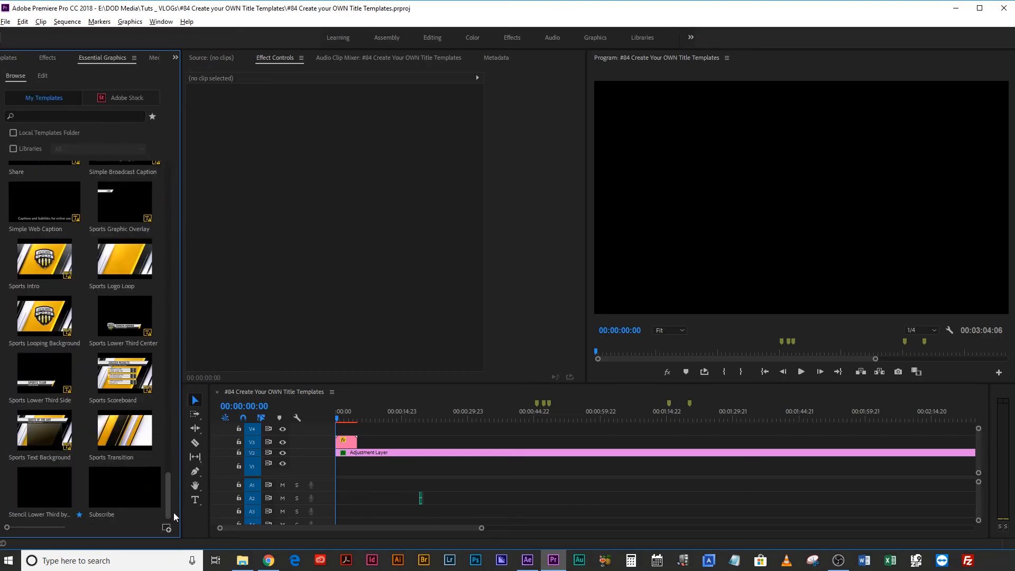
pyautogui.scroll(3)
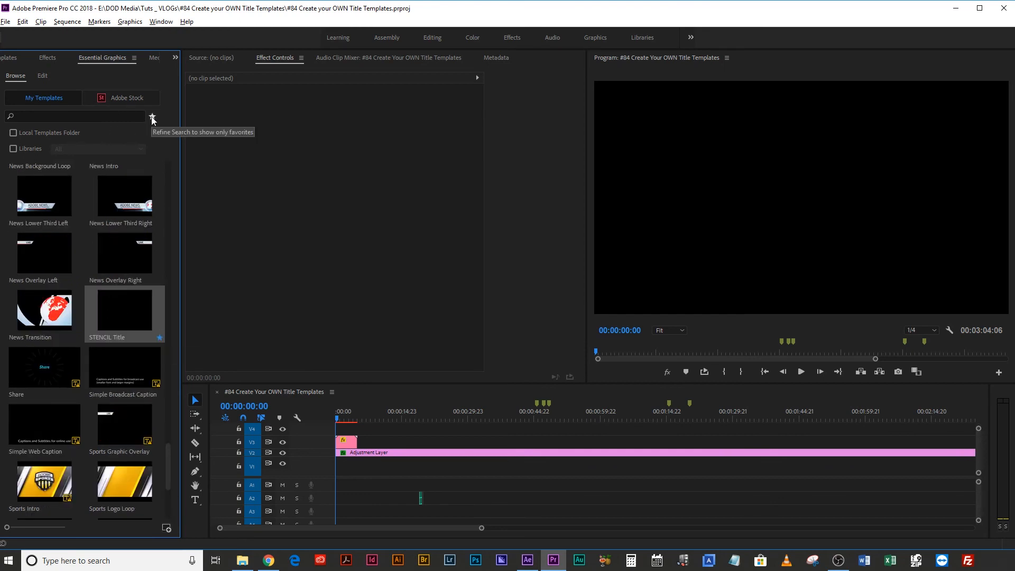
pyautogui.click(152, 116)
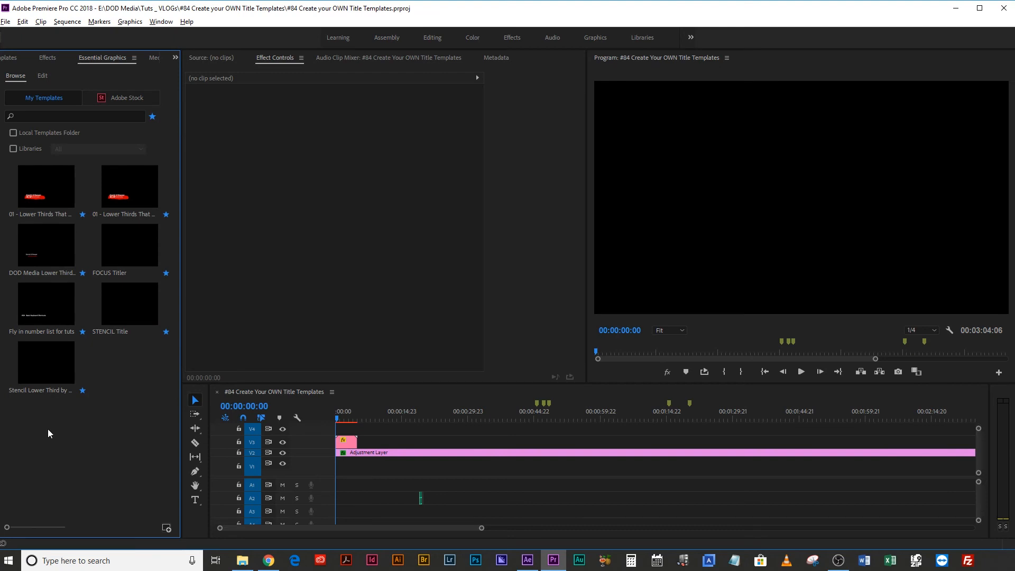
pyautogui.moveTo(150, 339)
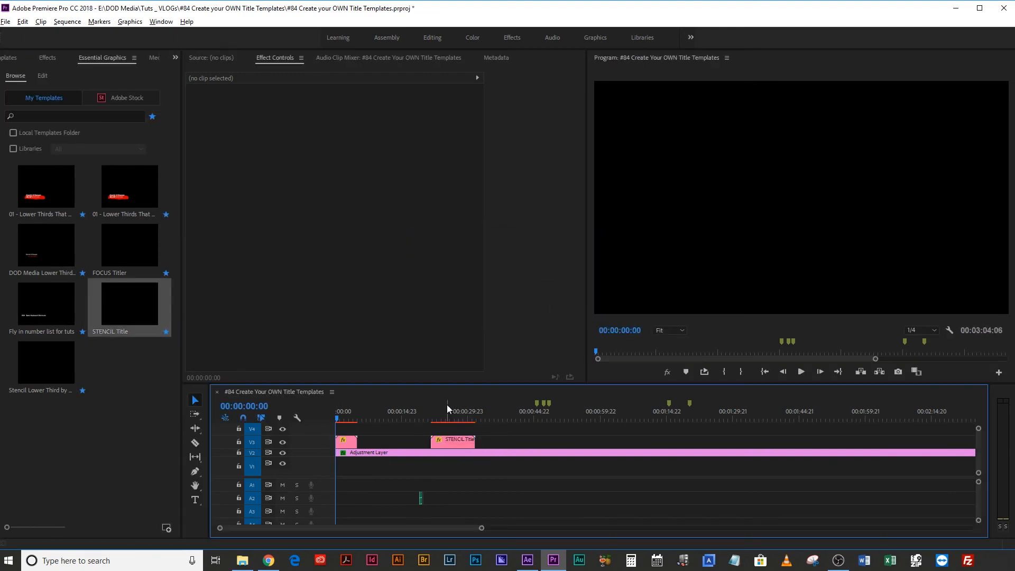
# Move the playhead onto the STENCIL Title clip on V3 and select it.
pyautogui.click(433, 411)
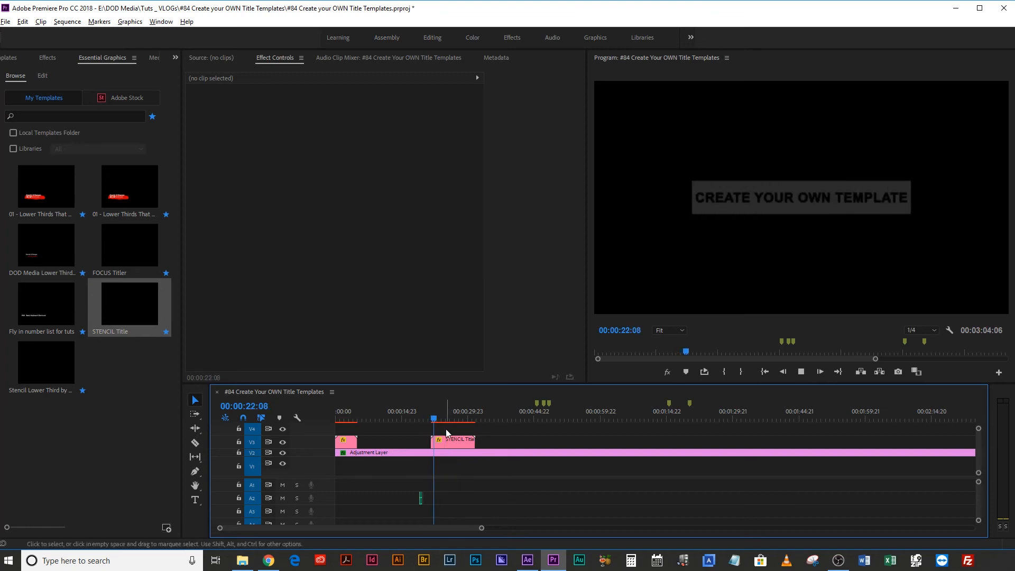
pyautogui.click(453, 441)
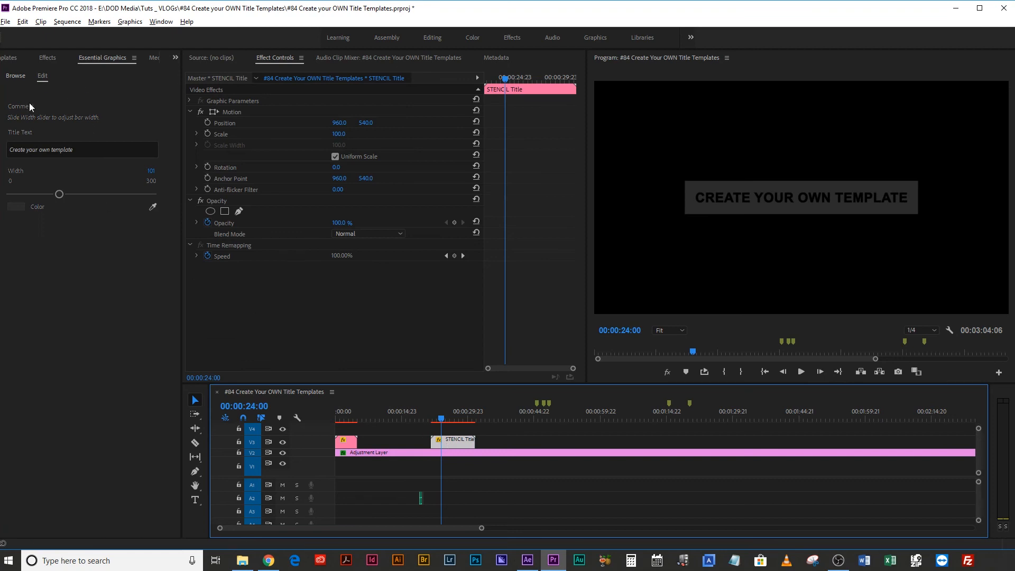
pyautogui.moveTo(64, 190)
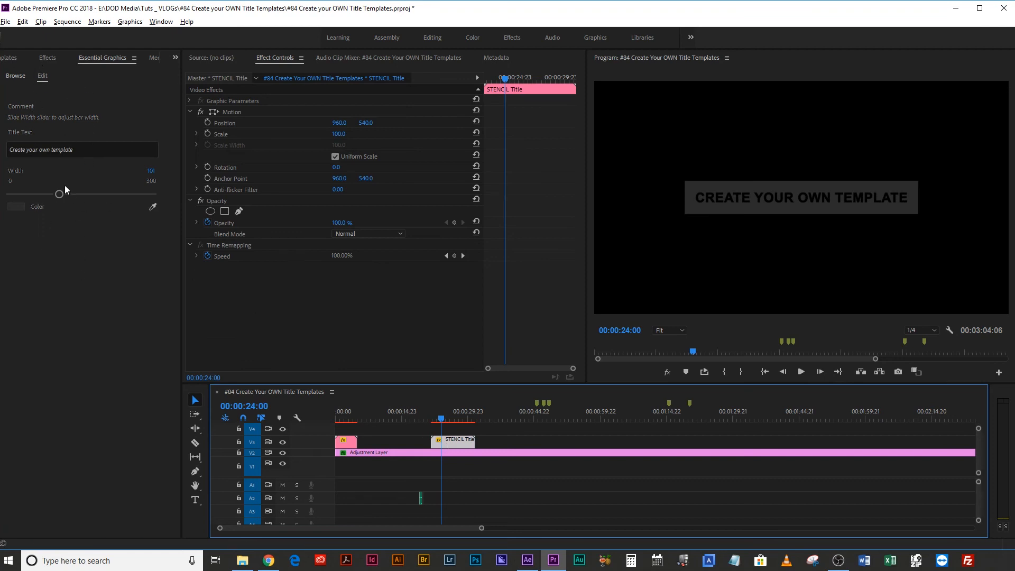
# Change the title to 'DOD Media', make the box white, and narrow Width to about 48.
pyautogui.tripleClick(82, 150)
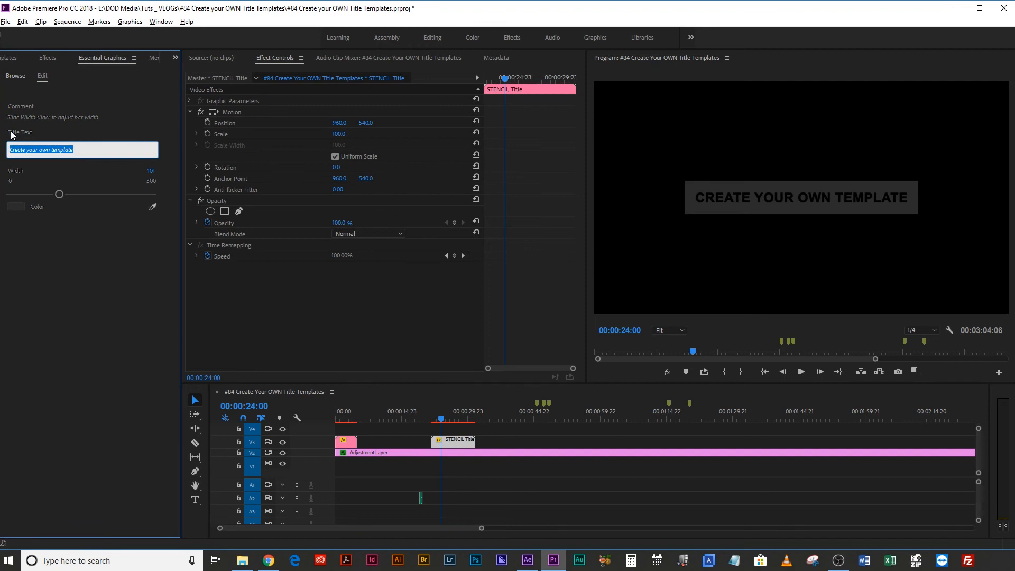
pyautogui.write('DOD Media')
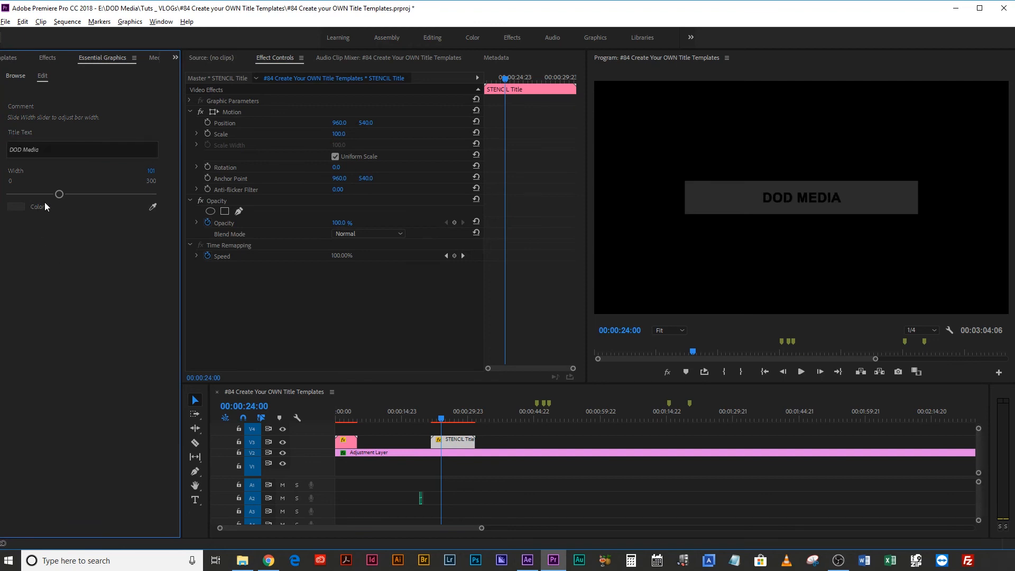
pyautogui.click(17, 207)
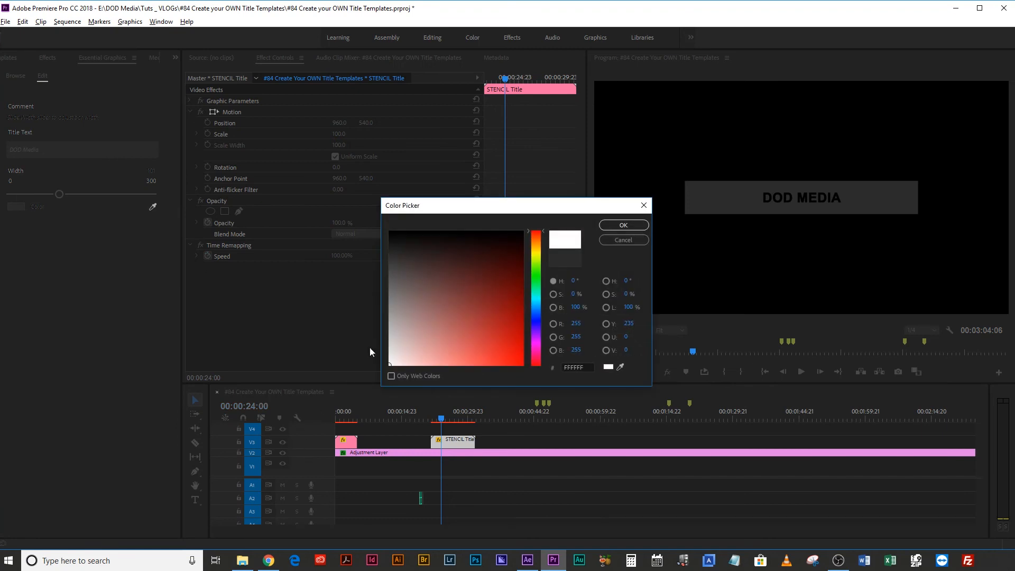
pyautogui.click(623, 225)
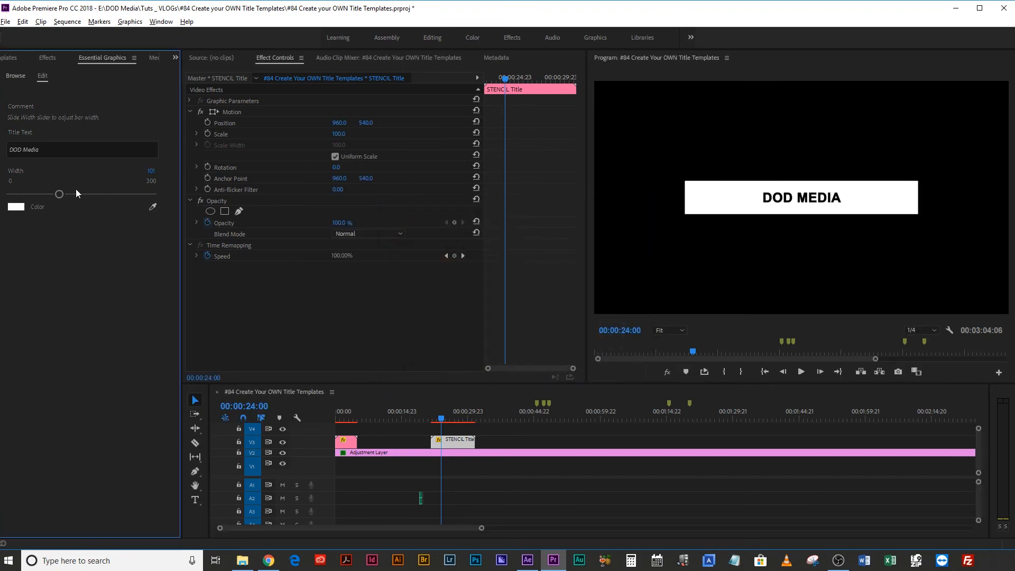
pyautogui.moveTo(59, 193); pyautogui.dragTo(43, 193)
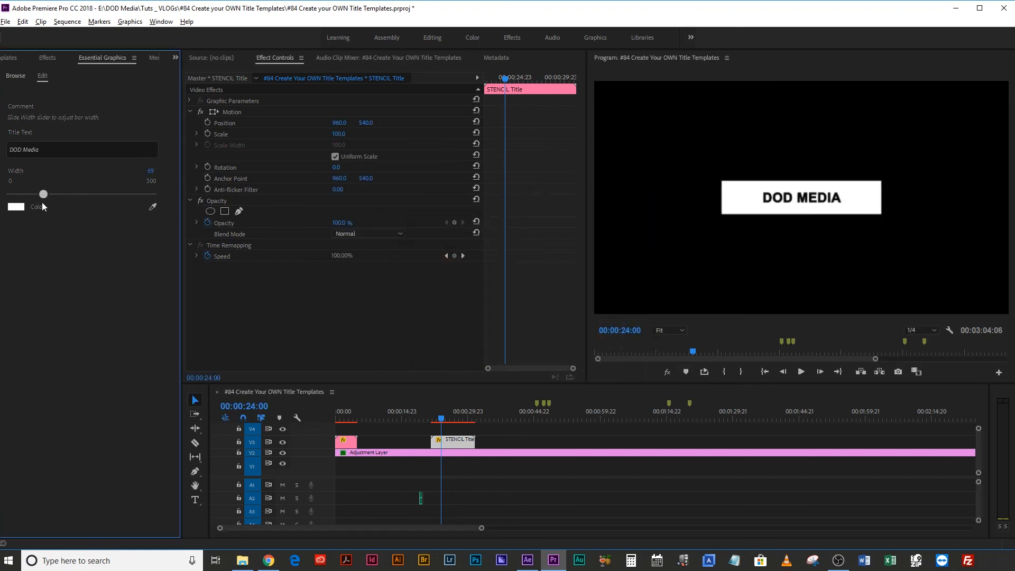
pyautogui.moveTo(43, 194); pyautogui.dragTo(32, 194)
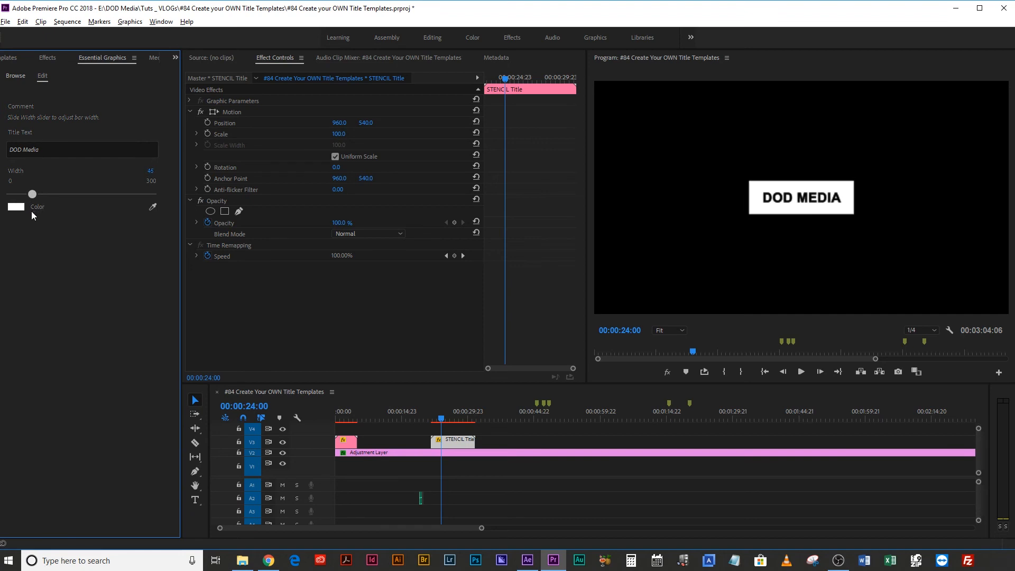
pyautogui.moveTo(450, 428)
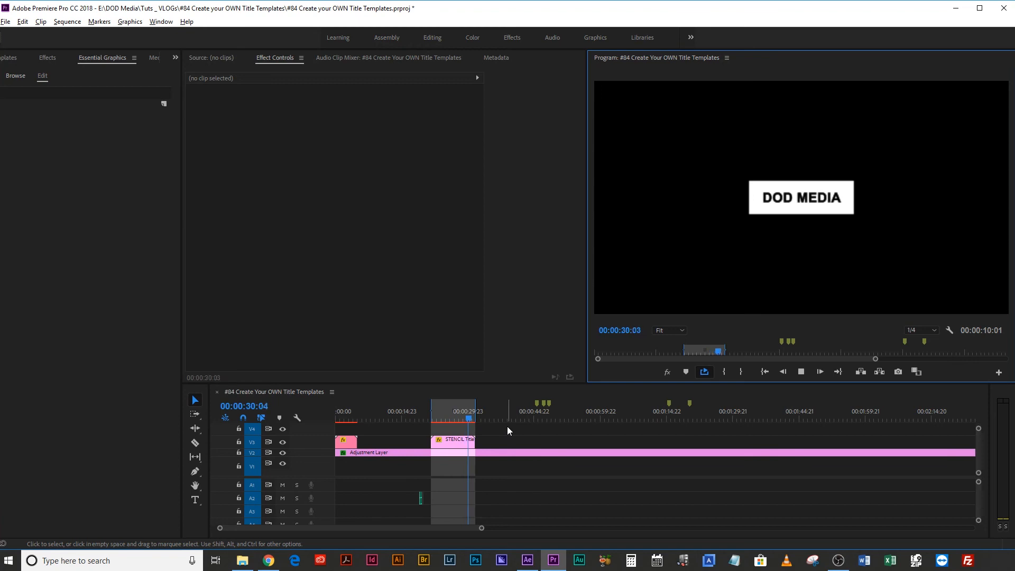
pyautogui.click(433, 411)
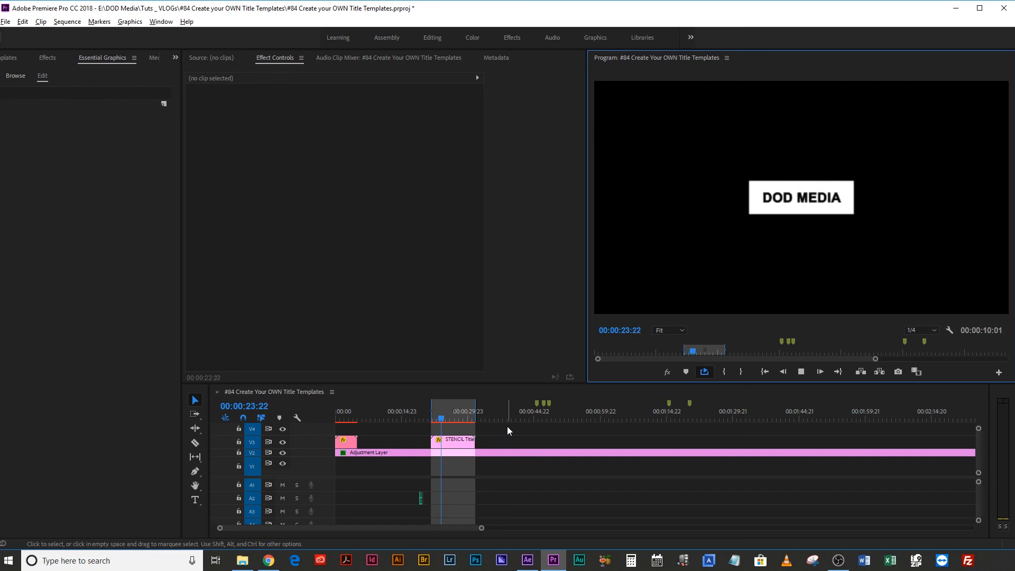
pyautogui.click(466, 419)
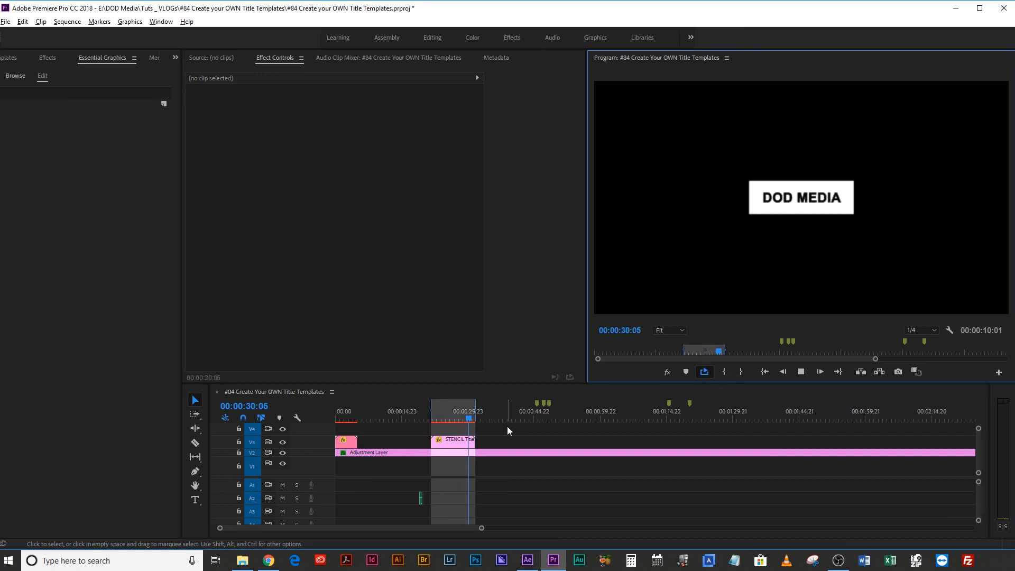
pyautogui.click(434, 410)
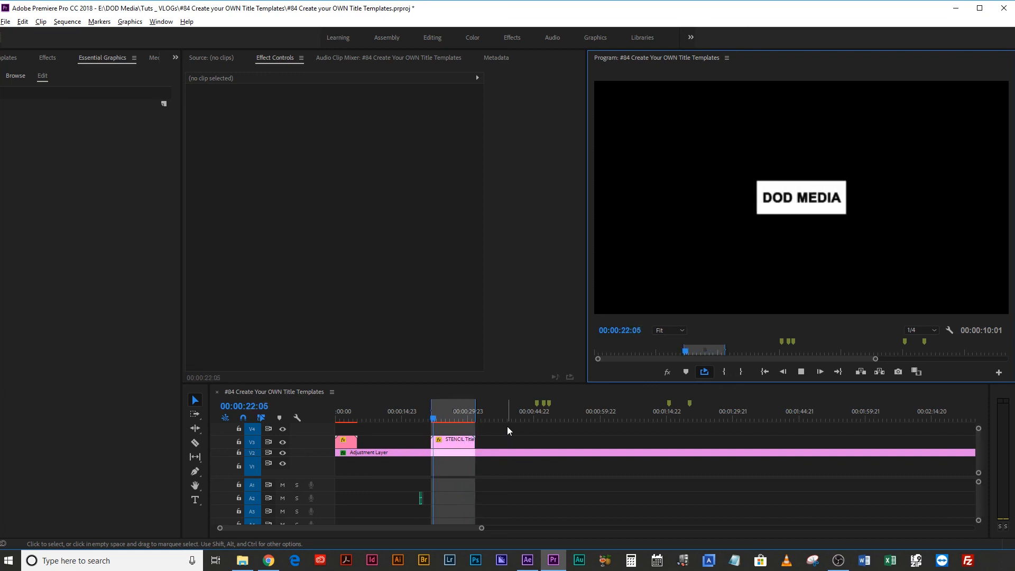